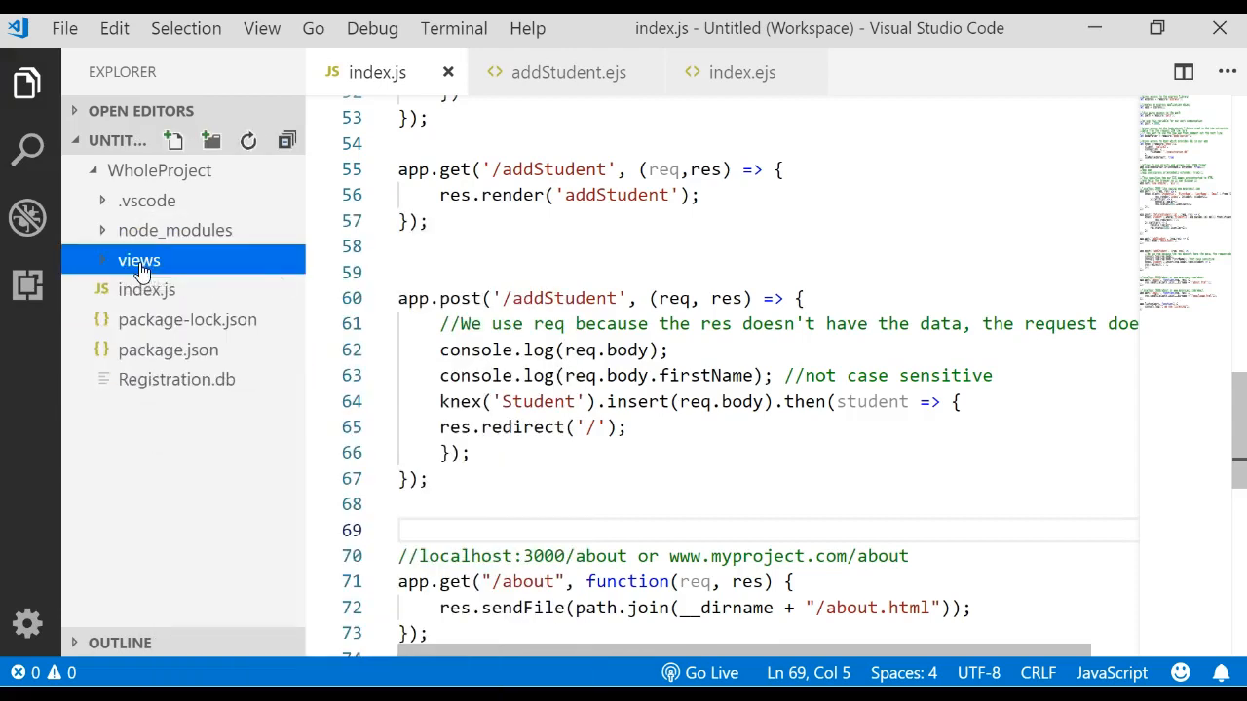
Create a new file named updateStudent.ejs inside the views folder
right_click(138, 262)
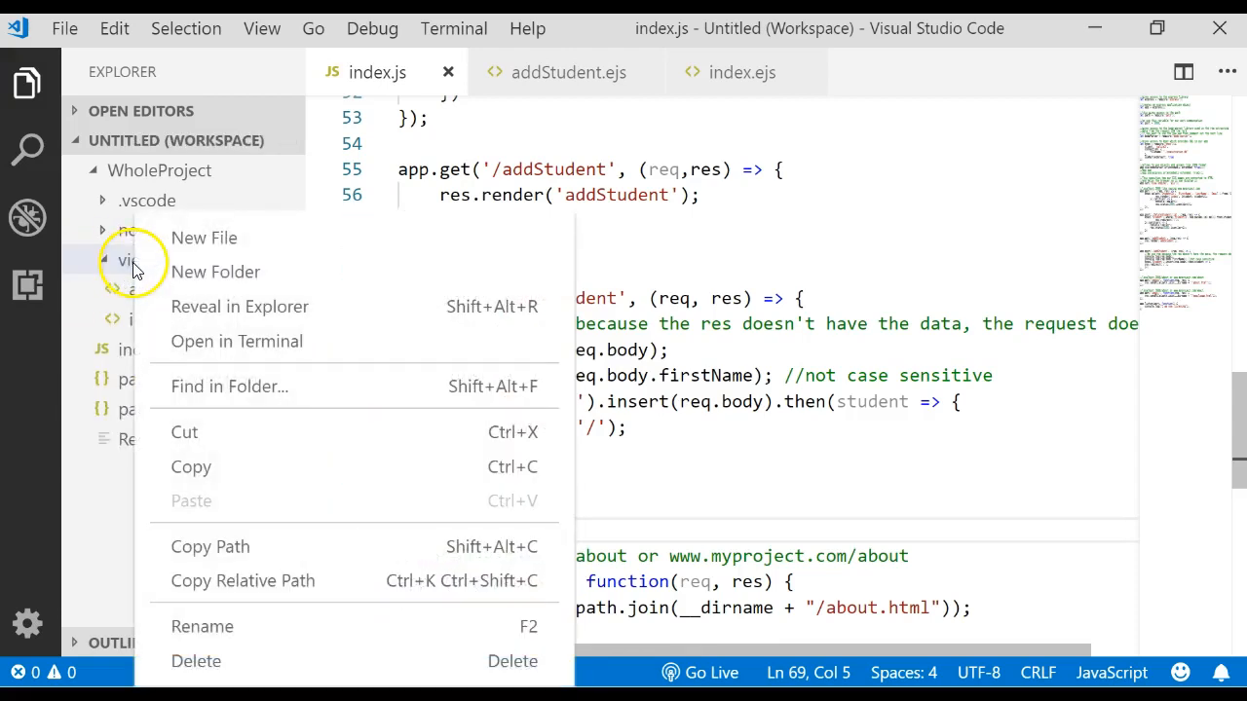
click(203, 238)
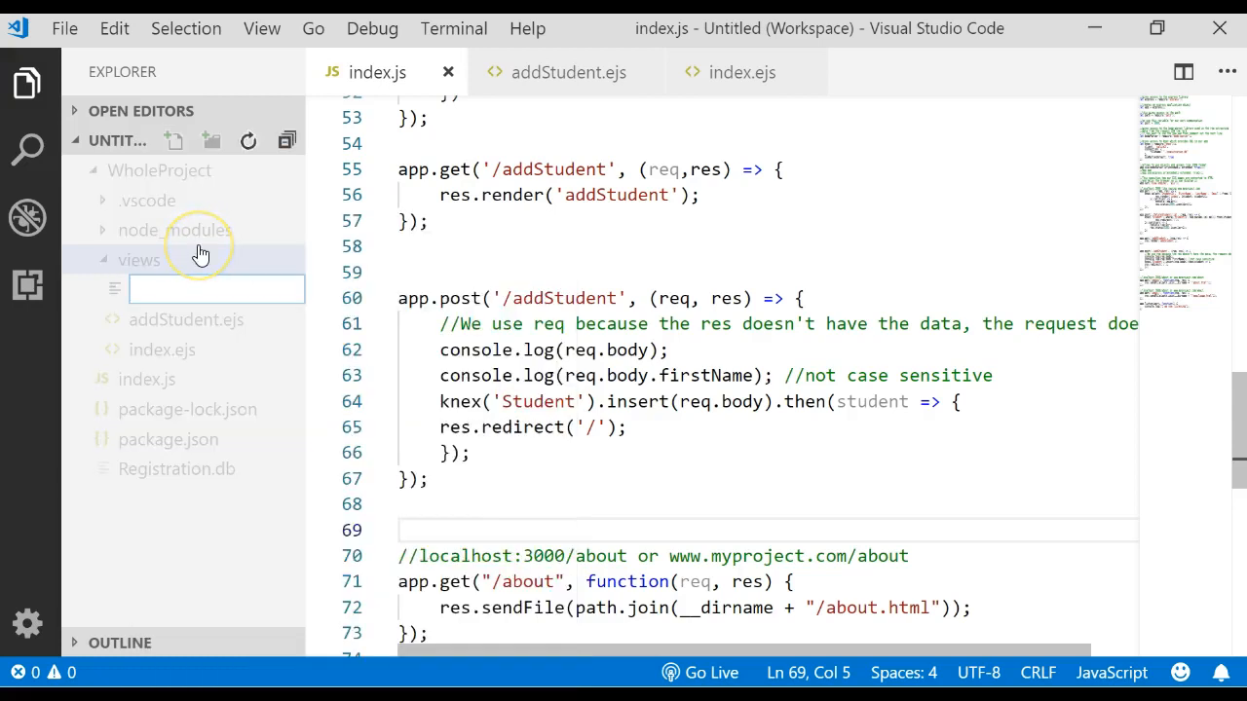
text(updateStudent.ejs)
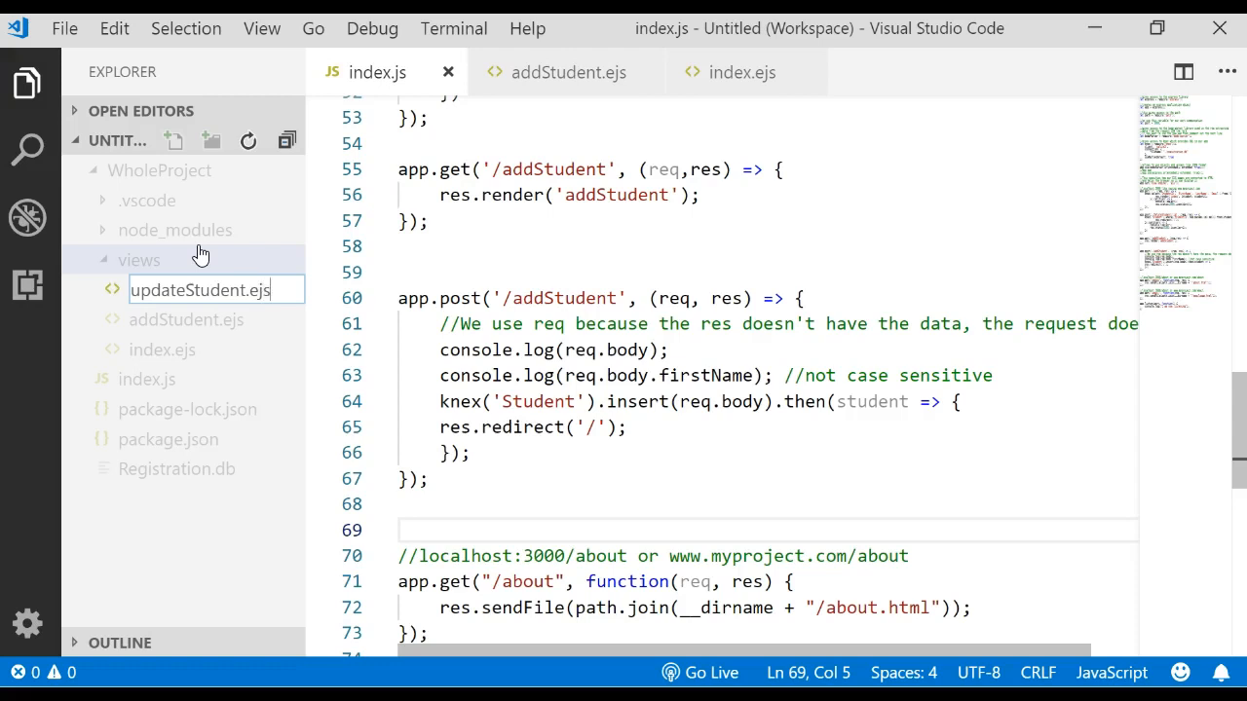
key(Enter)
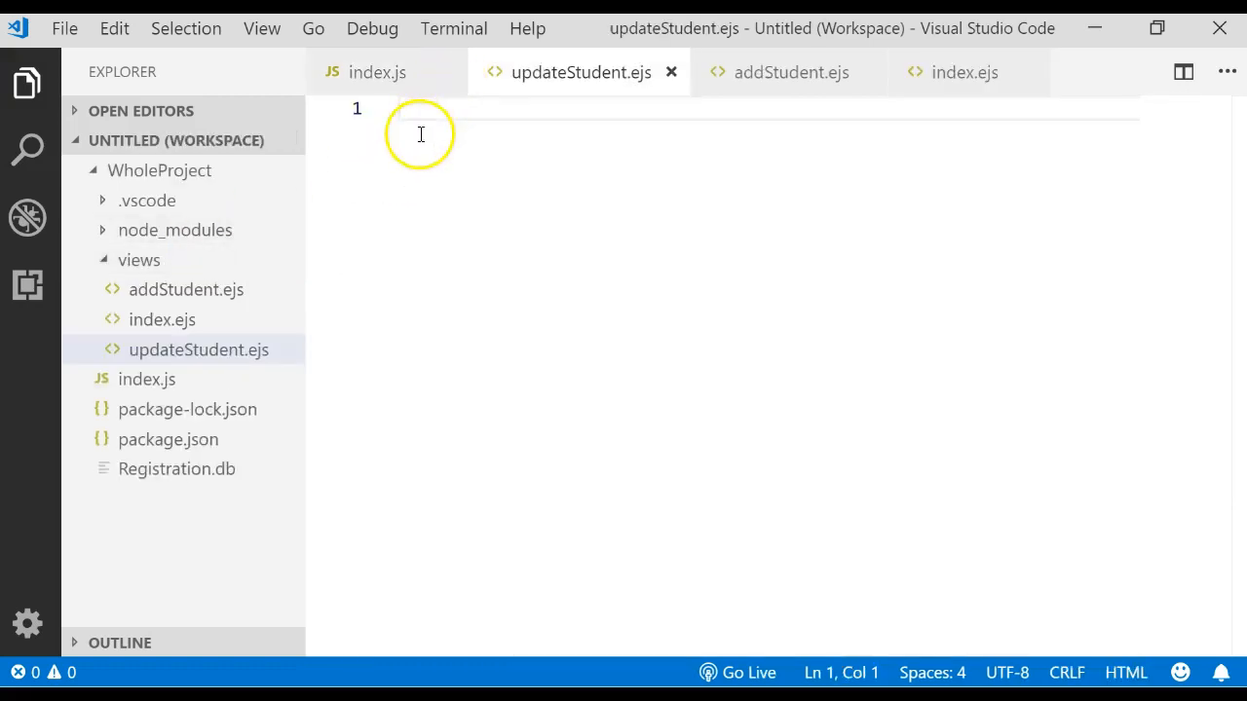
Write the Update Student form posting StudentID, FirstName, LastName and Email to /updateStudent
click(419, 109)
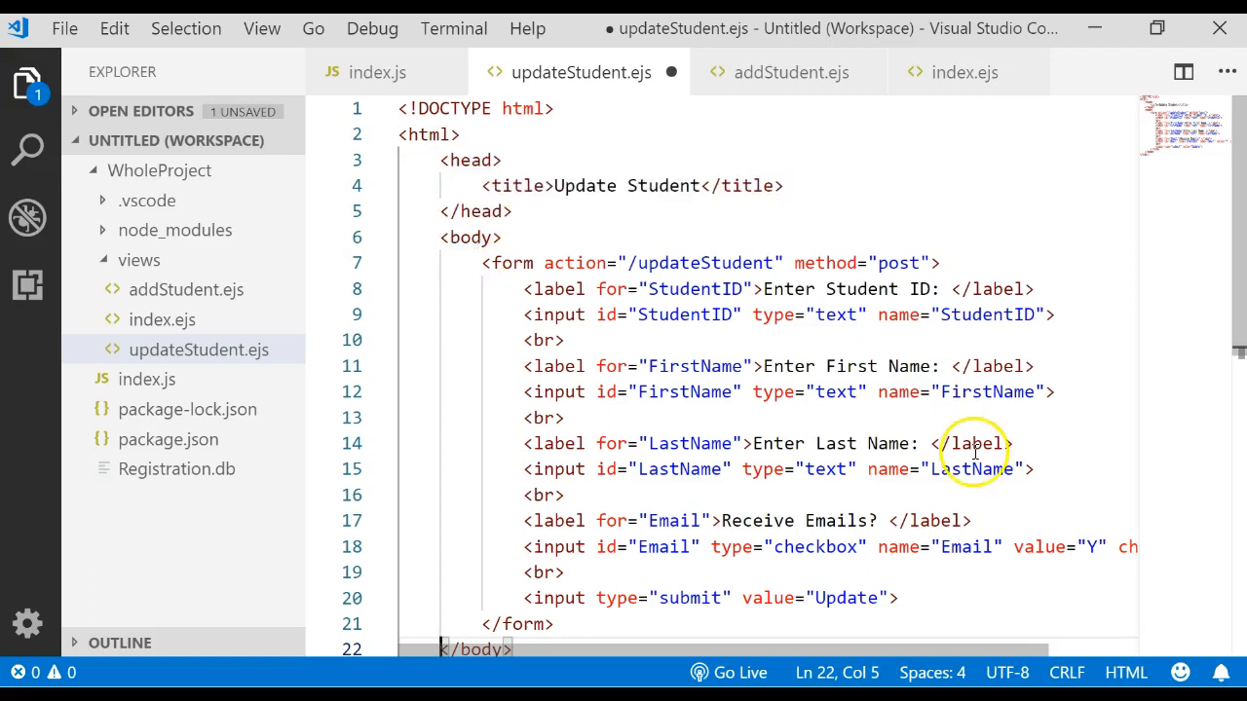
scroll(down, 3)
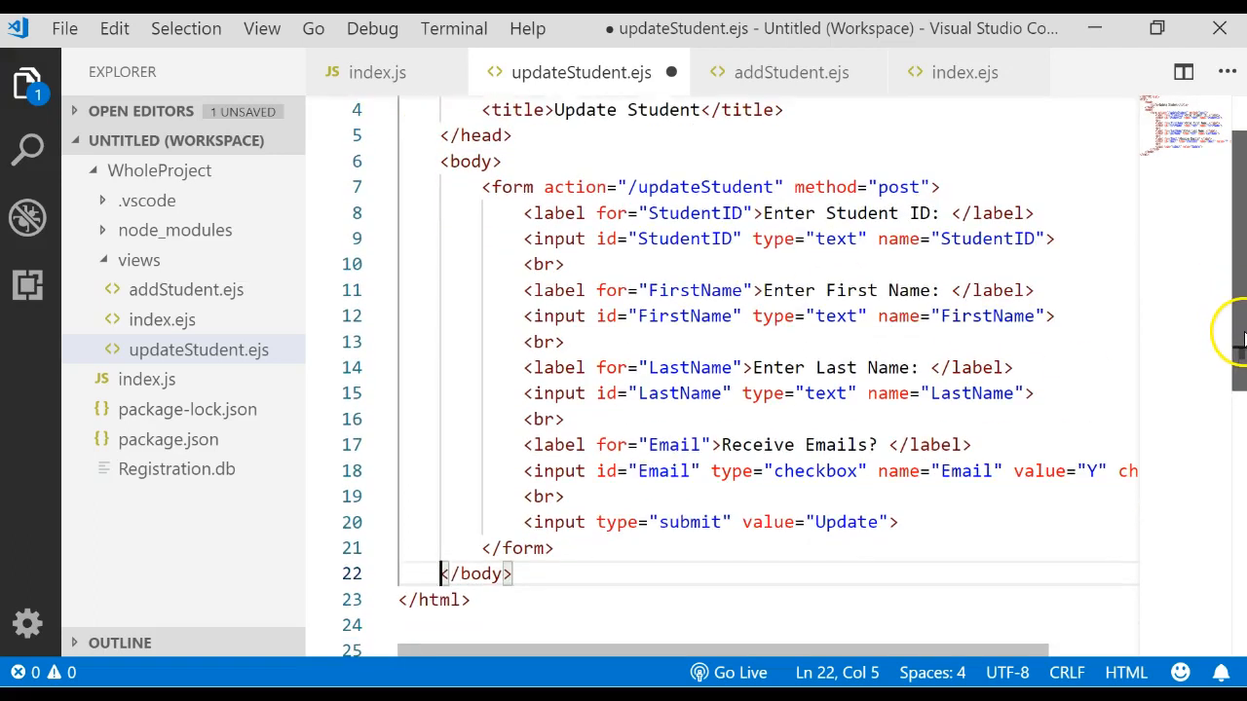
mouse_move(430, 600)
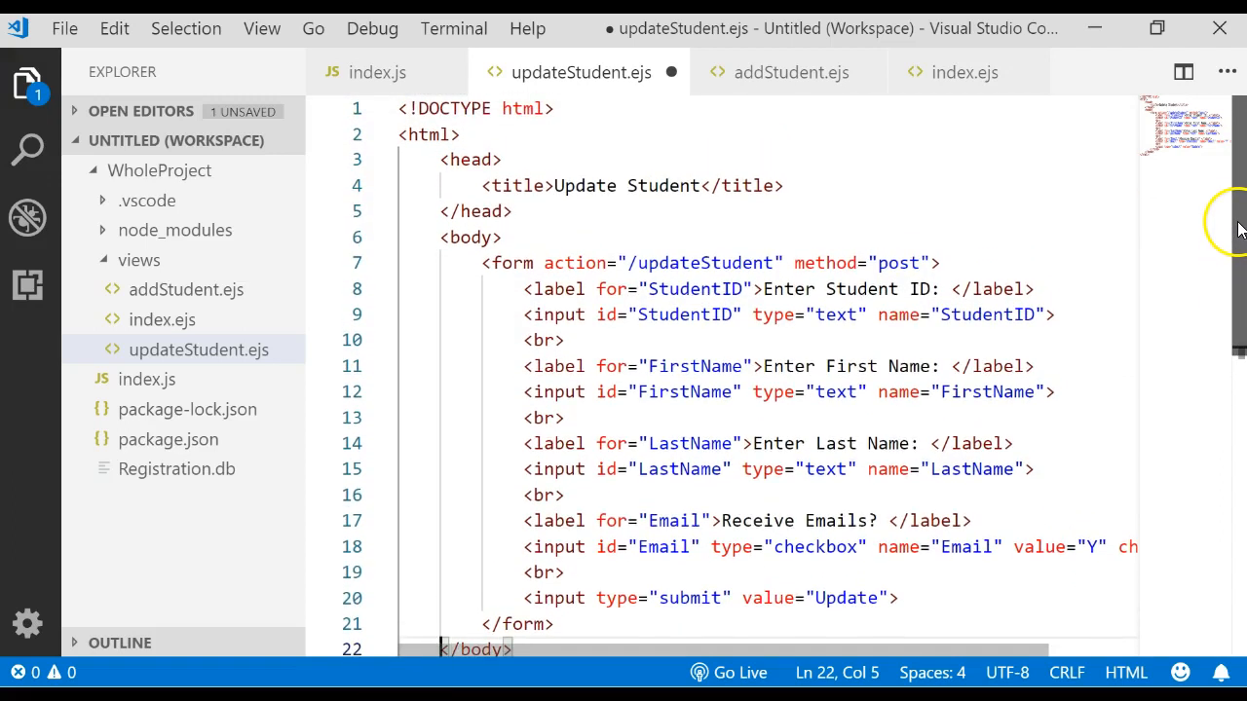
scroll(down, 3)
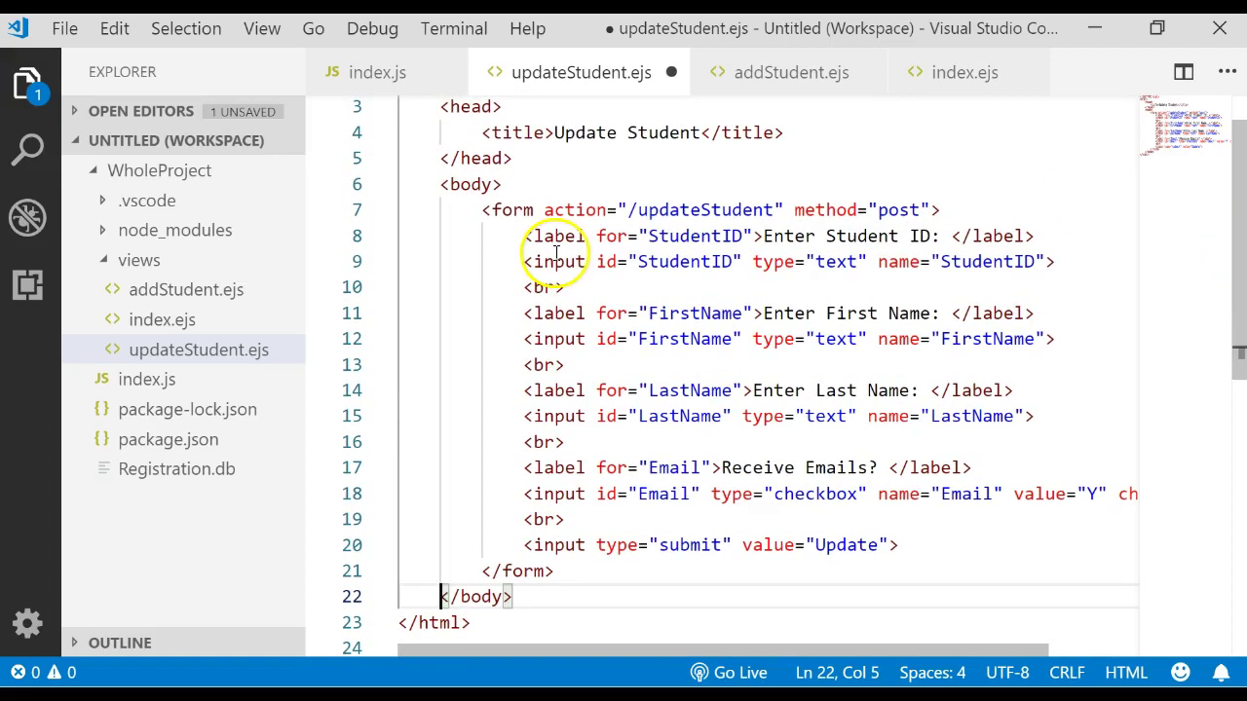
mouse_move(503, 210)
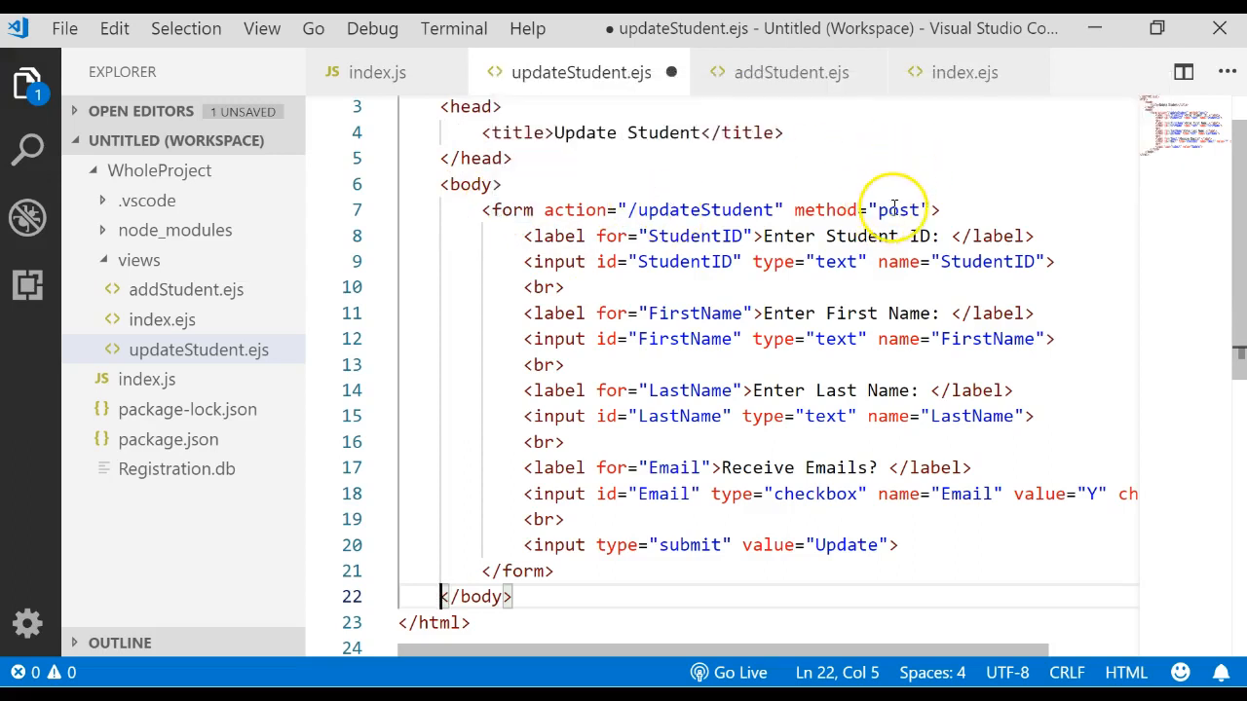
mouse_move(680, 210)
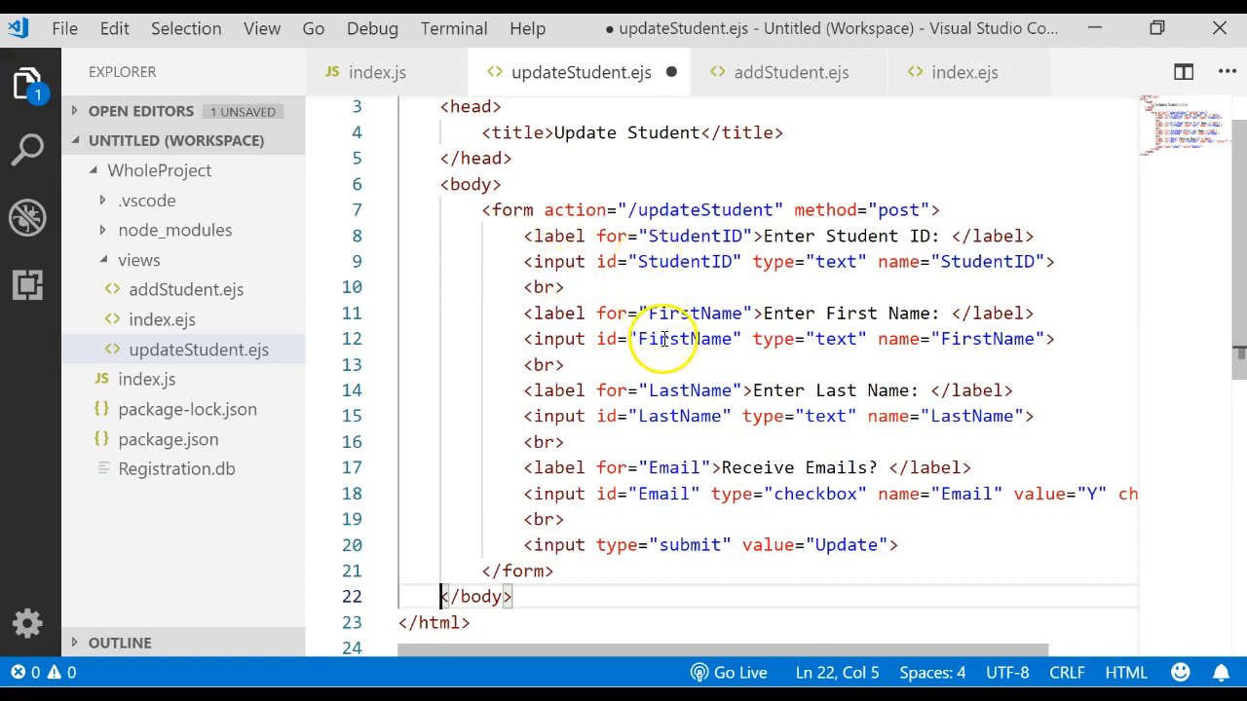
mouse_move(666, 421)
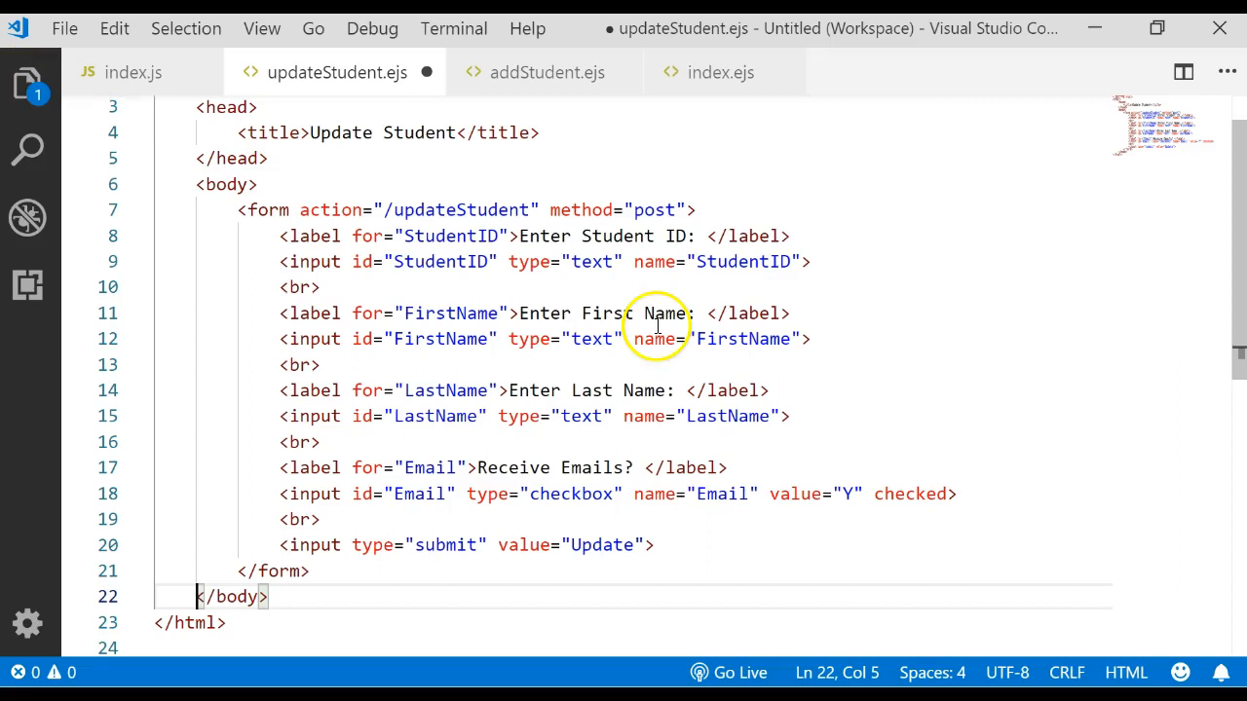
mouse_move(515, 511)
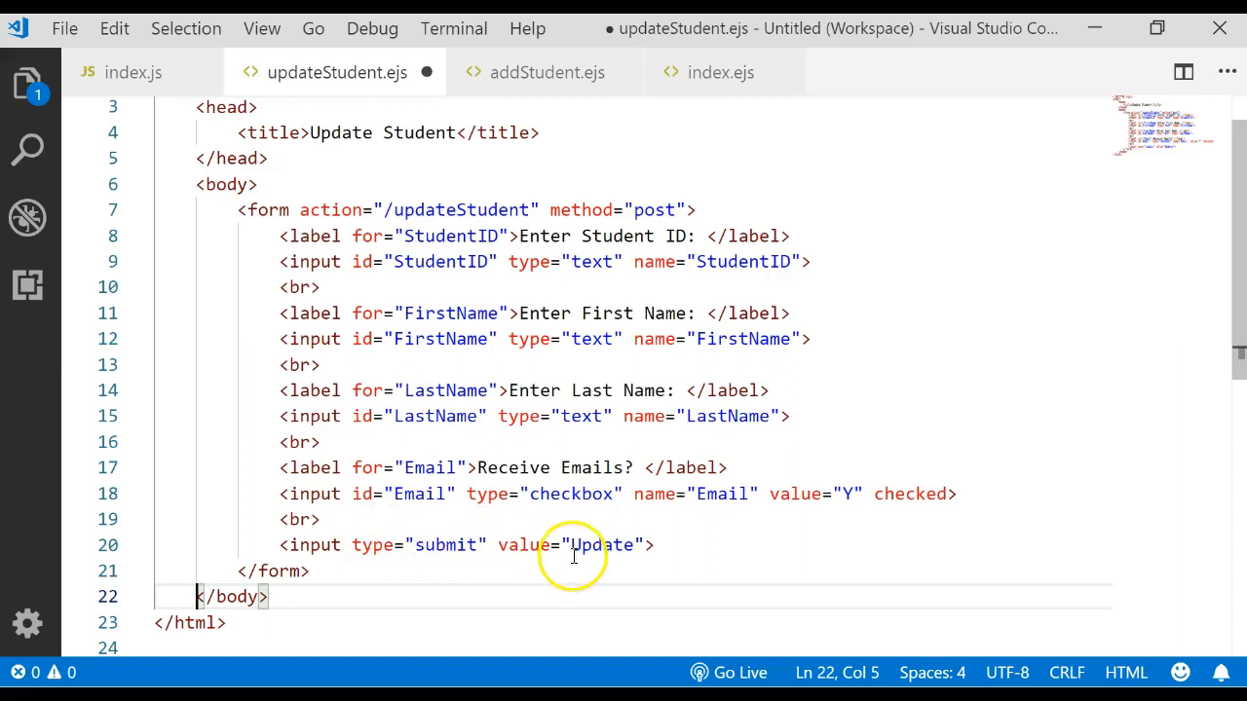
mouse_move(585, 545)
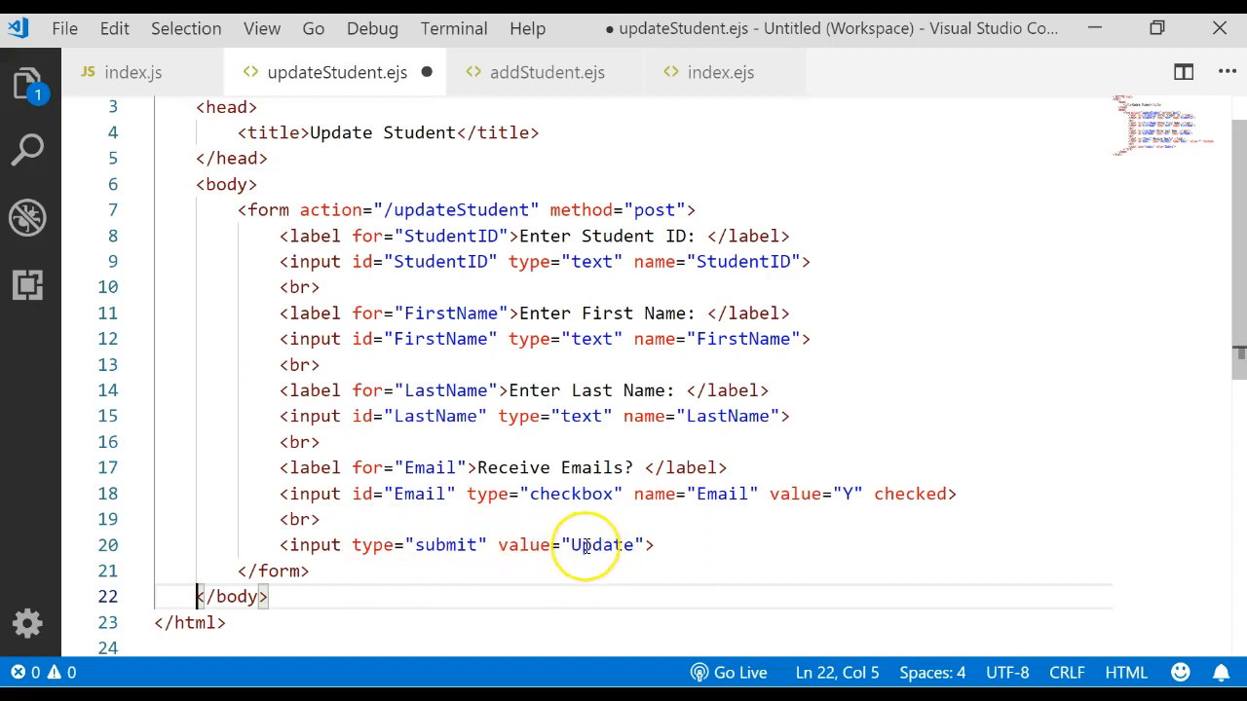
mouse_move(742, 623)
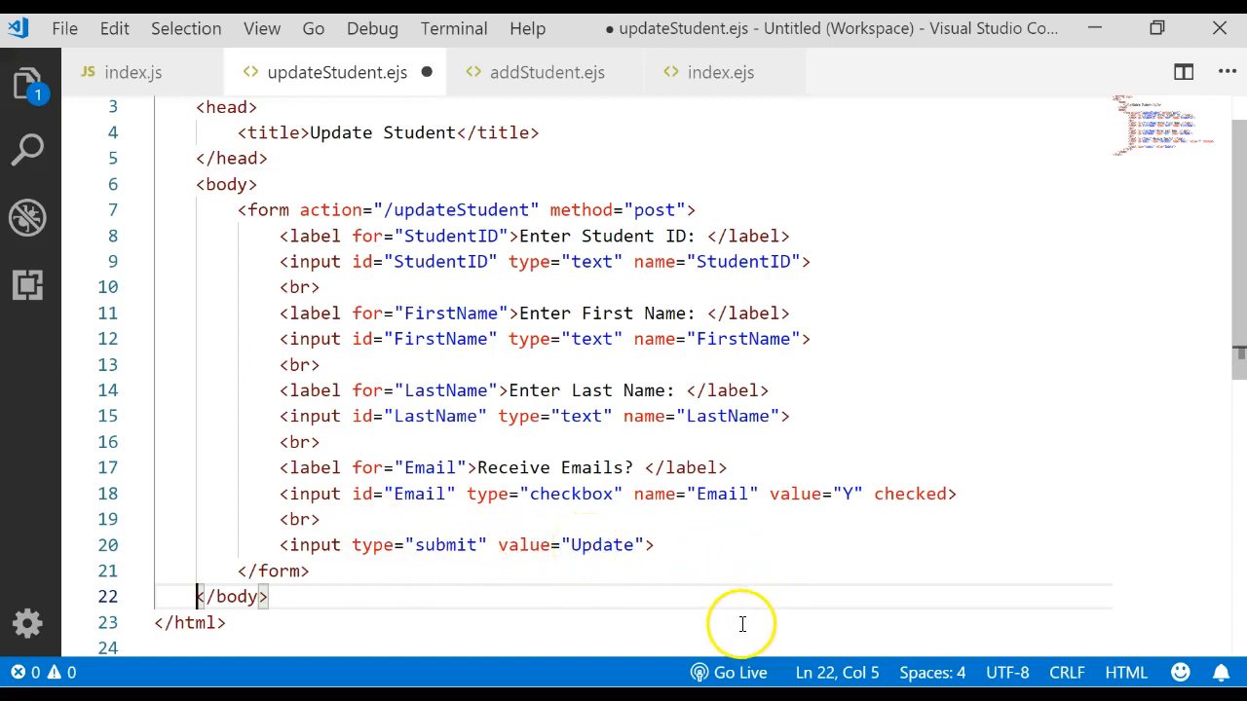
mouse_move(1142, 316)
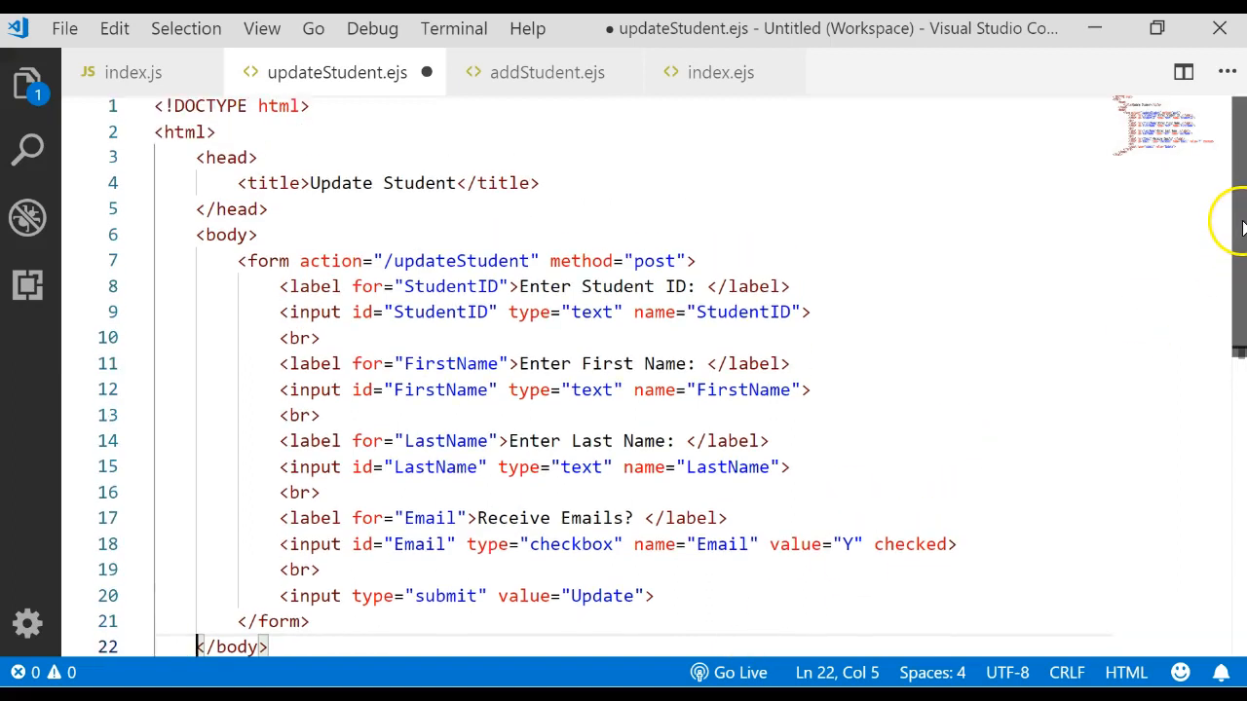
scroll(down, 3)
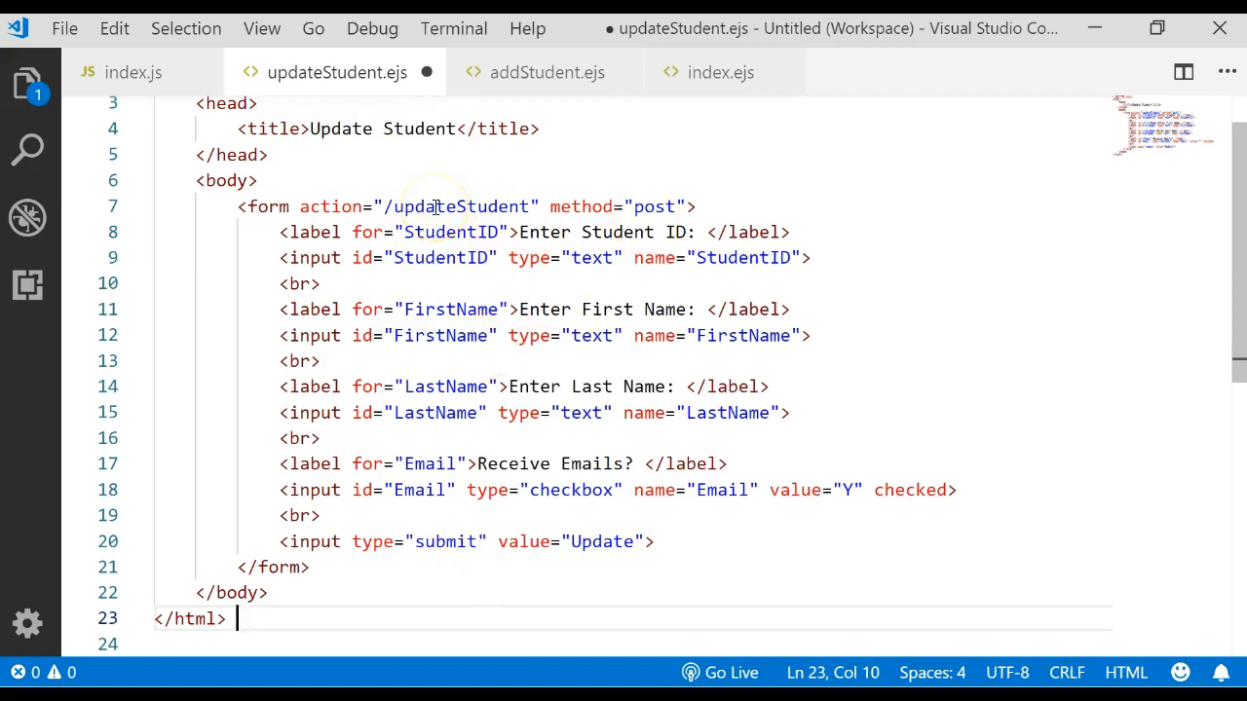
mouse_move(273, 129)
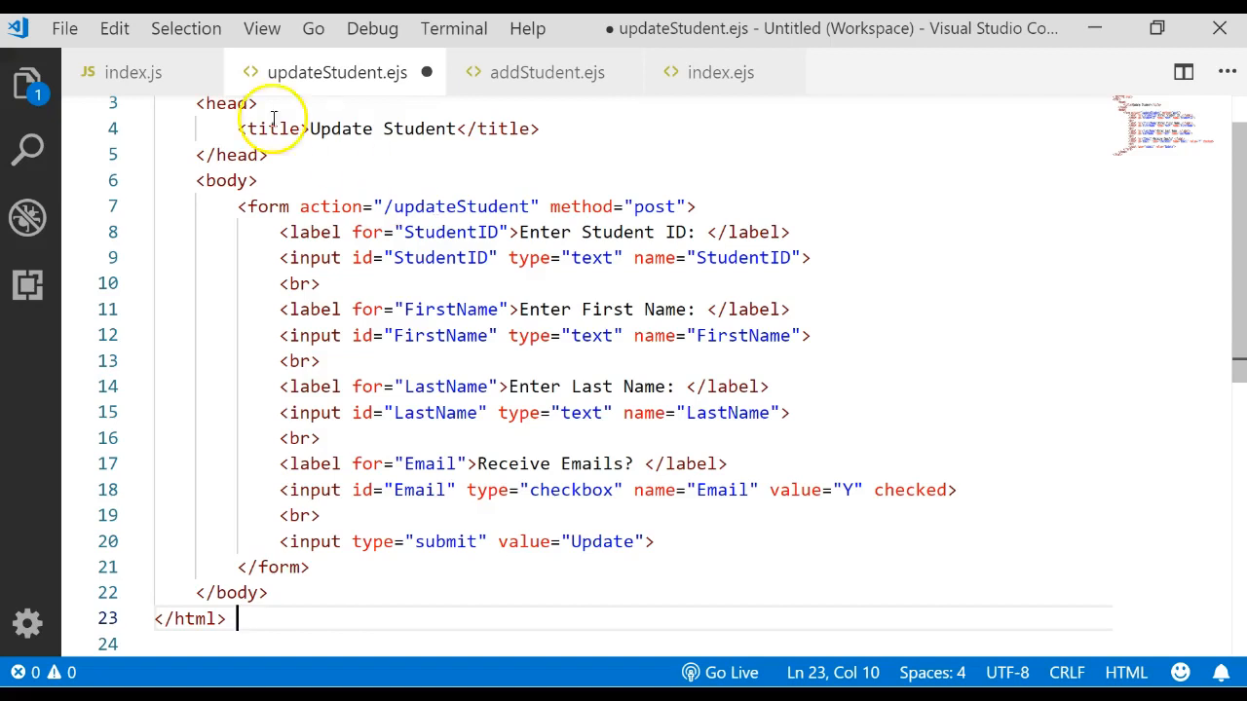
mouse_move(168, 620)
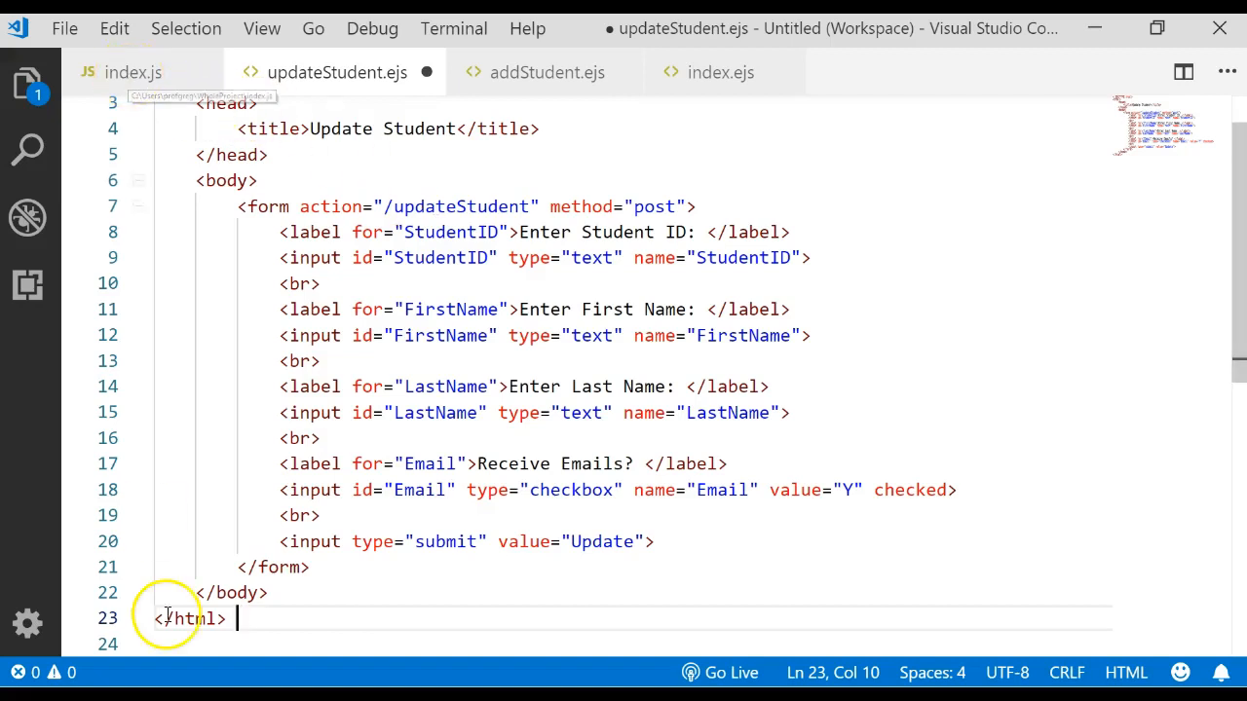
click(133, 74)
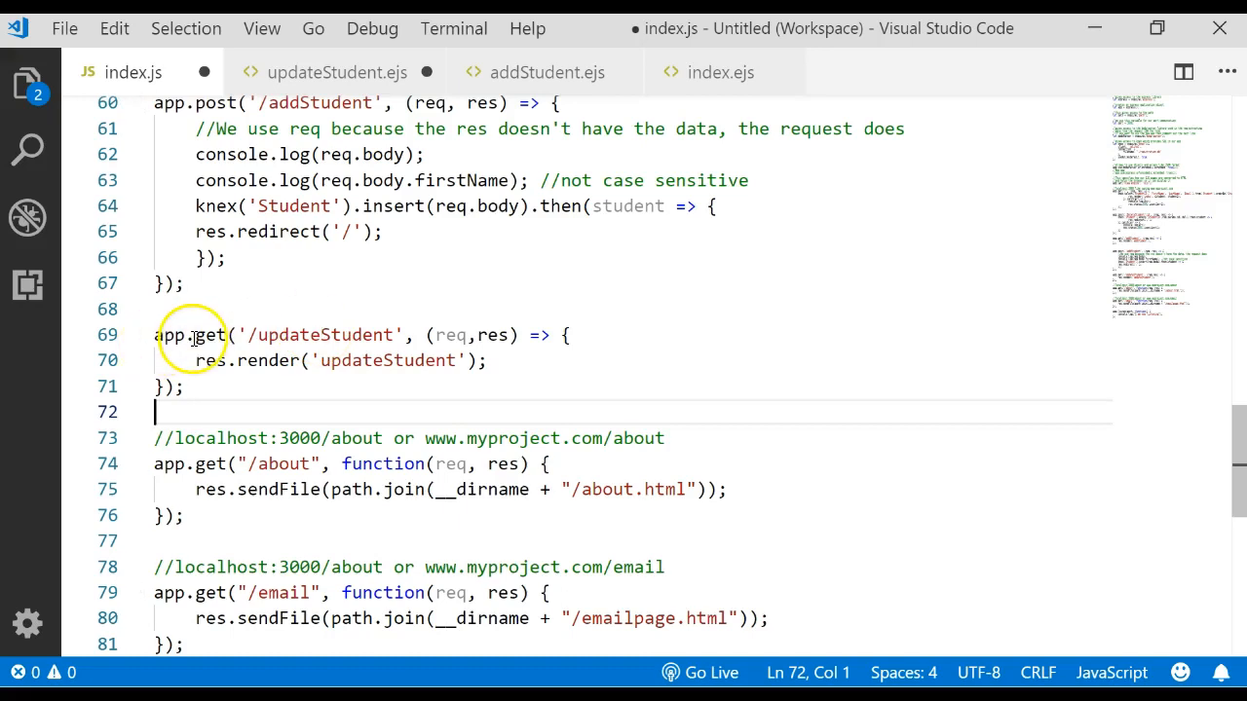
Review the GET /updateStudent route's path and res.render('updateStudent') call, then start a new line after it
double_click(282, 335)
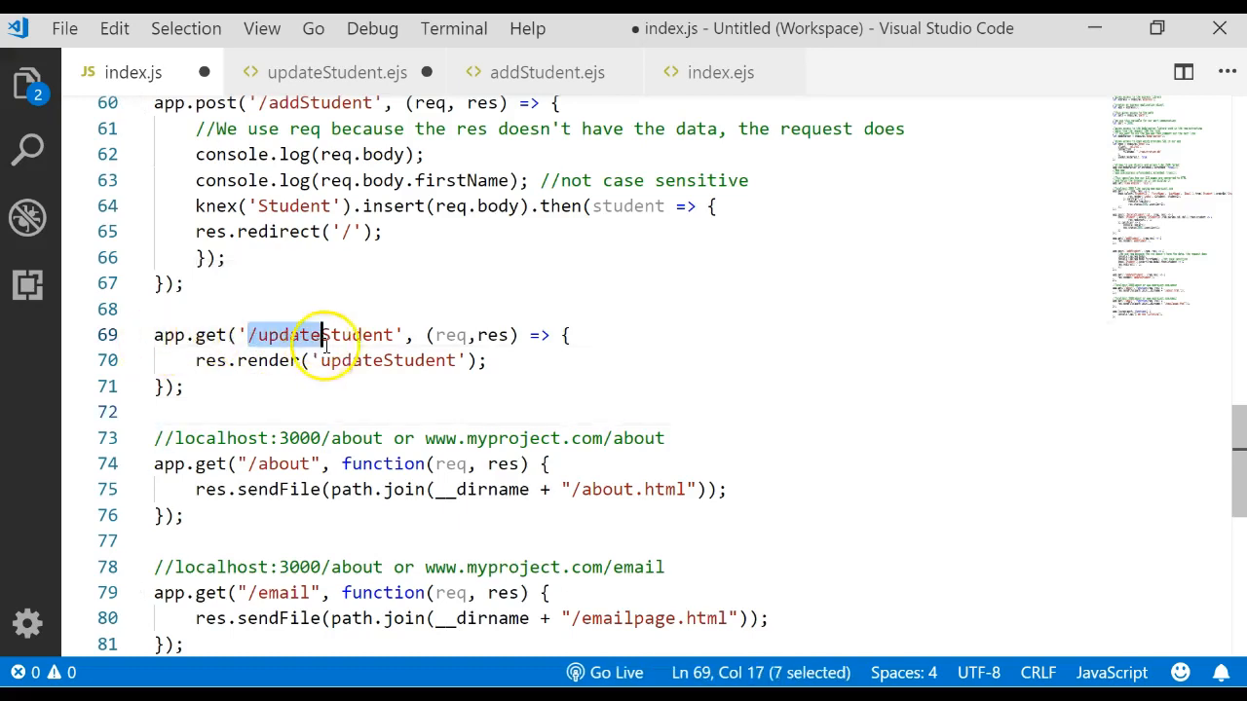
drag(320, 335, 401, 336)
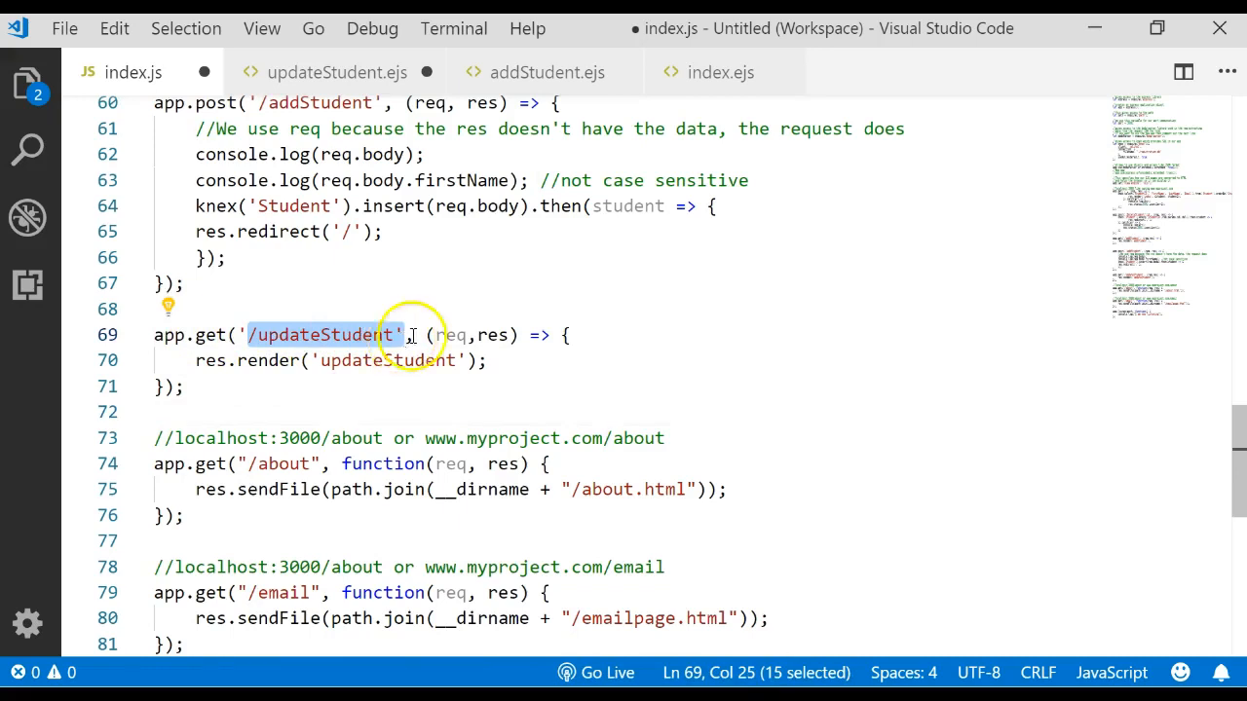
mouse_move(452, 335)
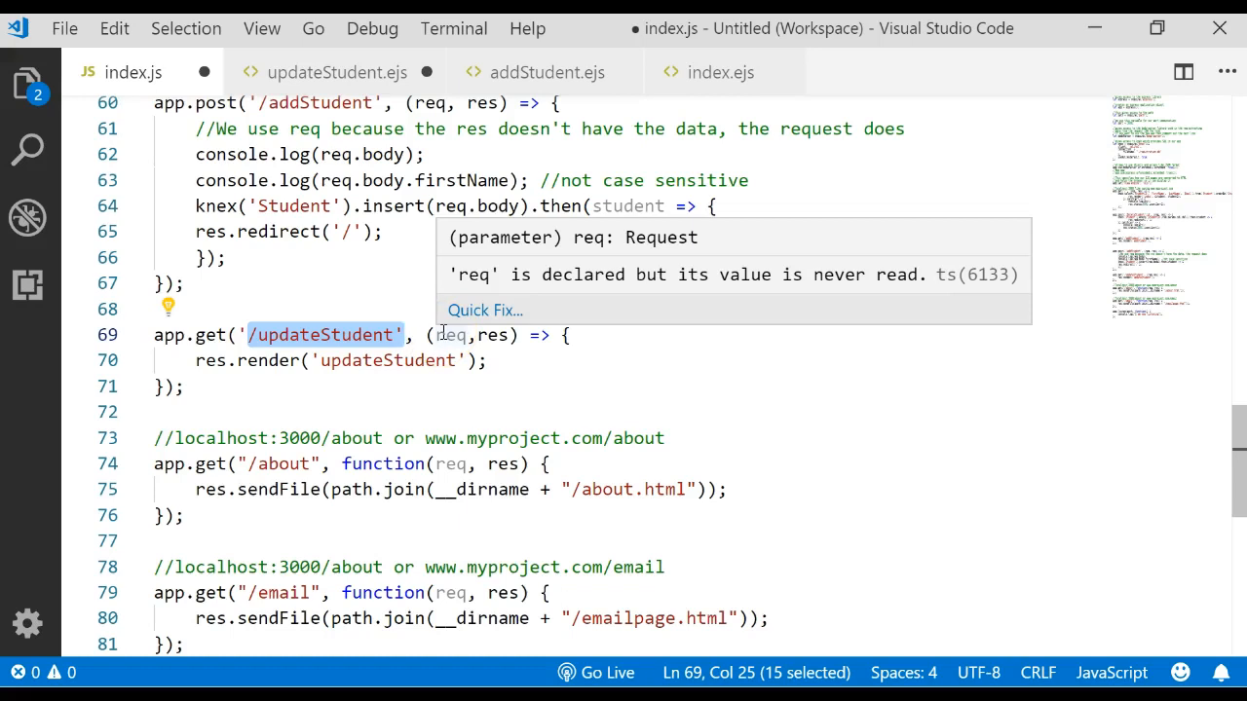
double_click(210, 360)
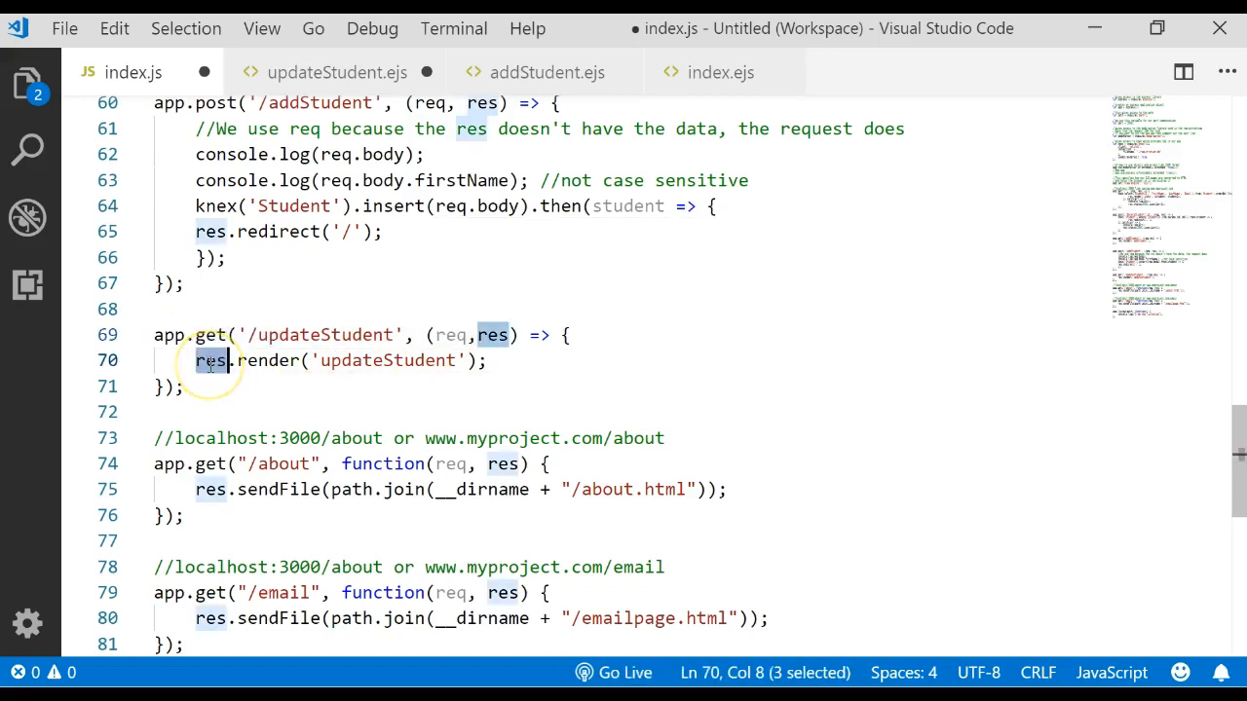
double_click(269, 360)
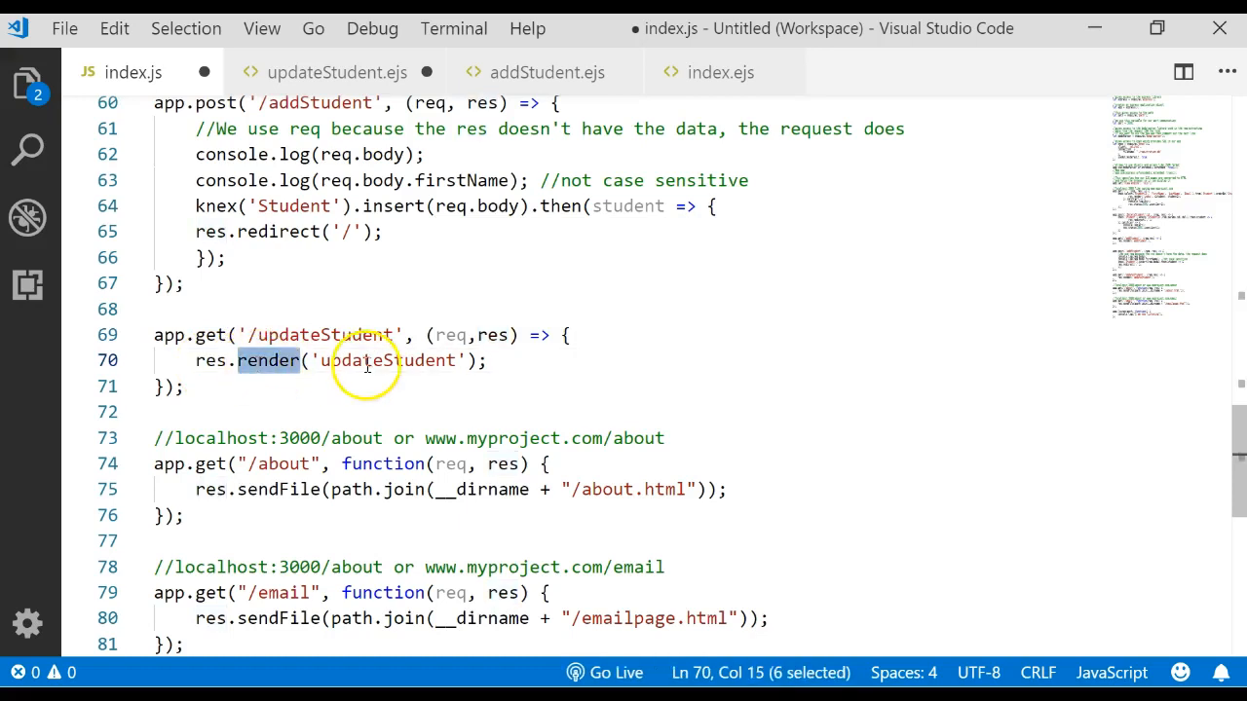
double_click(386, 361)
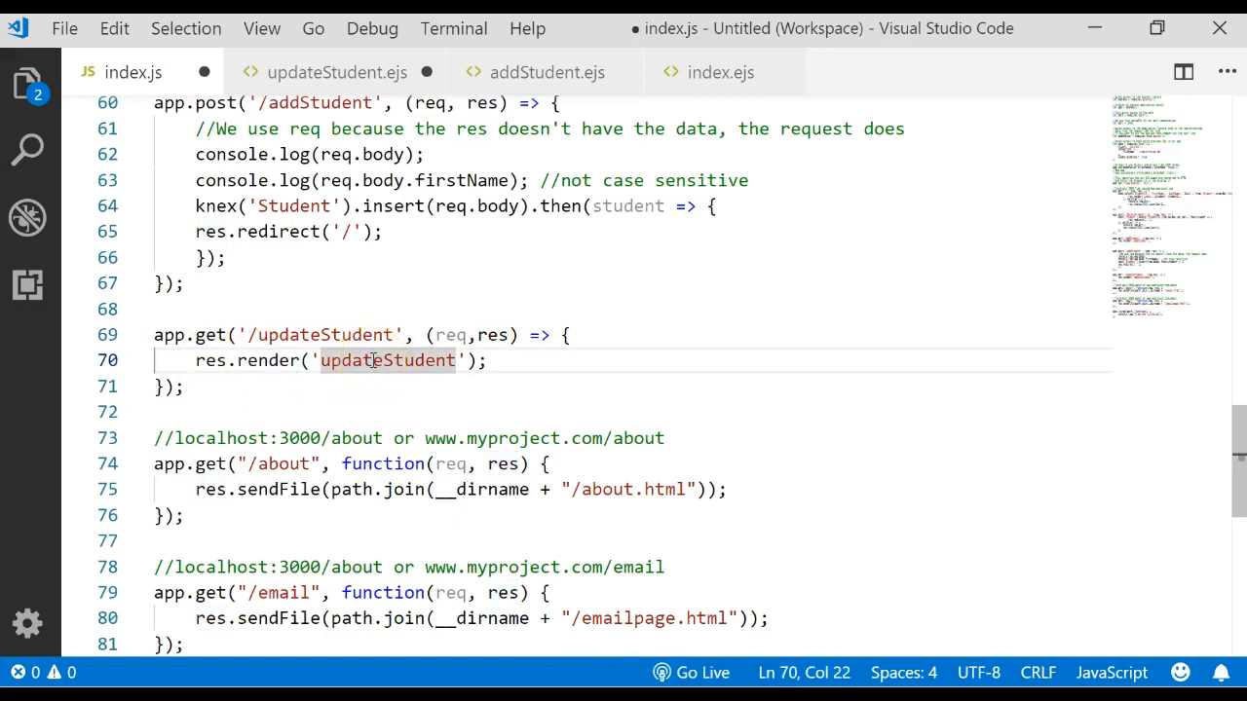
click(183, 385)
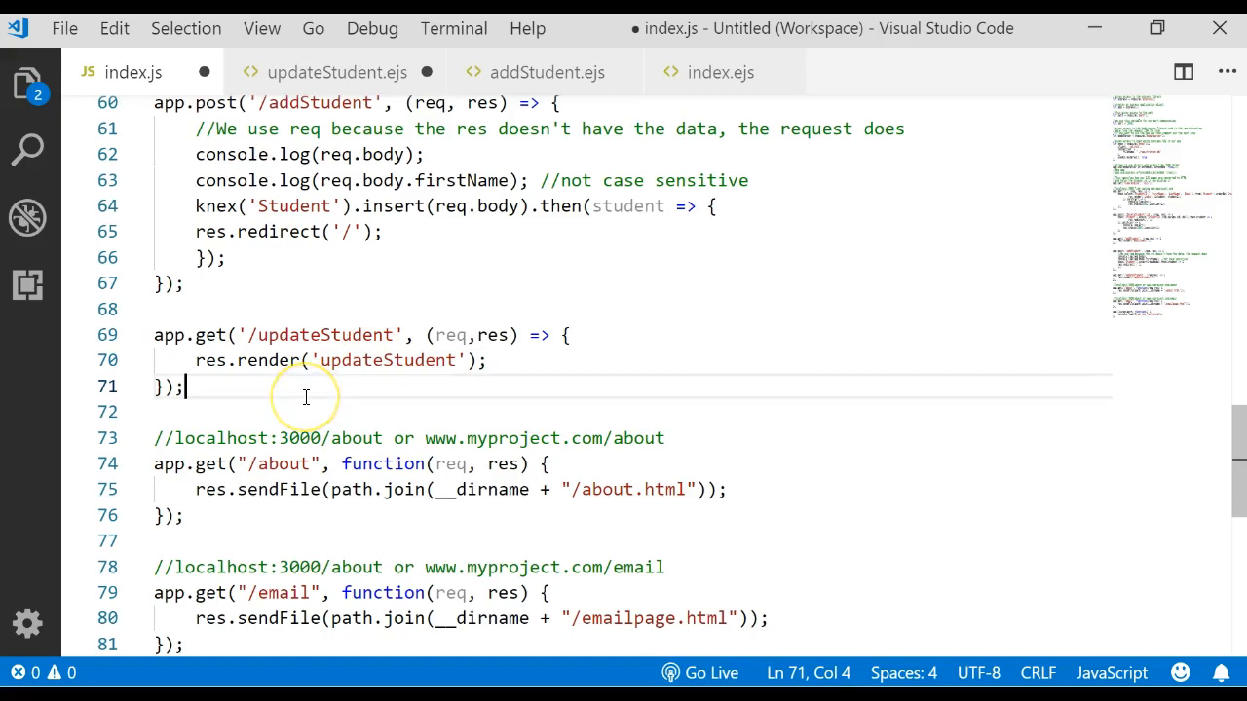
key(Enter)
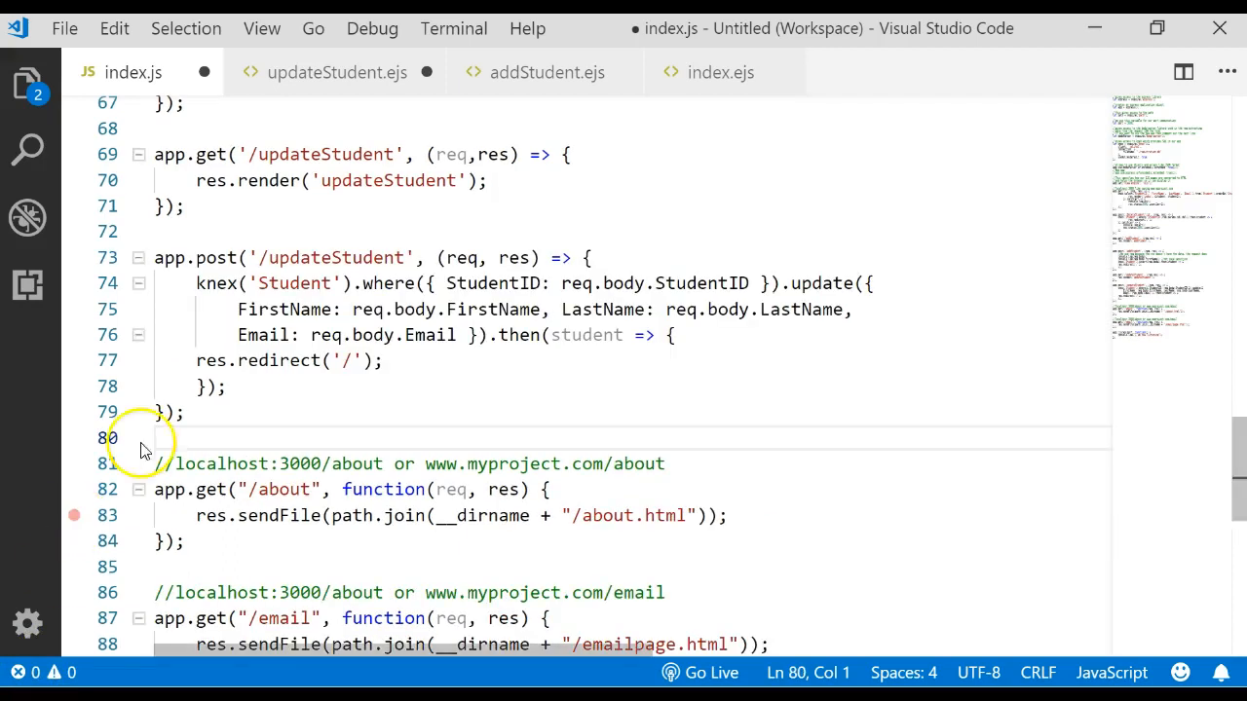
mouse_move(210, 257)
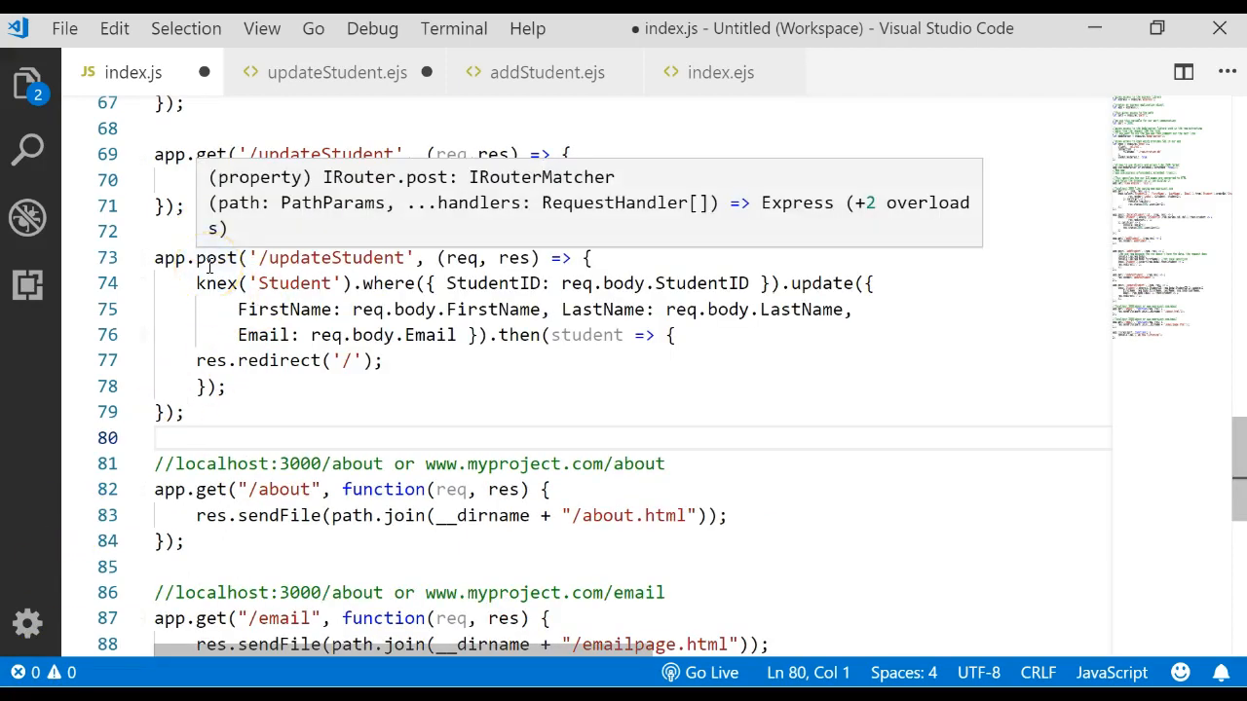
mouse_move(499, 238)
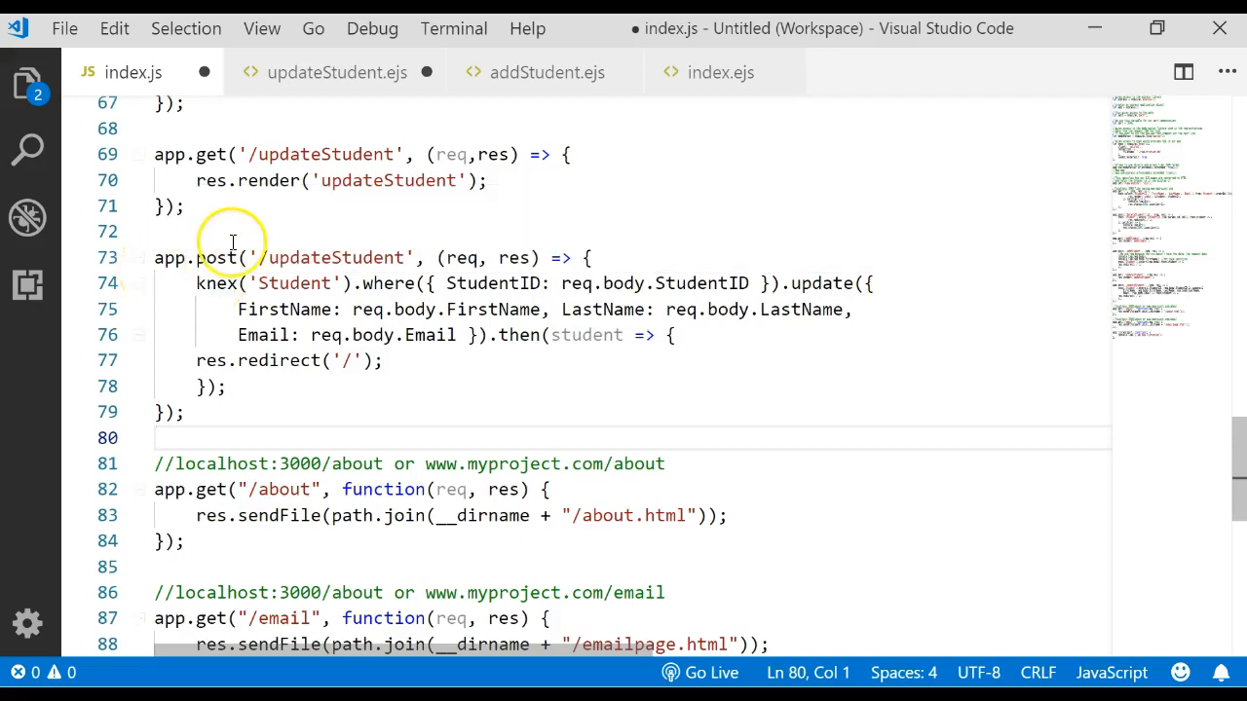
mouse_move(205, 290)
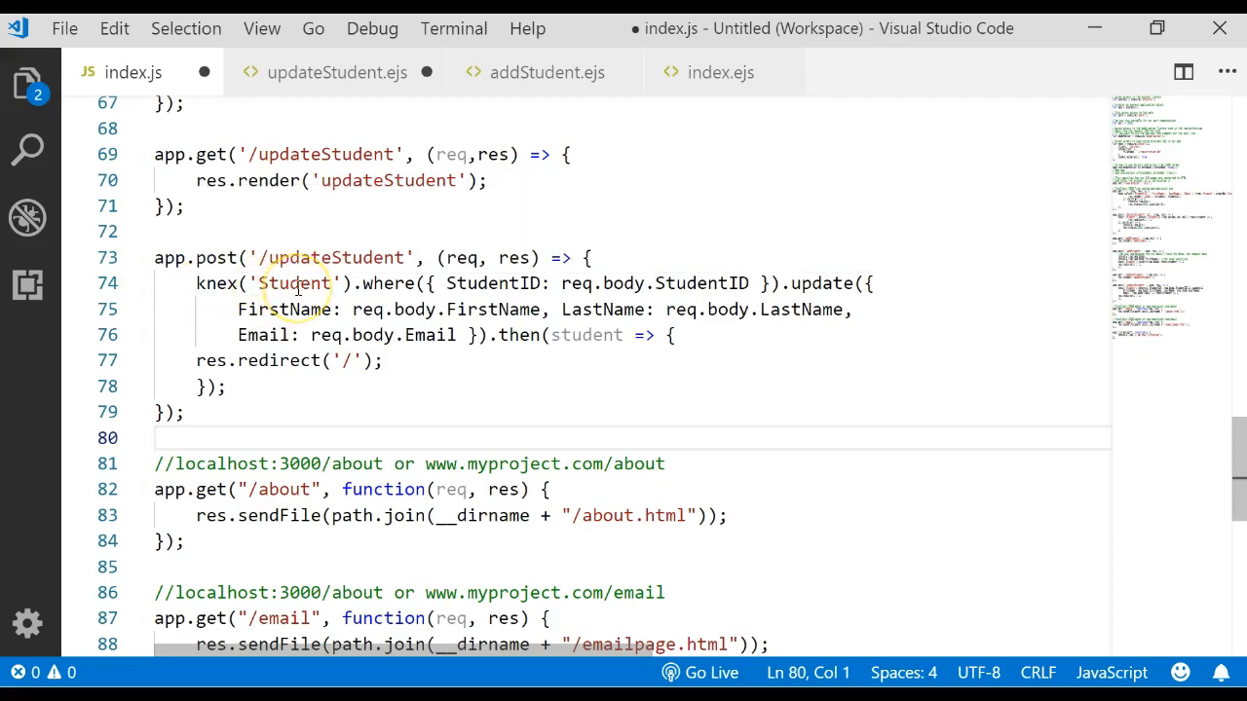
click(382, 285)
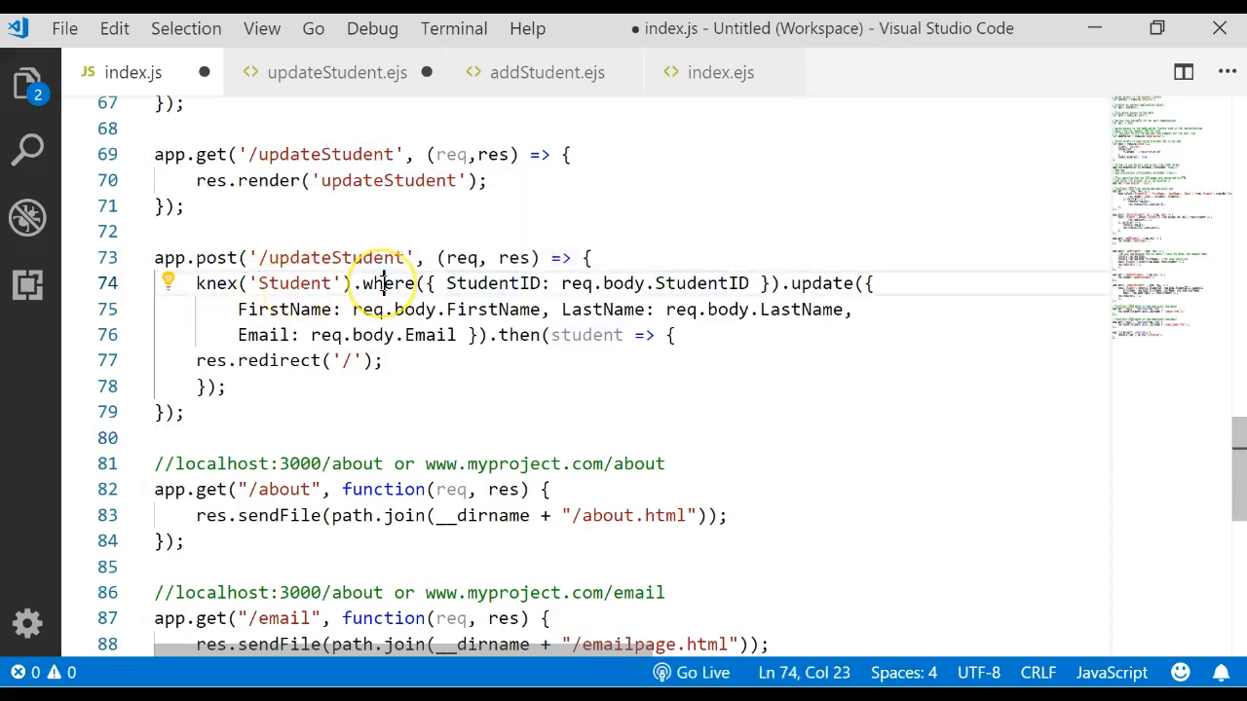
double_click(490, 285)
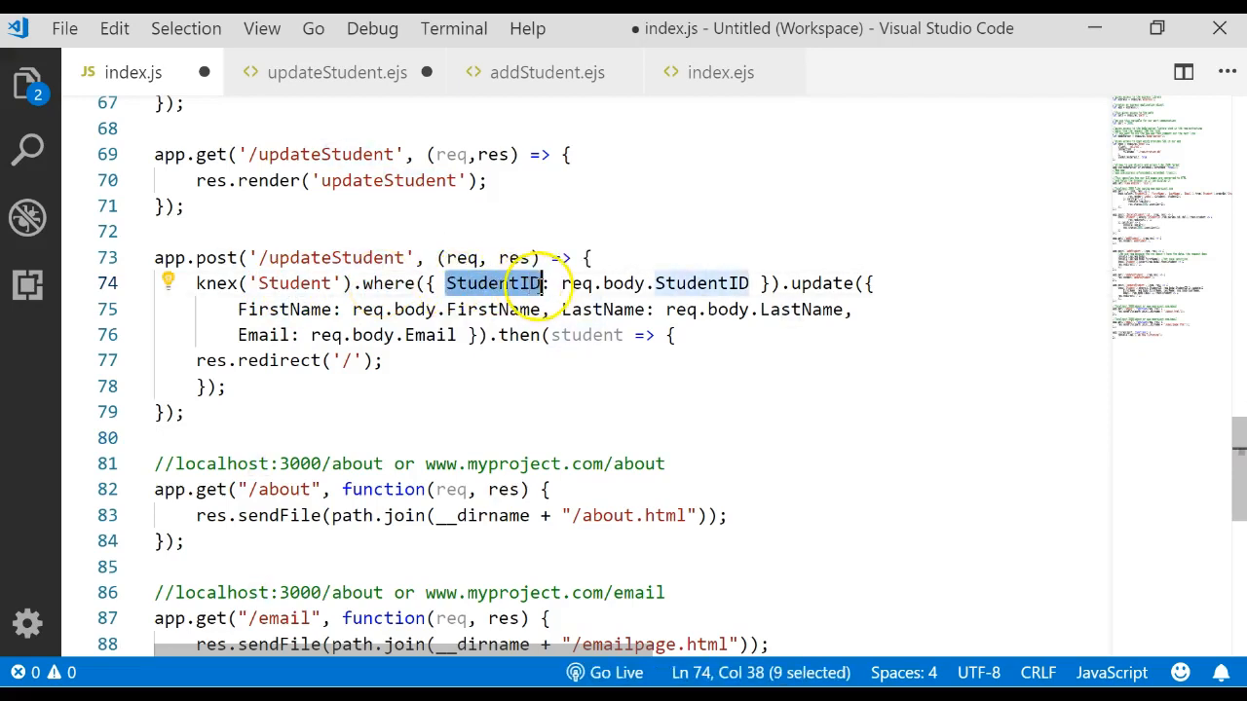
double_click(577, 284)
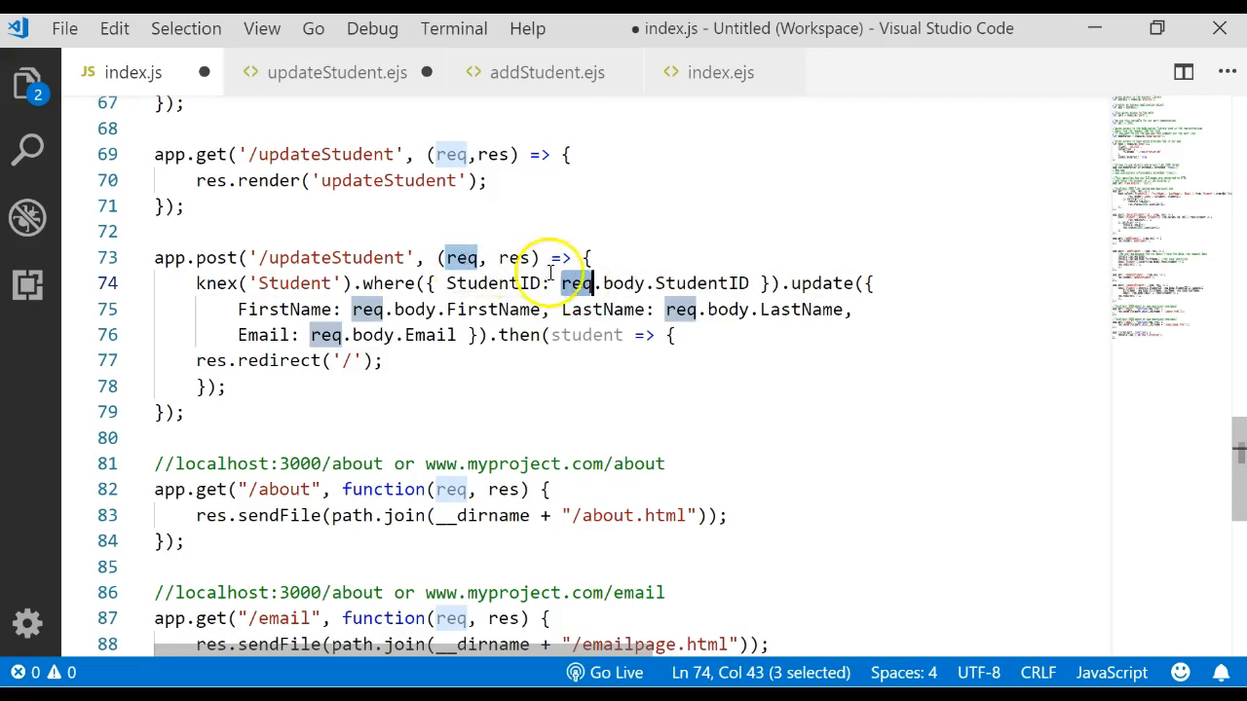
mouse_move(455, 257)
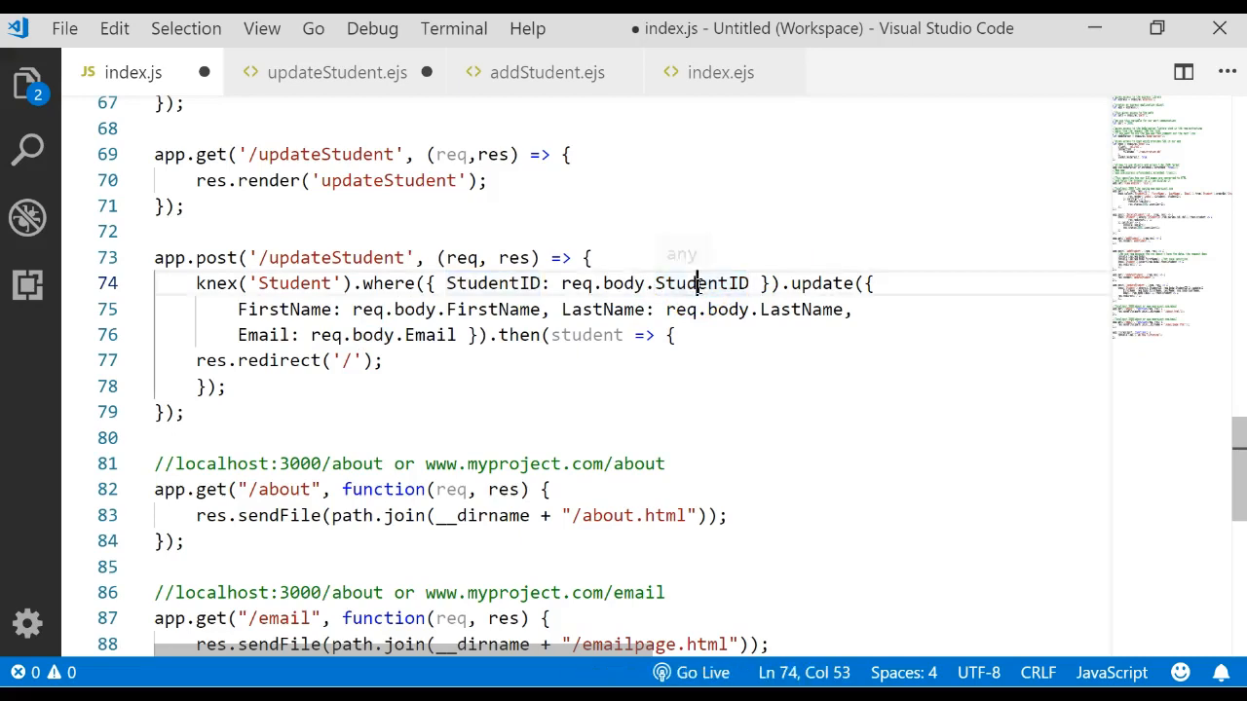
click(335, 72)
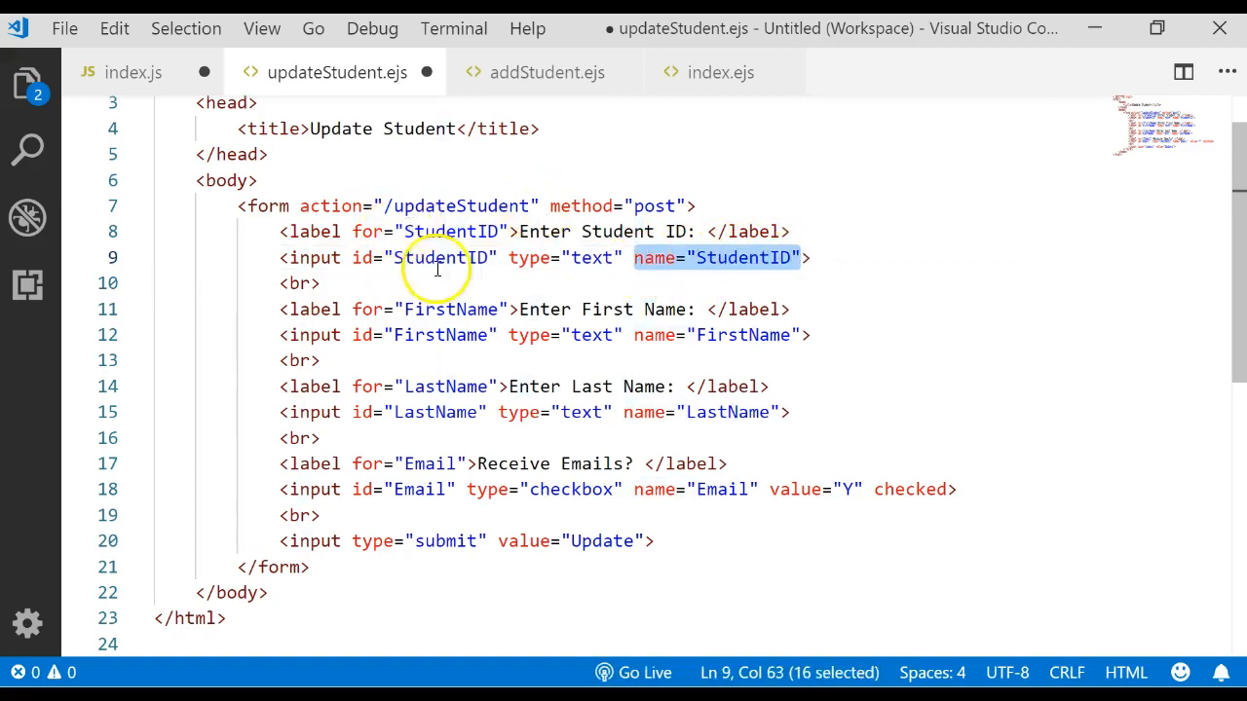
click(129, 73)
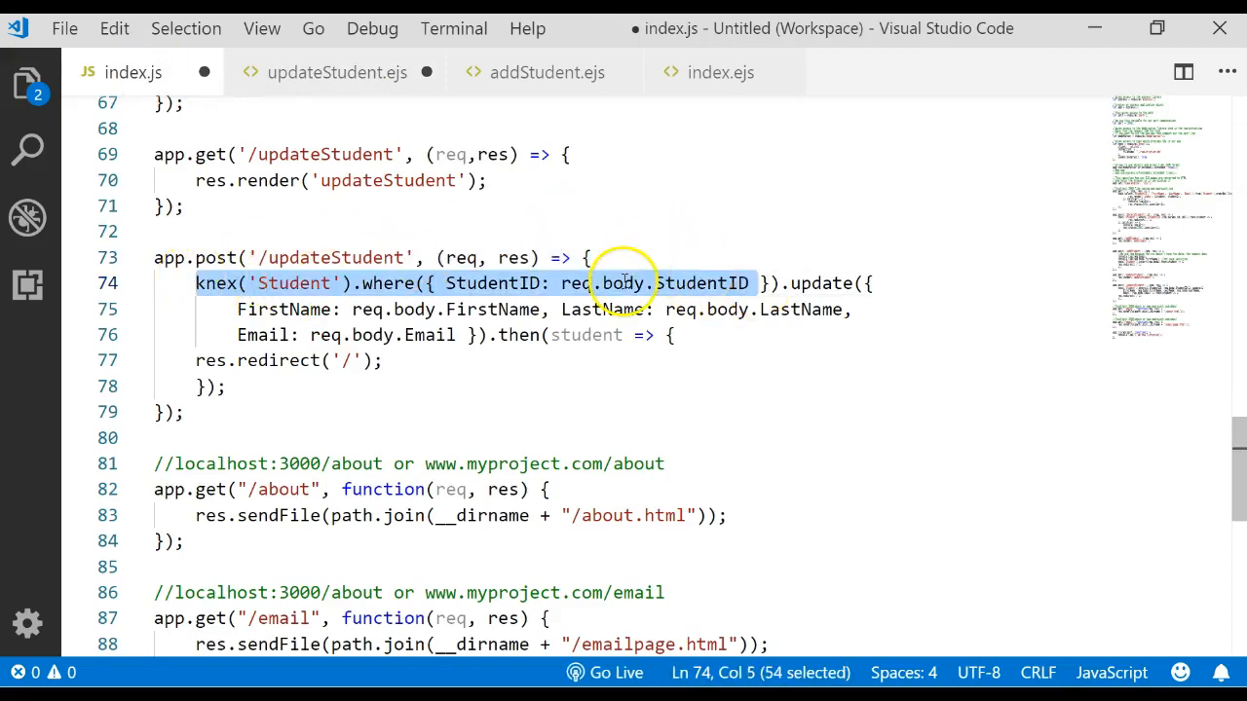
double_click(821, 284)
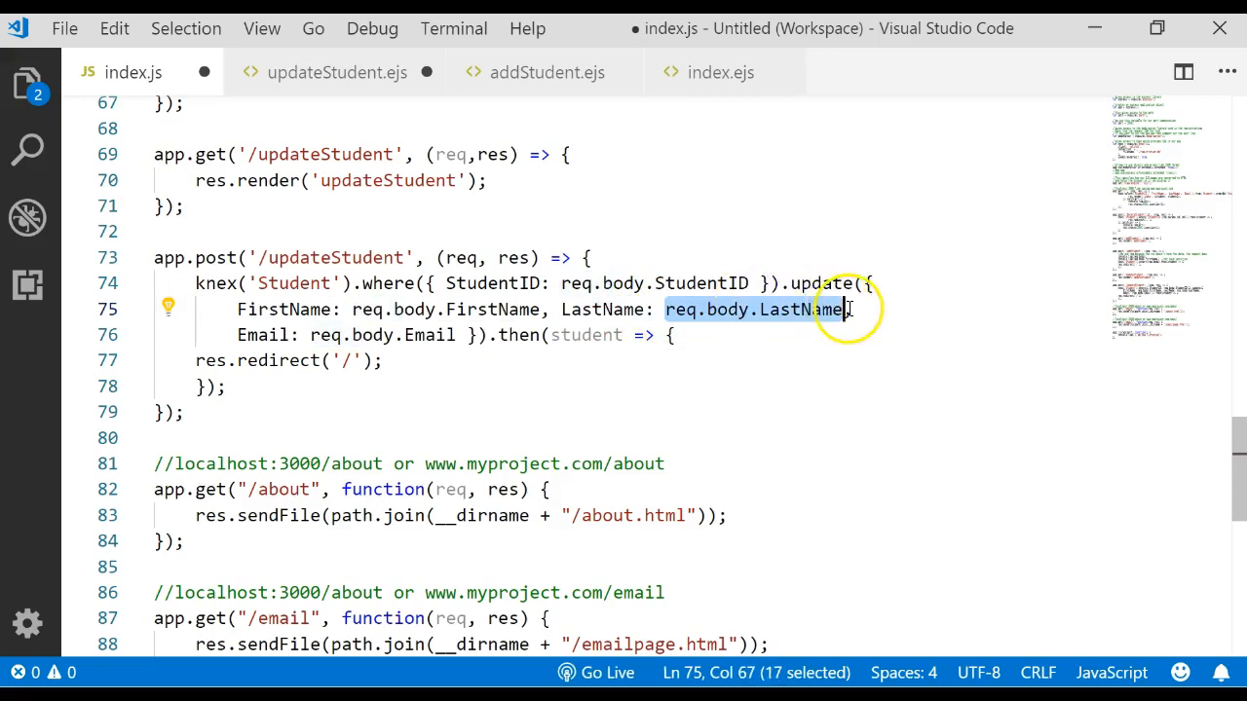
double_click(264, 335)
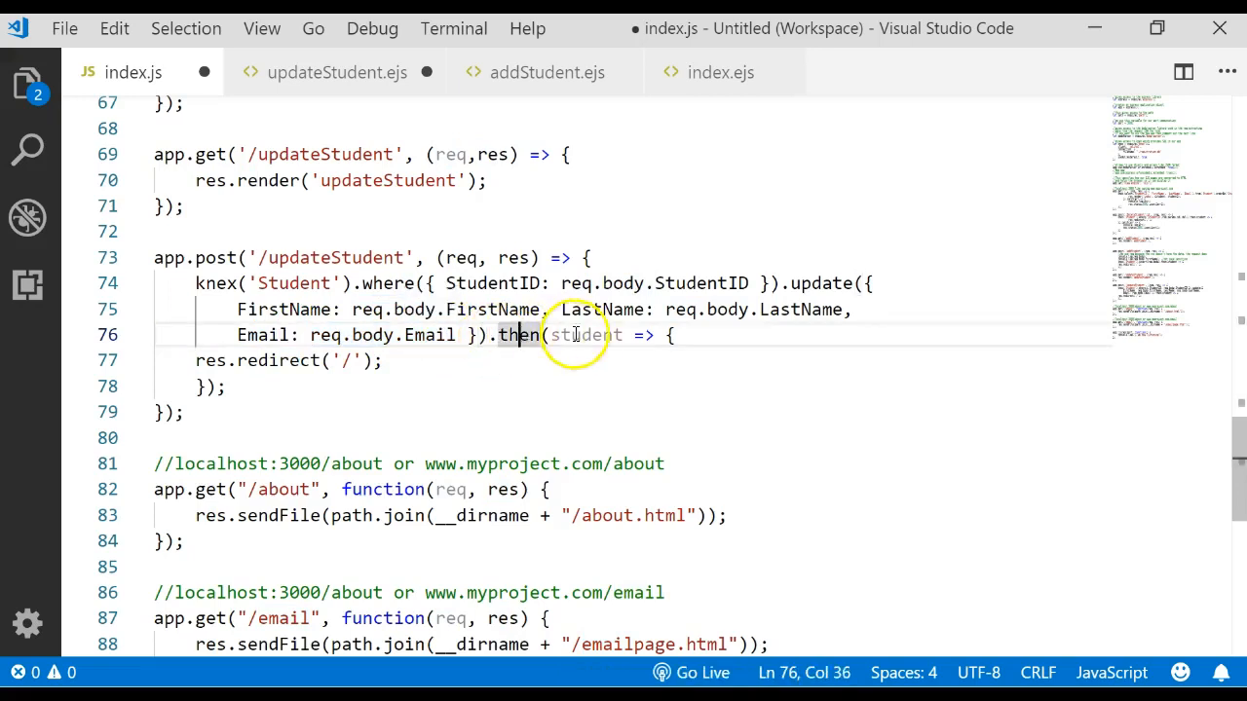
double_click(584, 335)
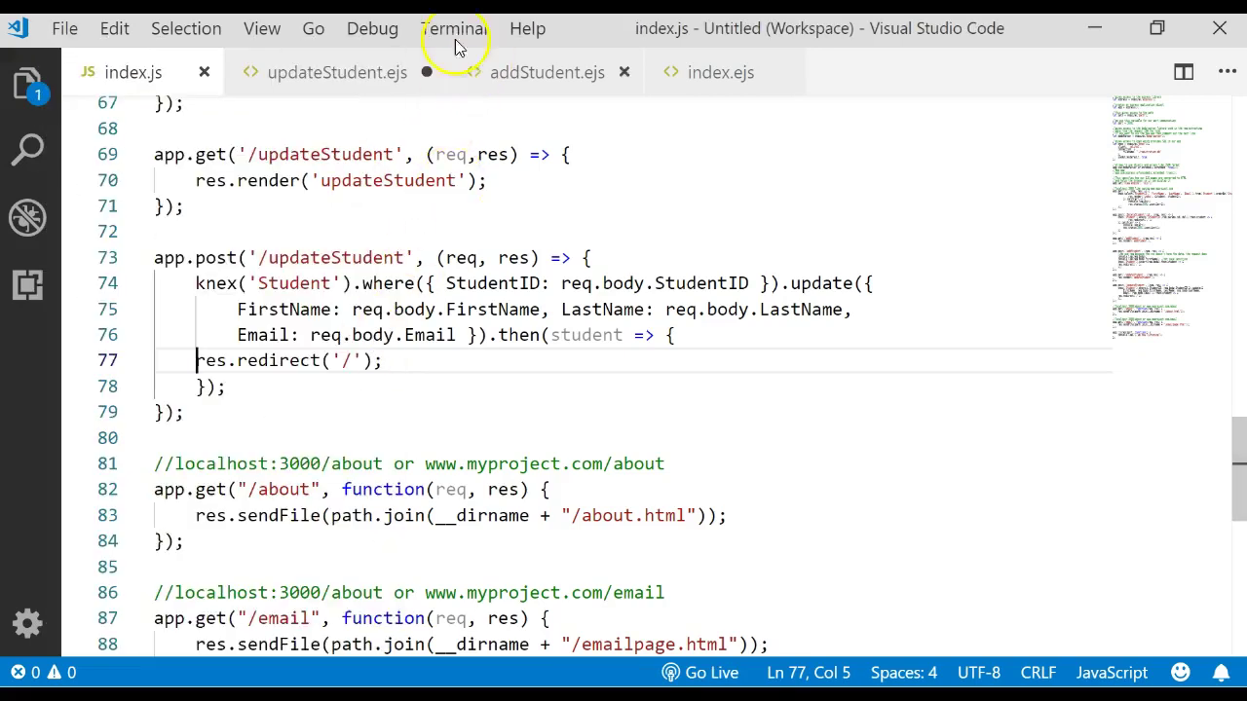
Start the Express app in a new terminal with node index.js
click(452, 29)
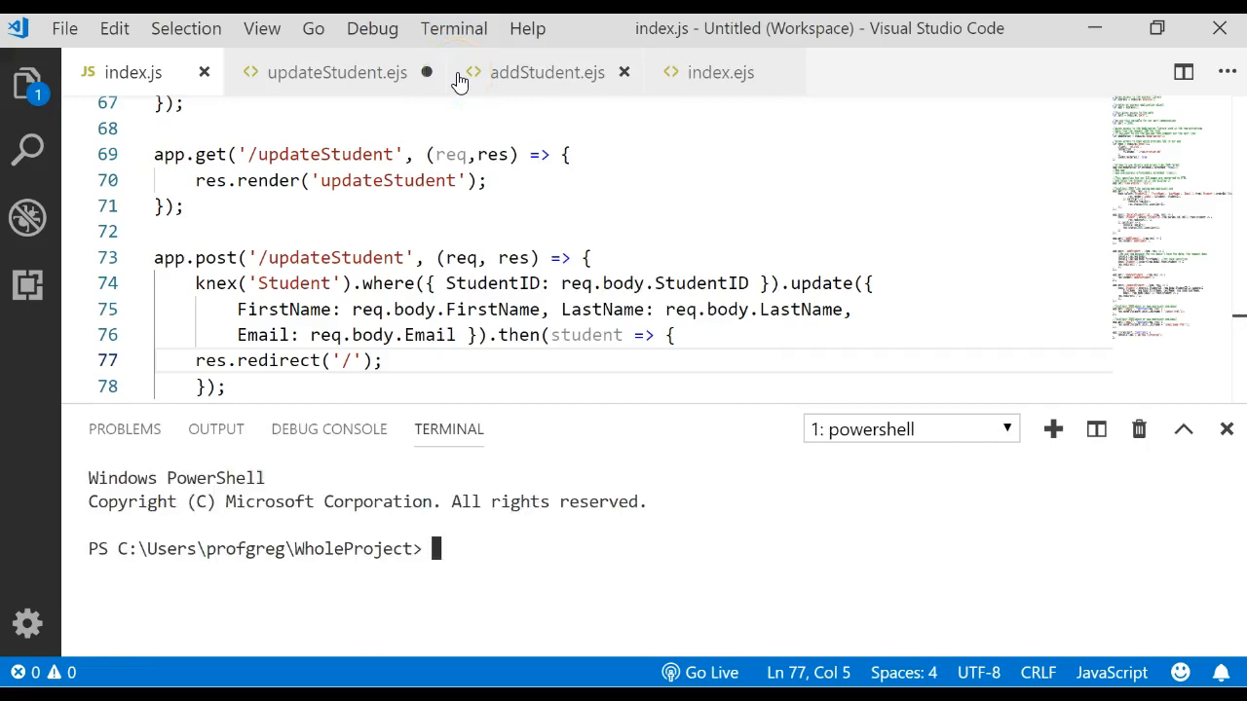
text(node index.js)
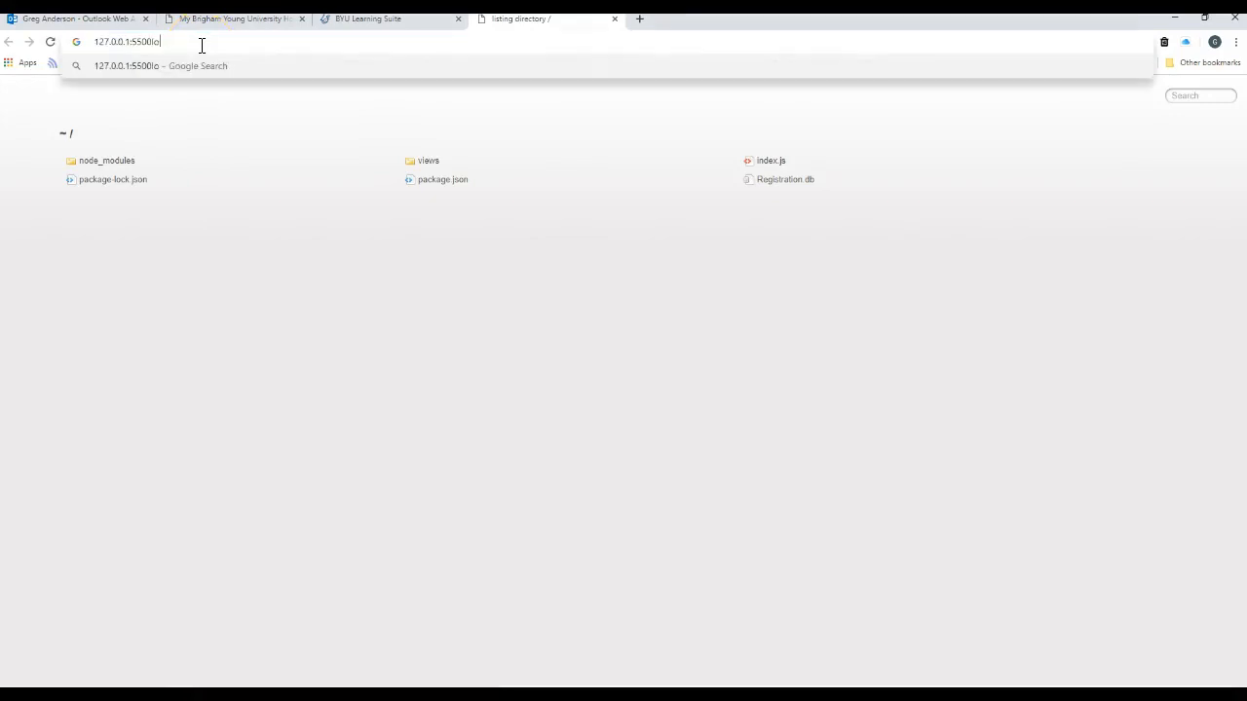
Load localhost:3000, then navigate to localhost:3000/updateStudent to reach the update form
text(localhost:3000)
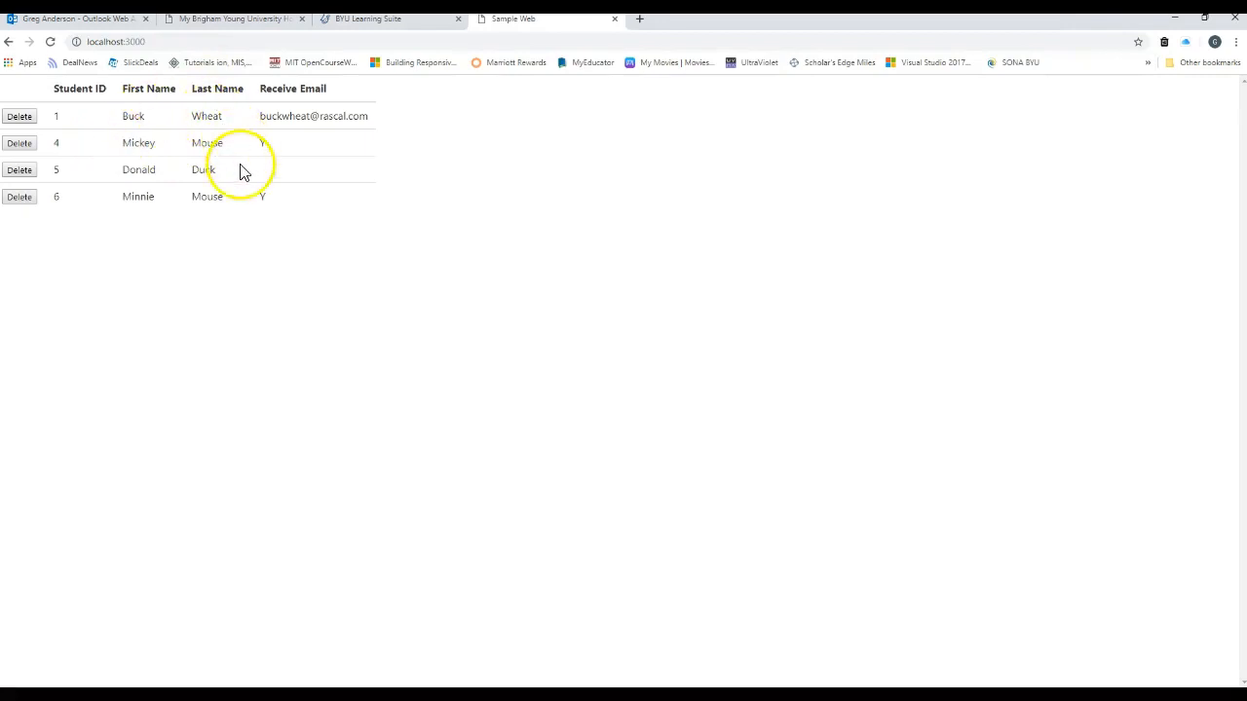
mouse_move(168, 144)
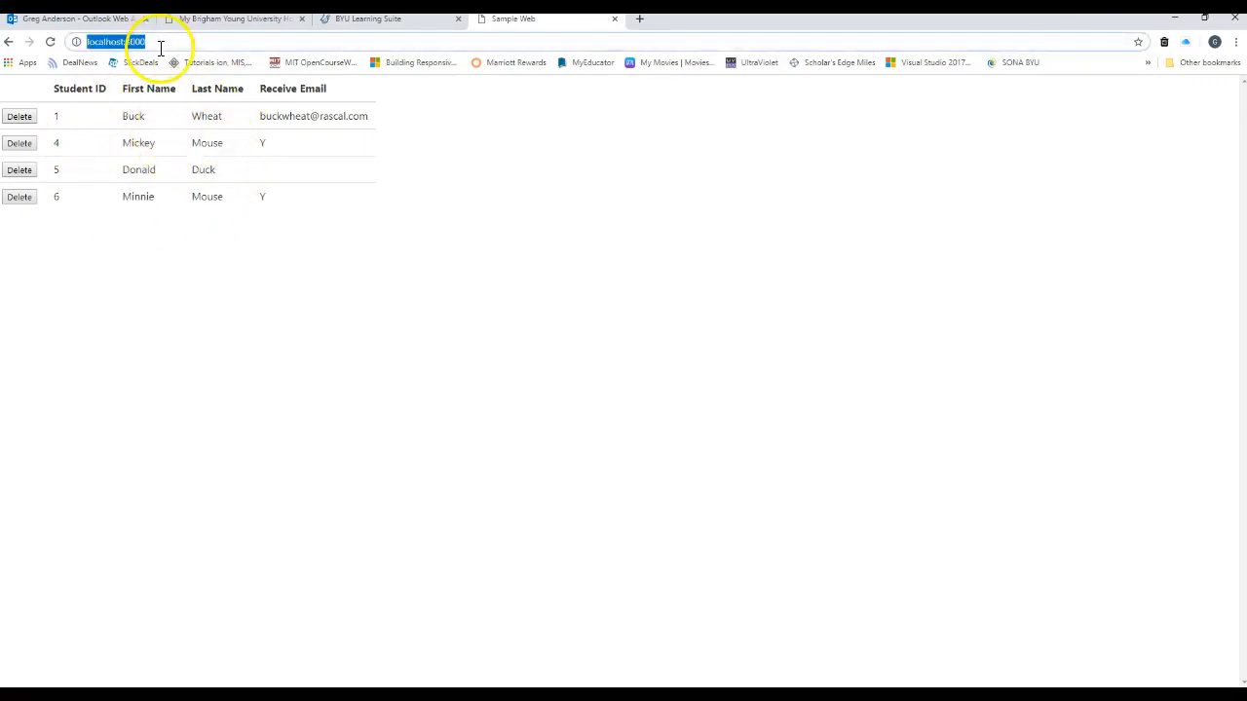
mouse_move(152, 207)
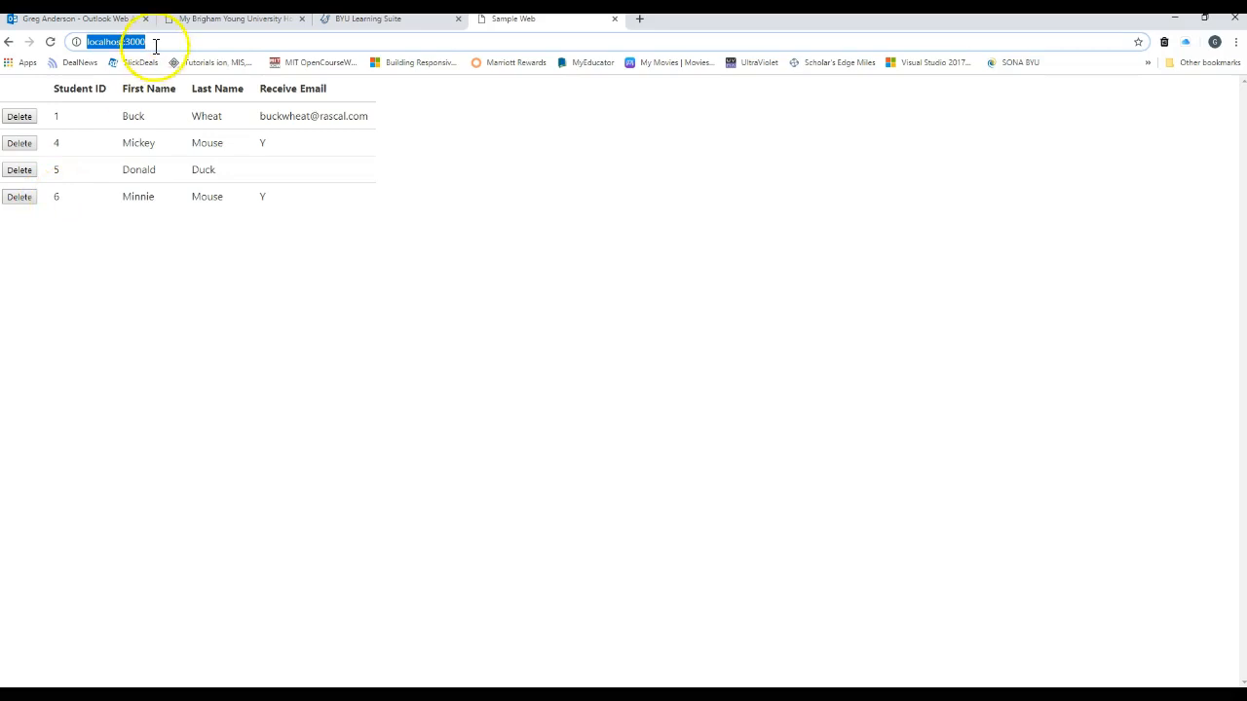
click(133, 47)
text(/updateStudent)
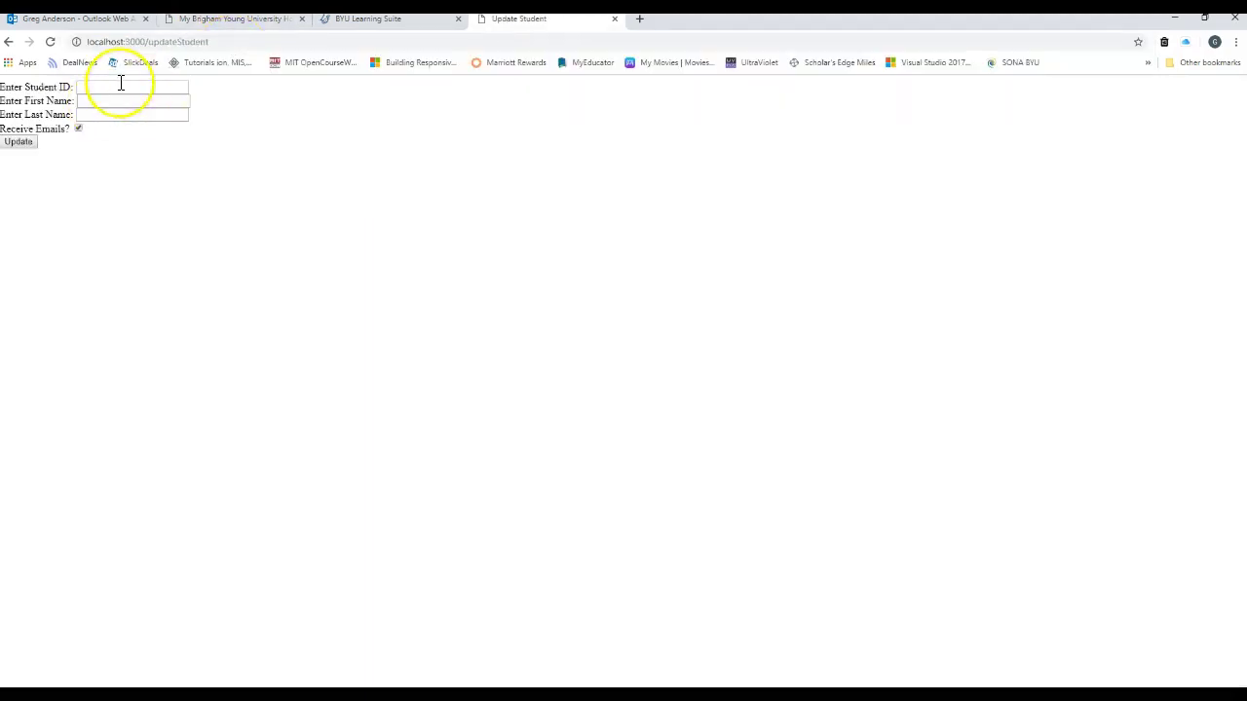
Submit the form for student 6 with first name Goofy and last name Dog
text(6)
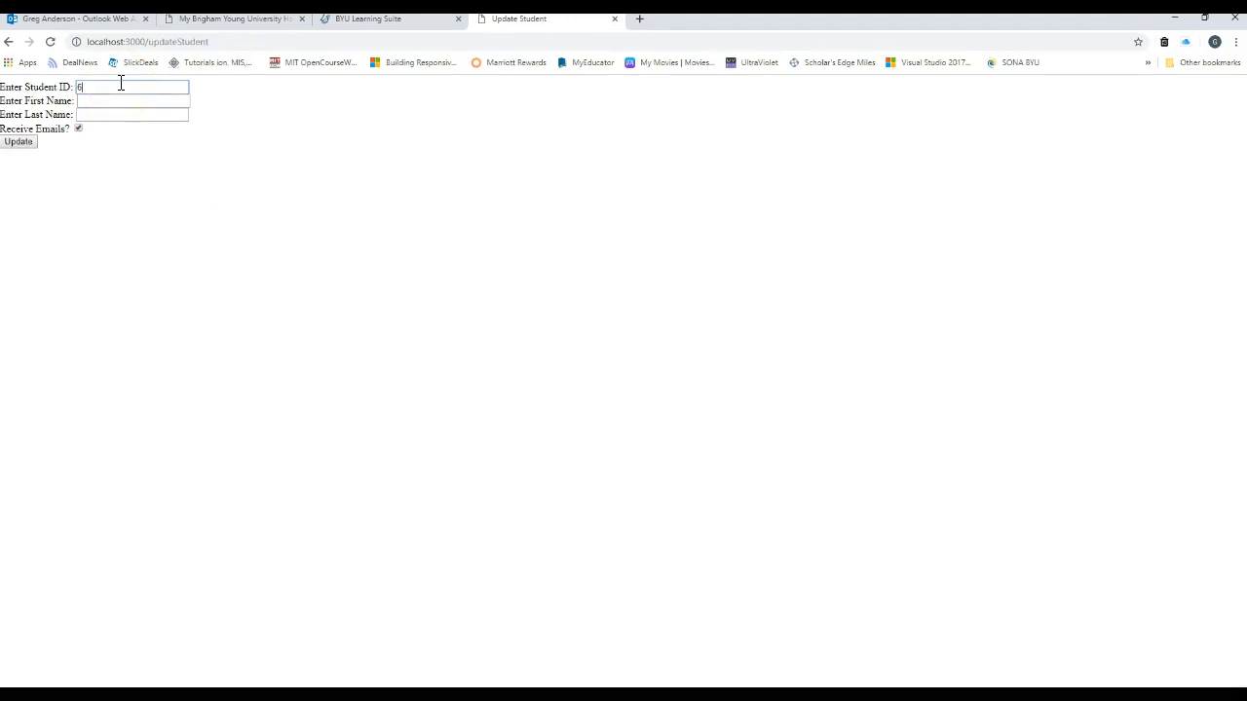
click(127, 101)
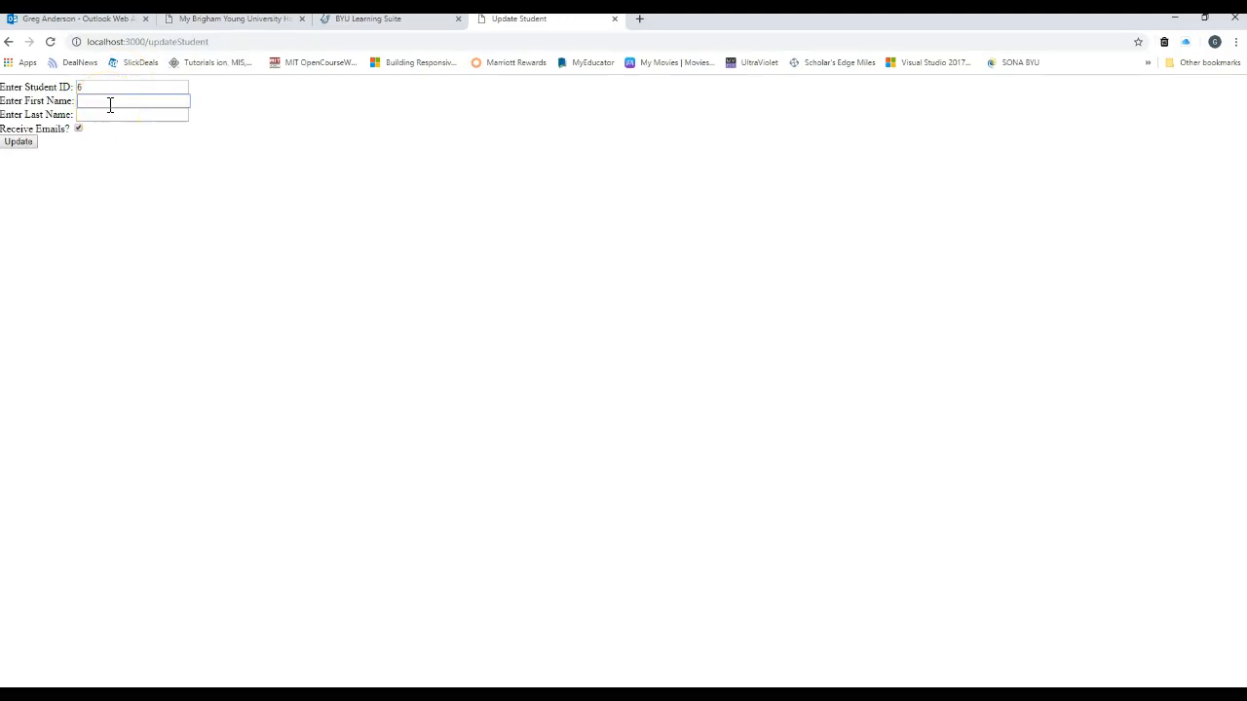
text(G)
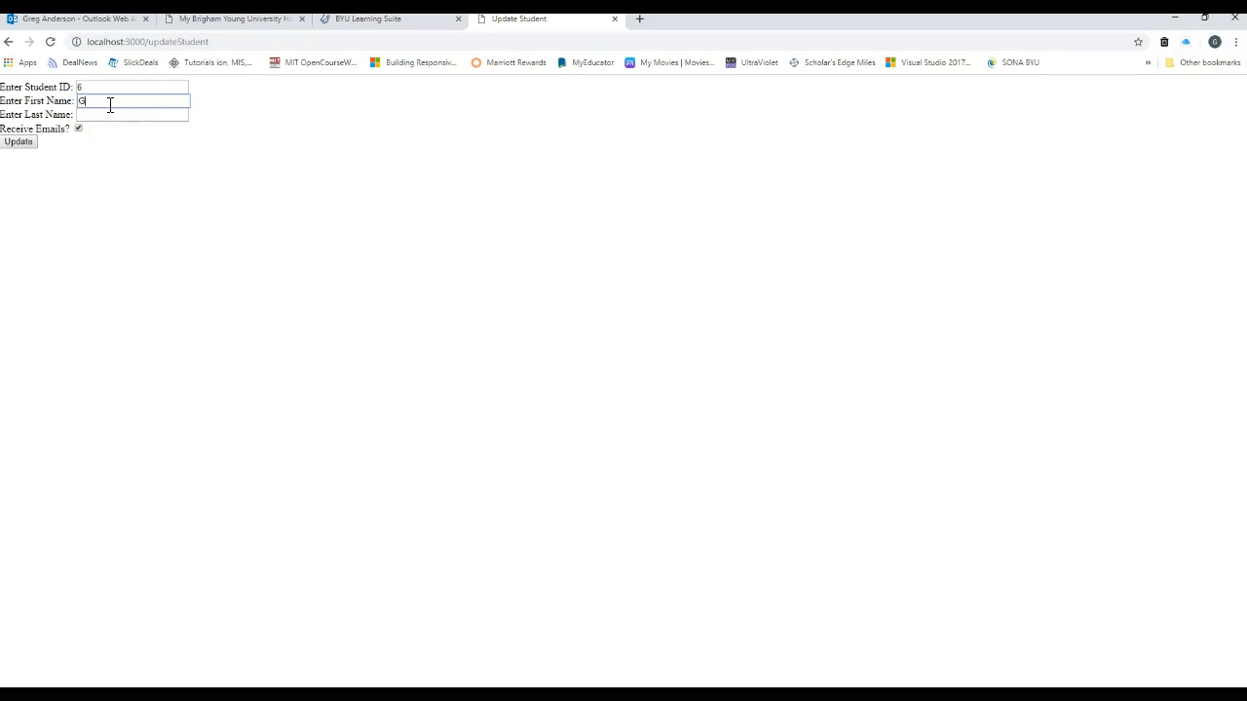
text(oofy)
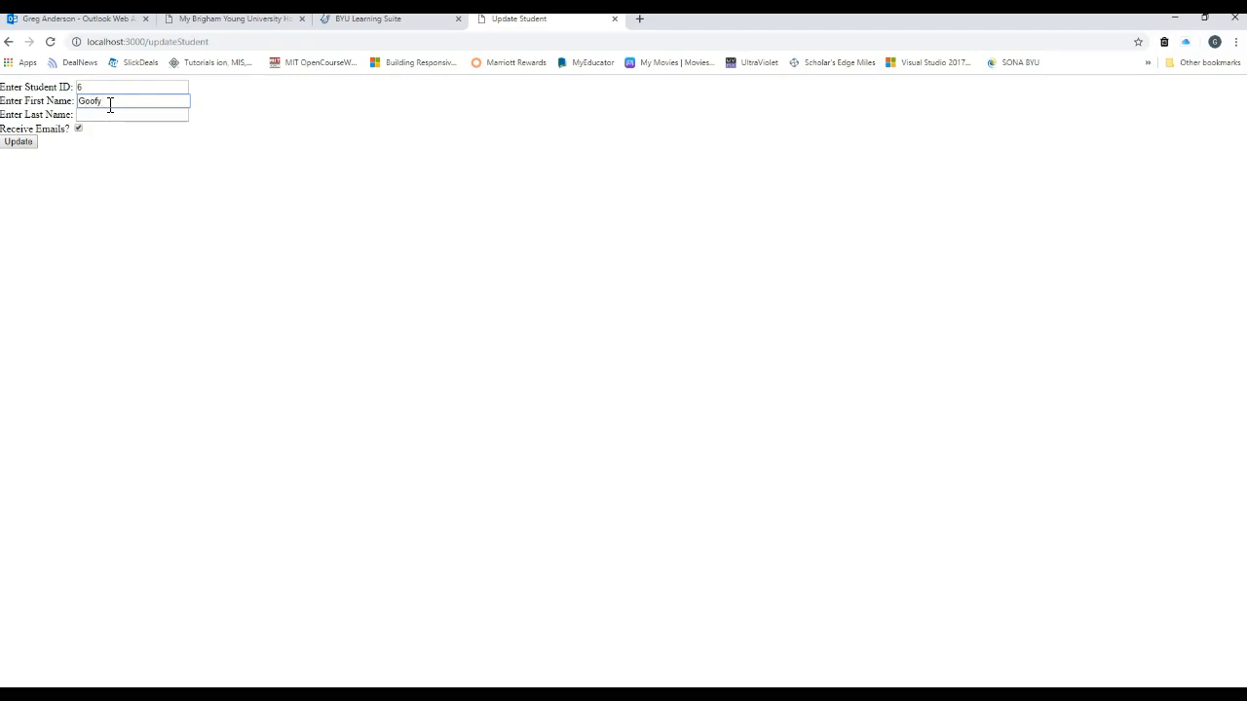
click(133, 113)
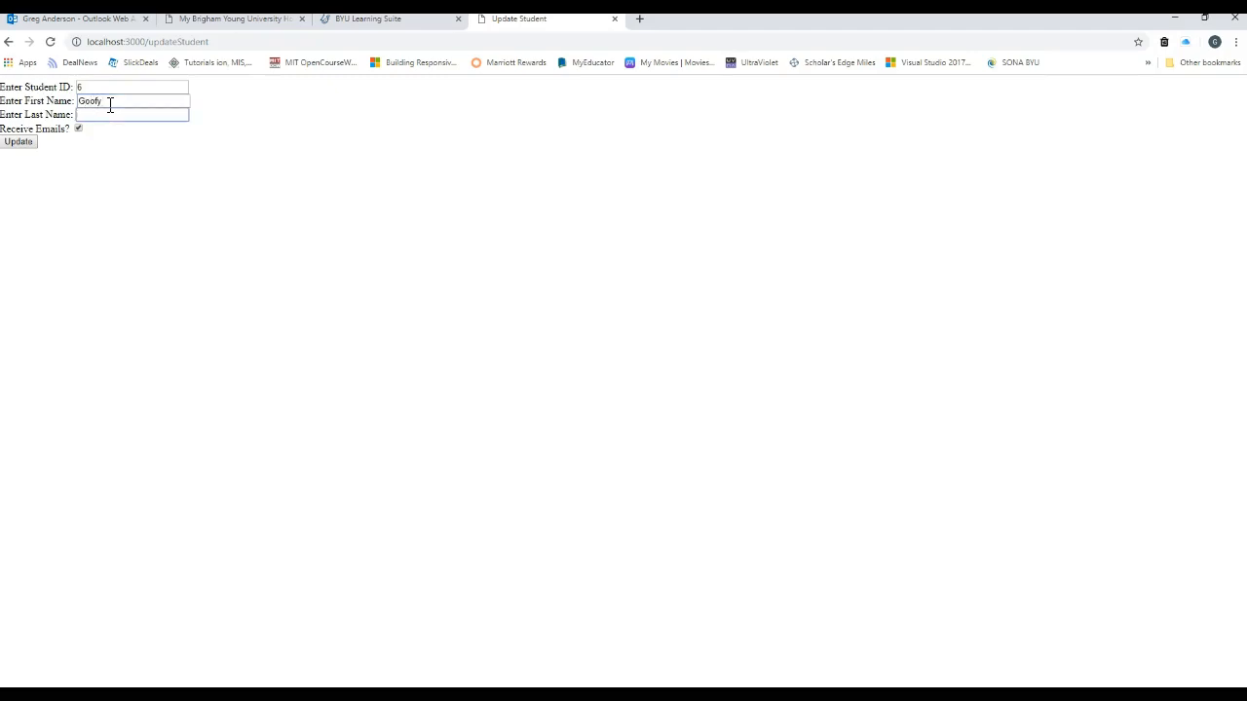
text(Dog)
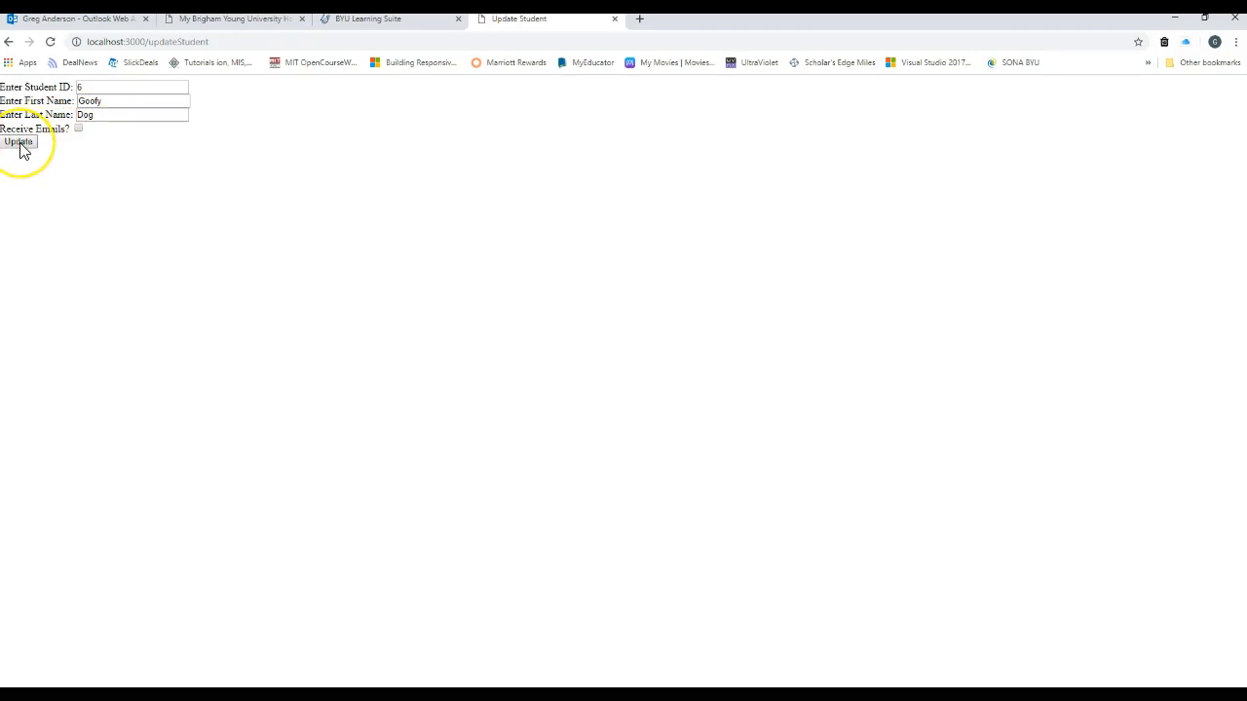
click(24, 145)
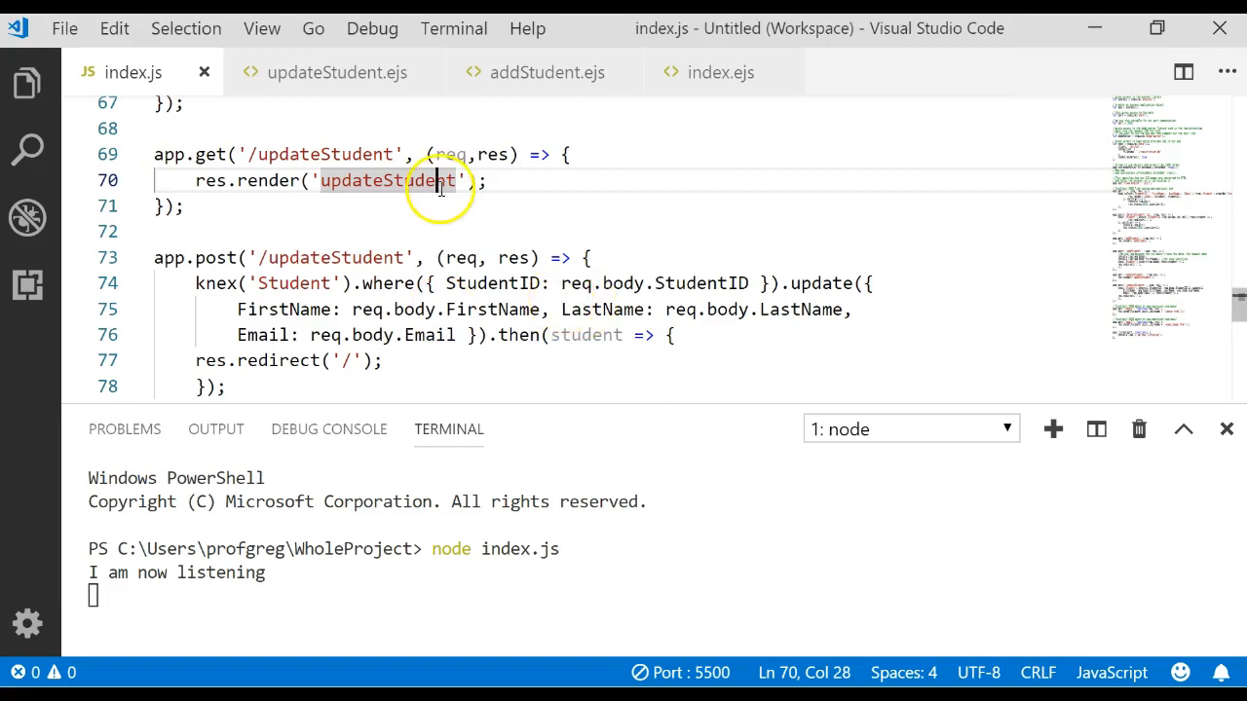
mouse_move(308, 214)
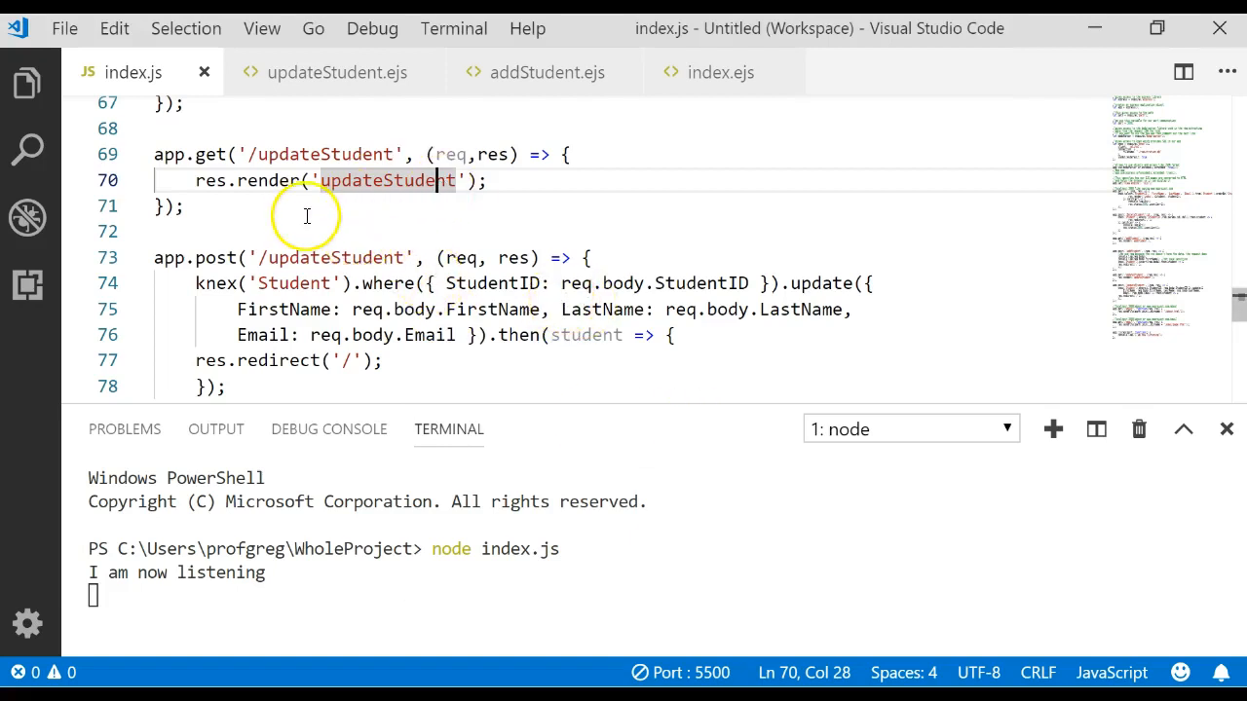
mouse_move(335, 222)
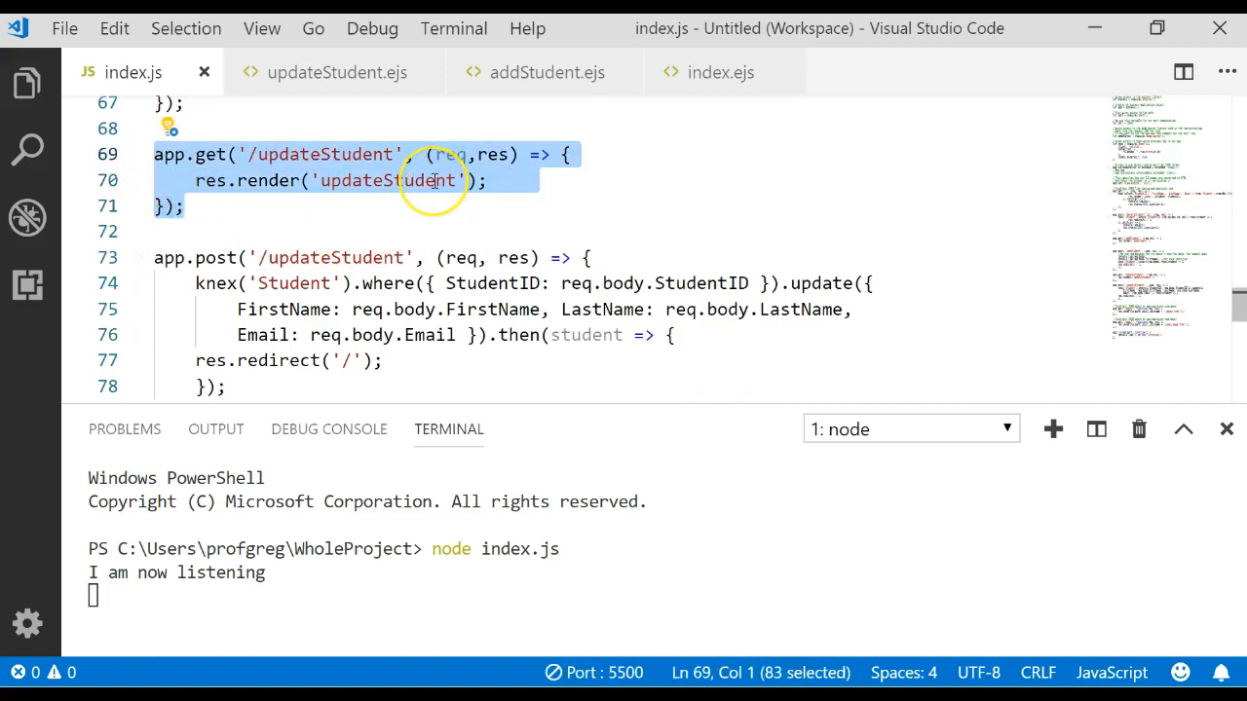
mouse_move(367, 102)
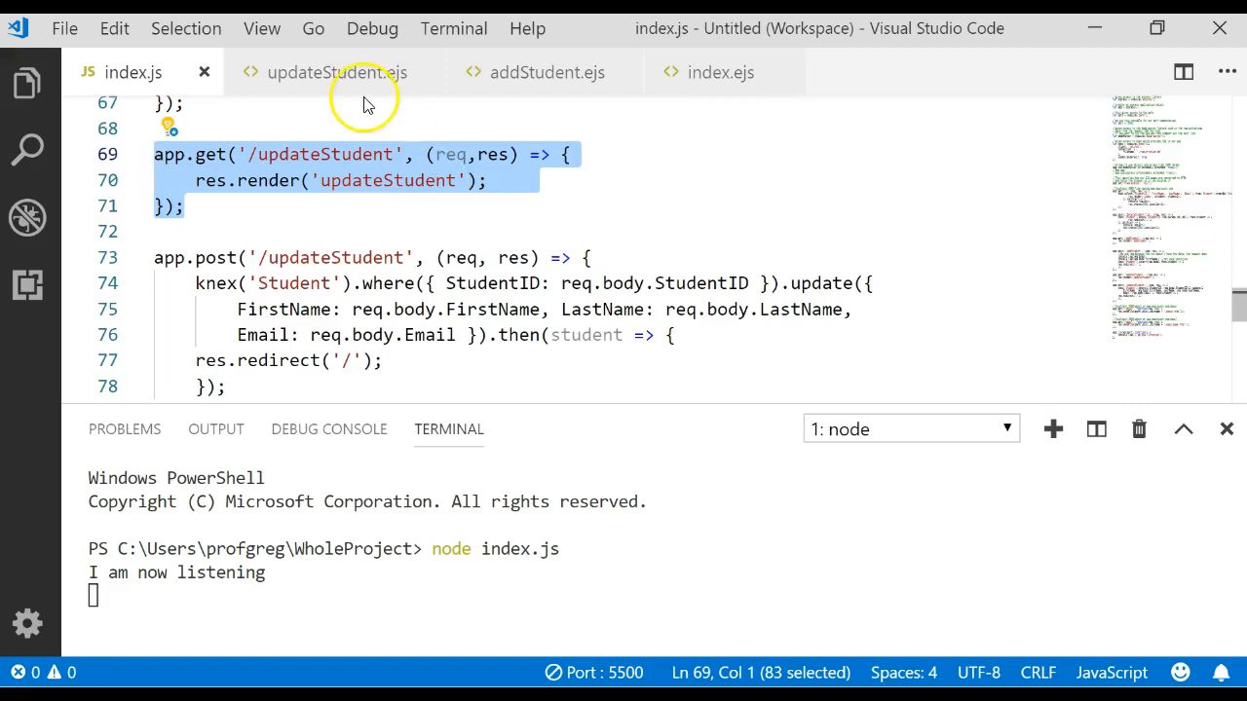
mouse_move(351, 72)
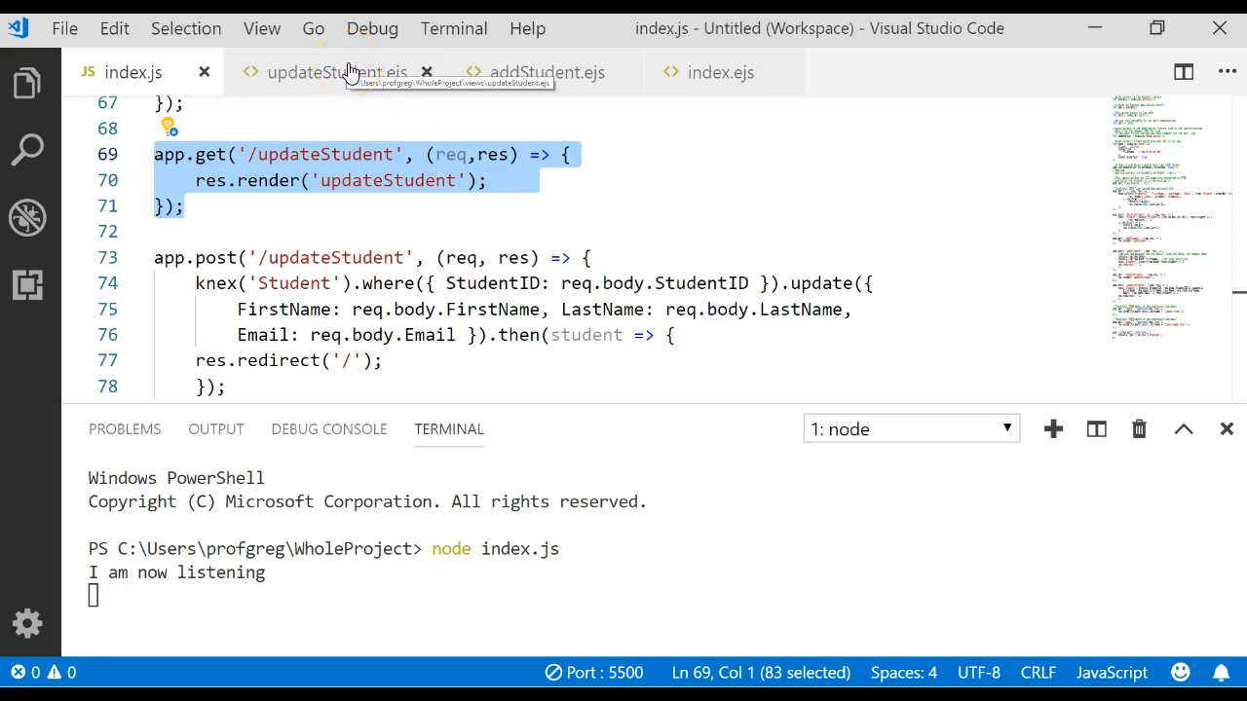
Compare the form's /updateStudent action in updateStudent.ejs against the POST route path in index.js
click(335, 72)
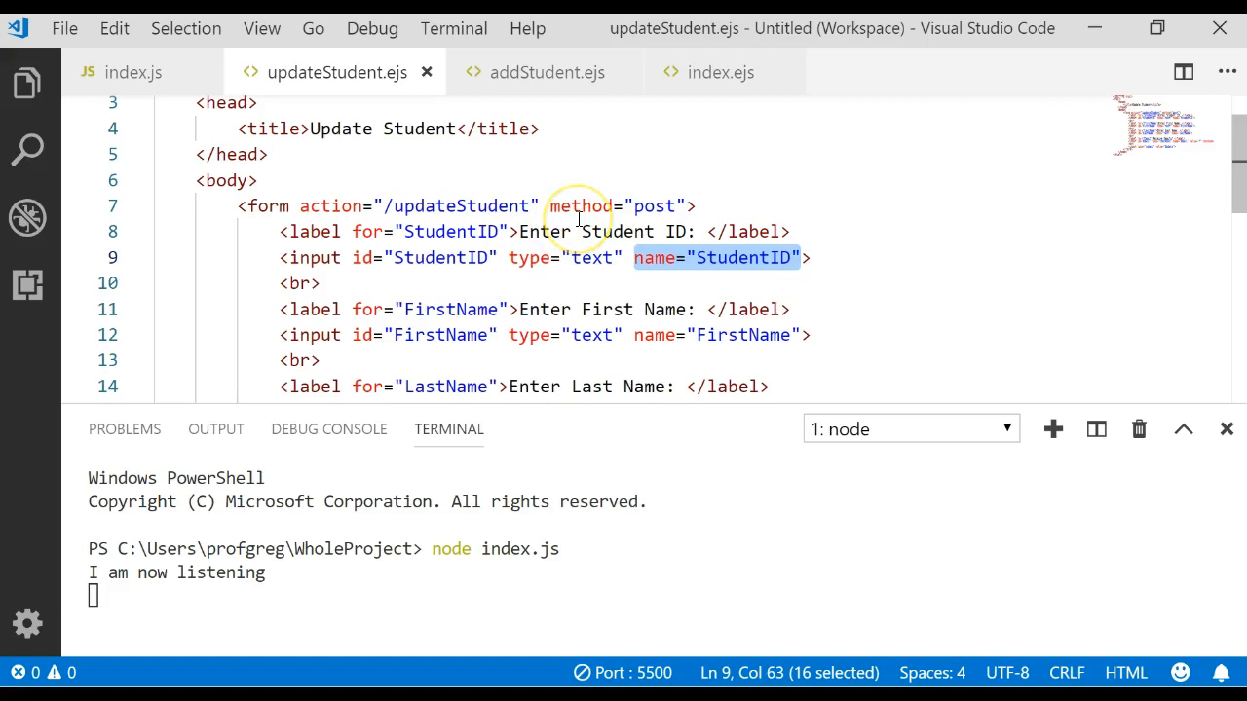
double_click(653, 207)
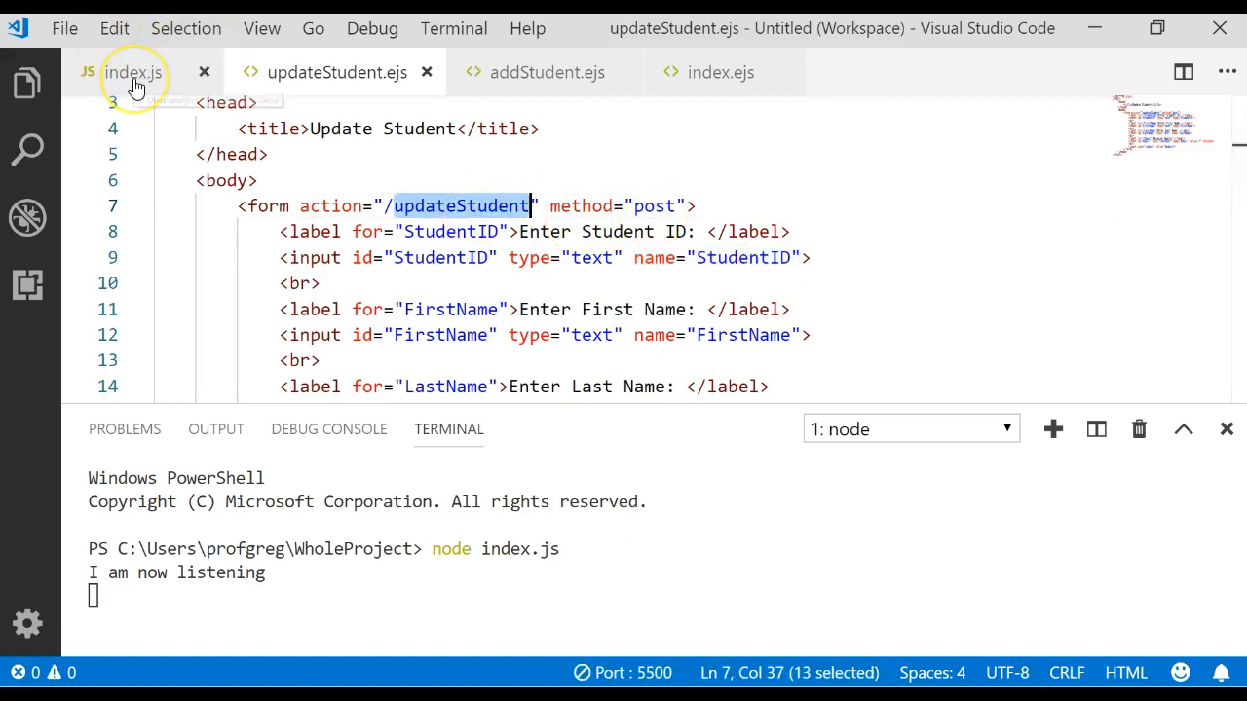
click(133, 73)
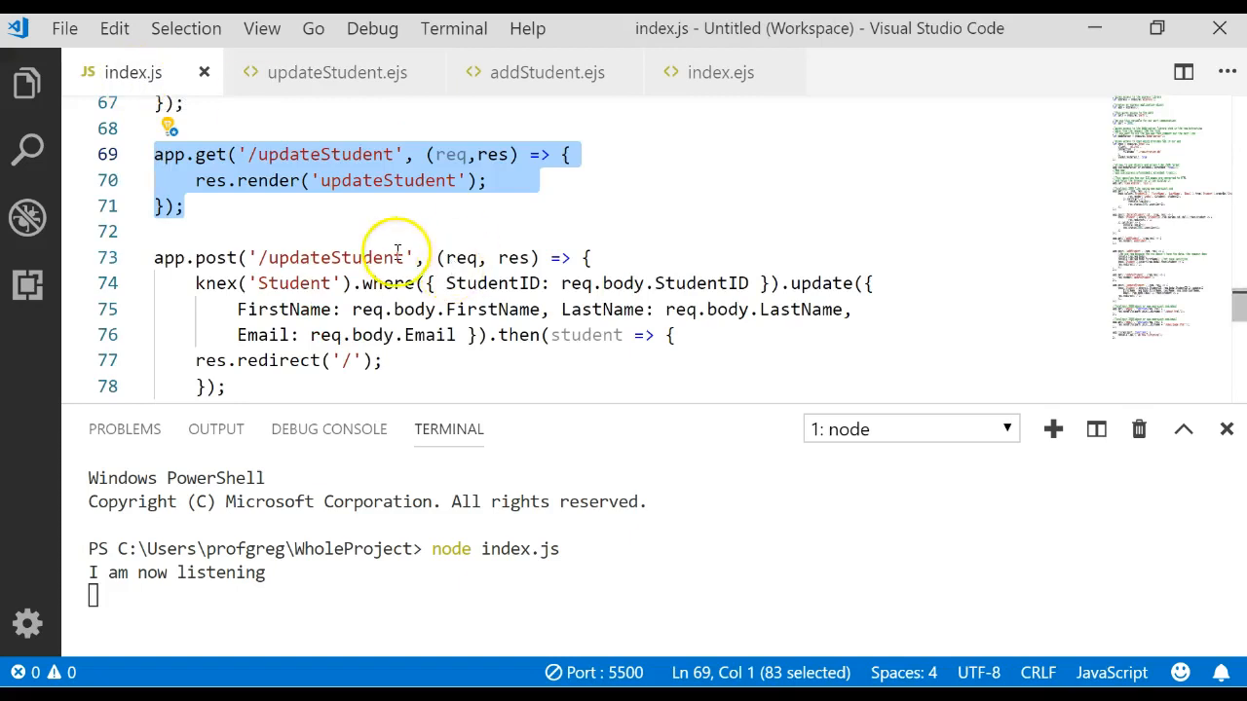
double_click(292, 285)
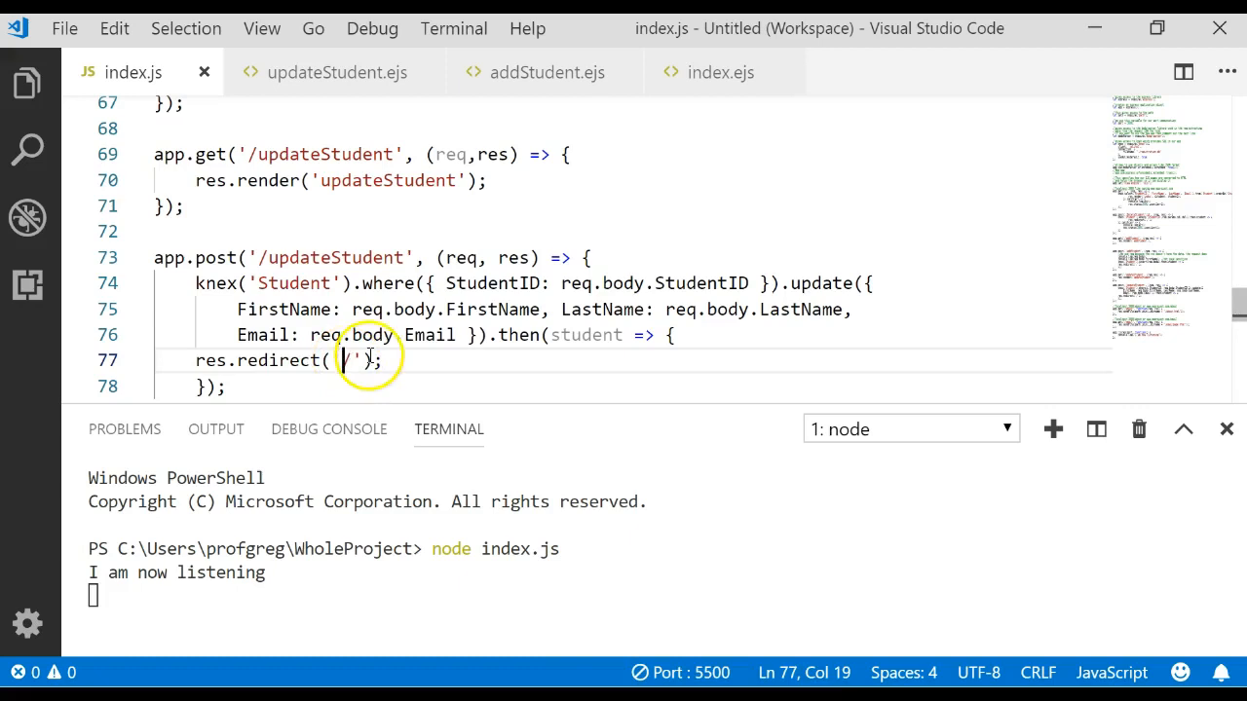
mouse_move(702, 321)
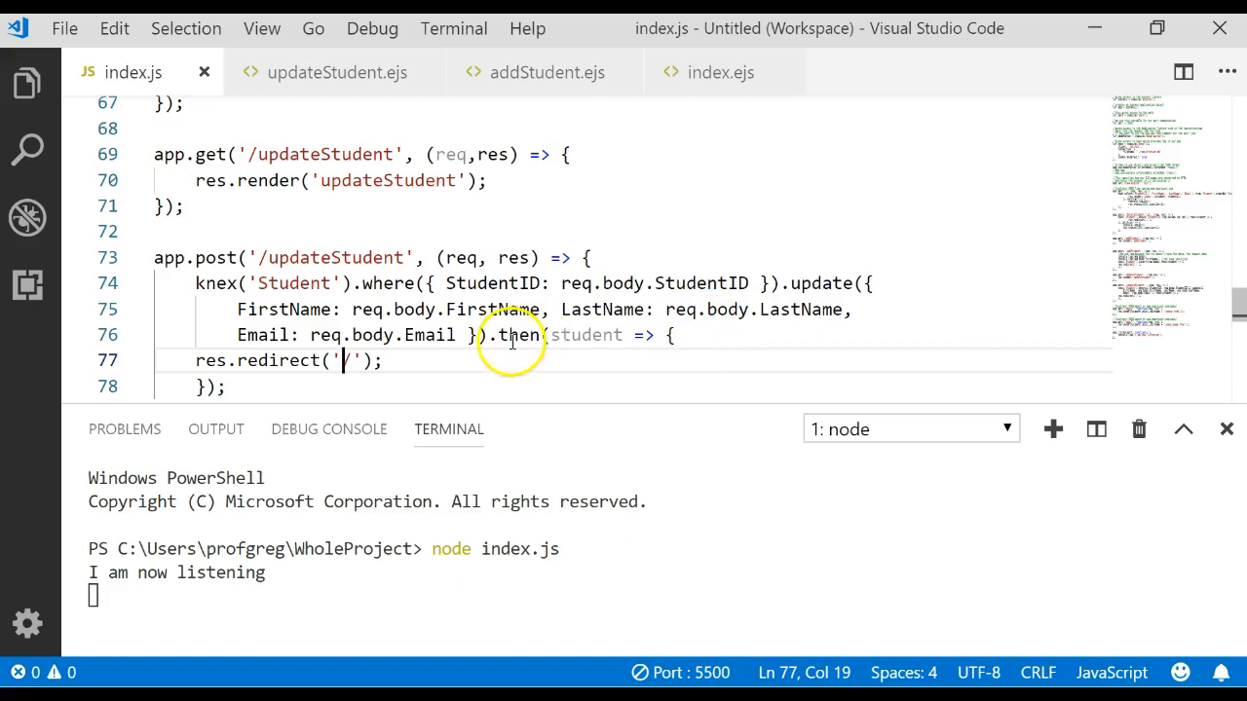
Add console.log(req.body.FirstName) as the first line of the updateStudent POST route
key(Enter)
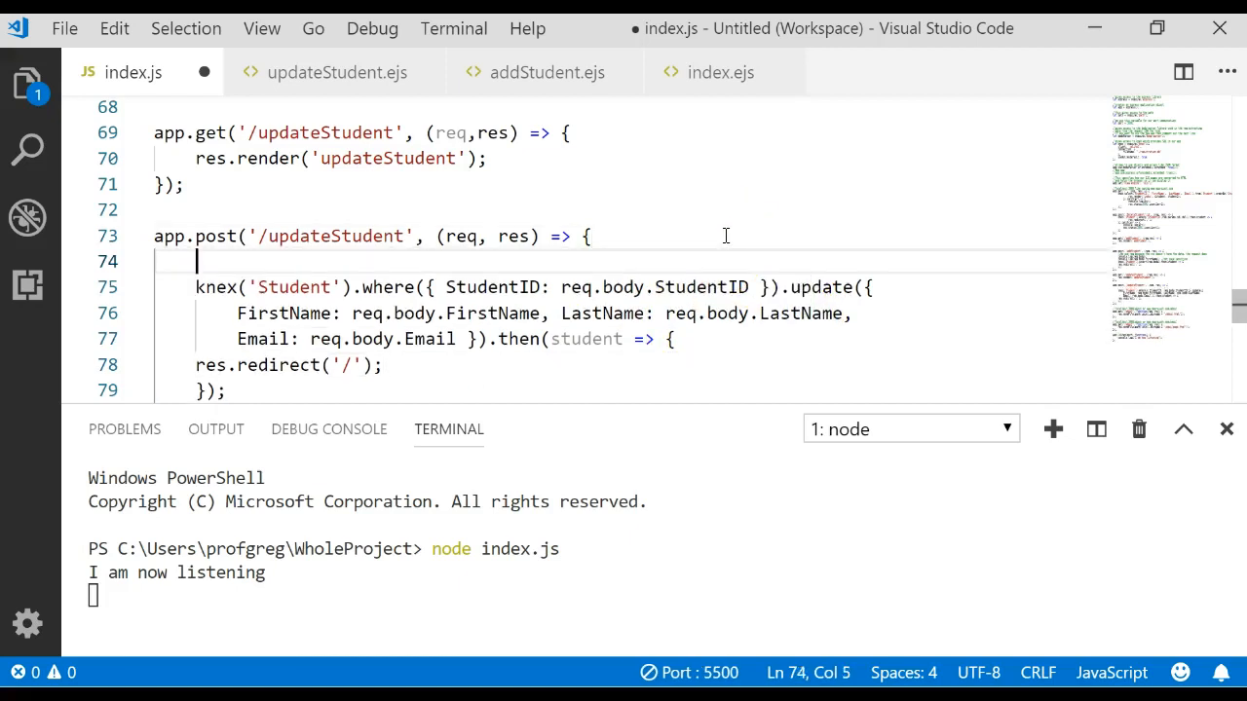
text(console)
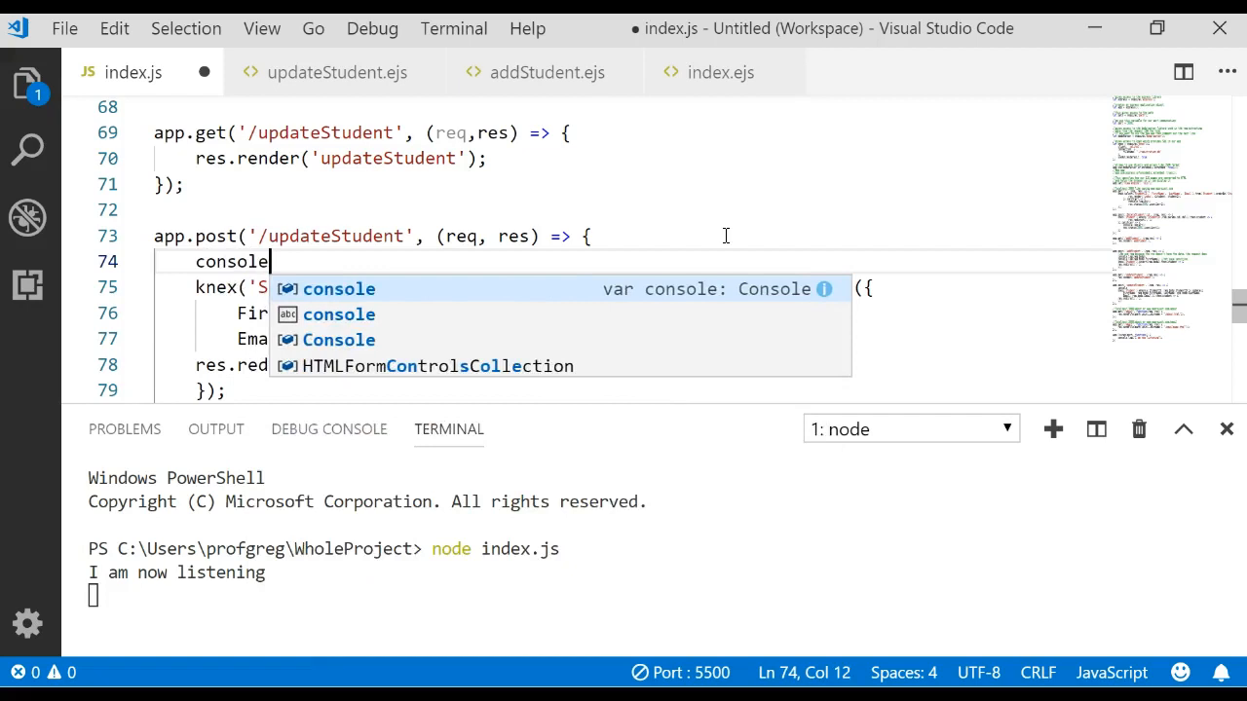
text(.log()
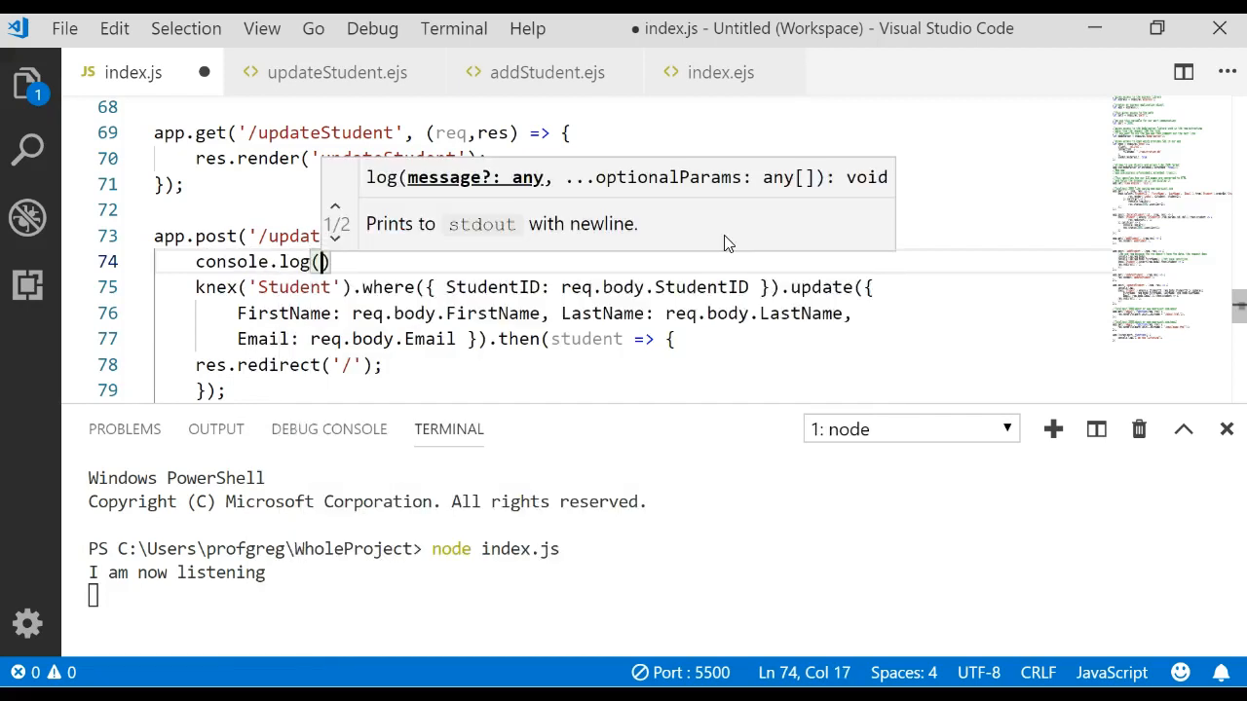
text(req.body)
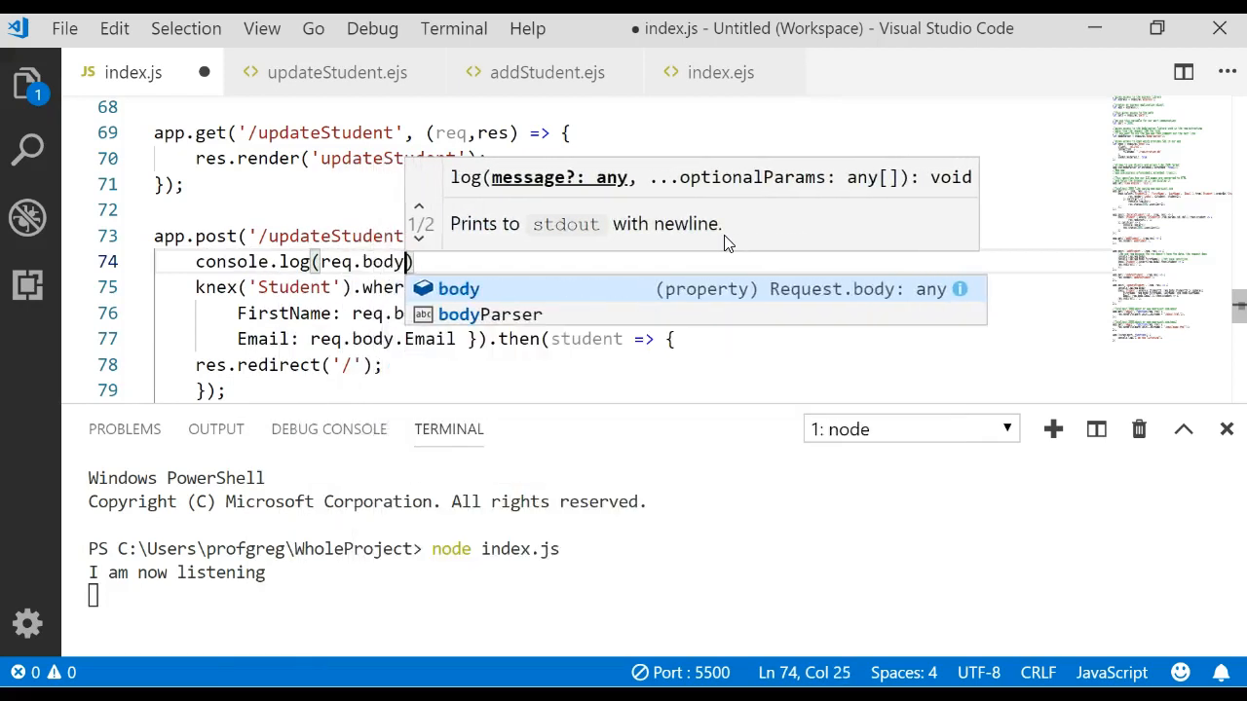
text(.FirstName)
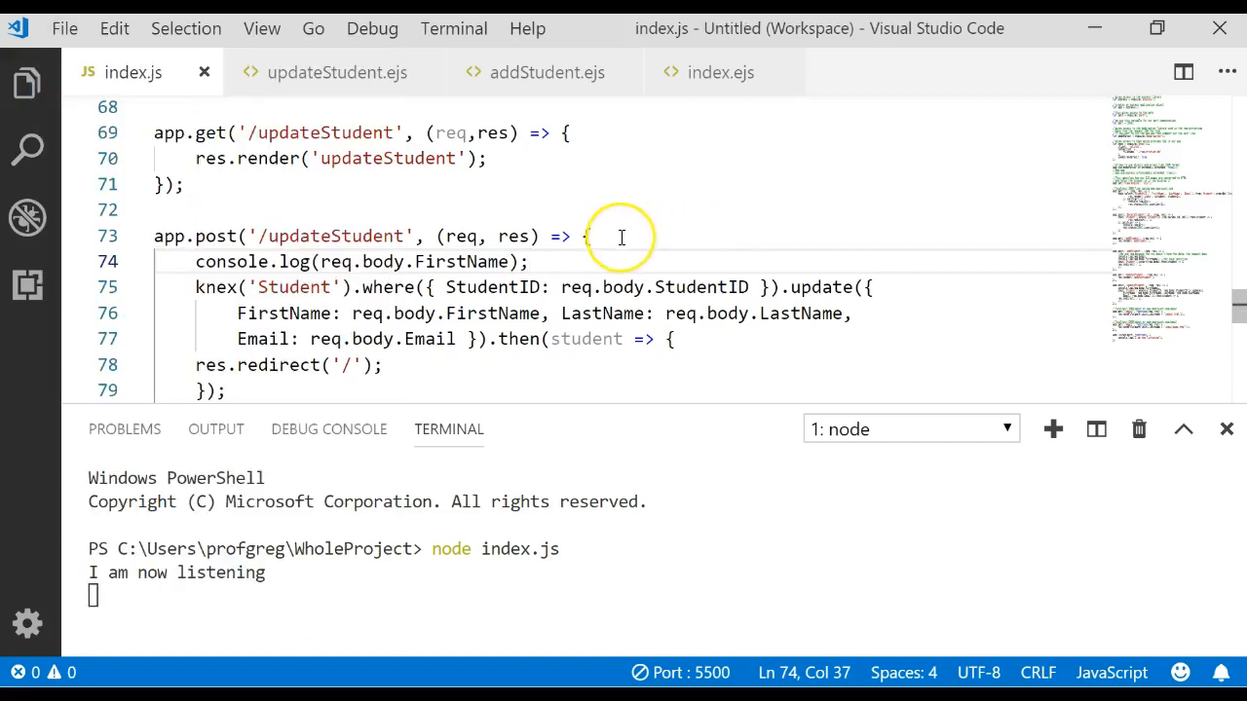
mouse_move(292, 49)
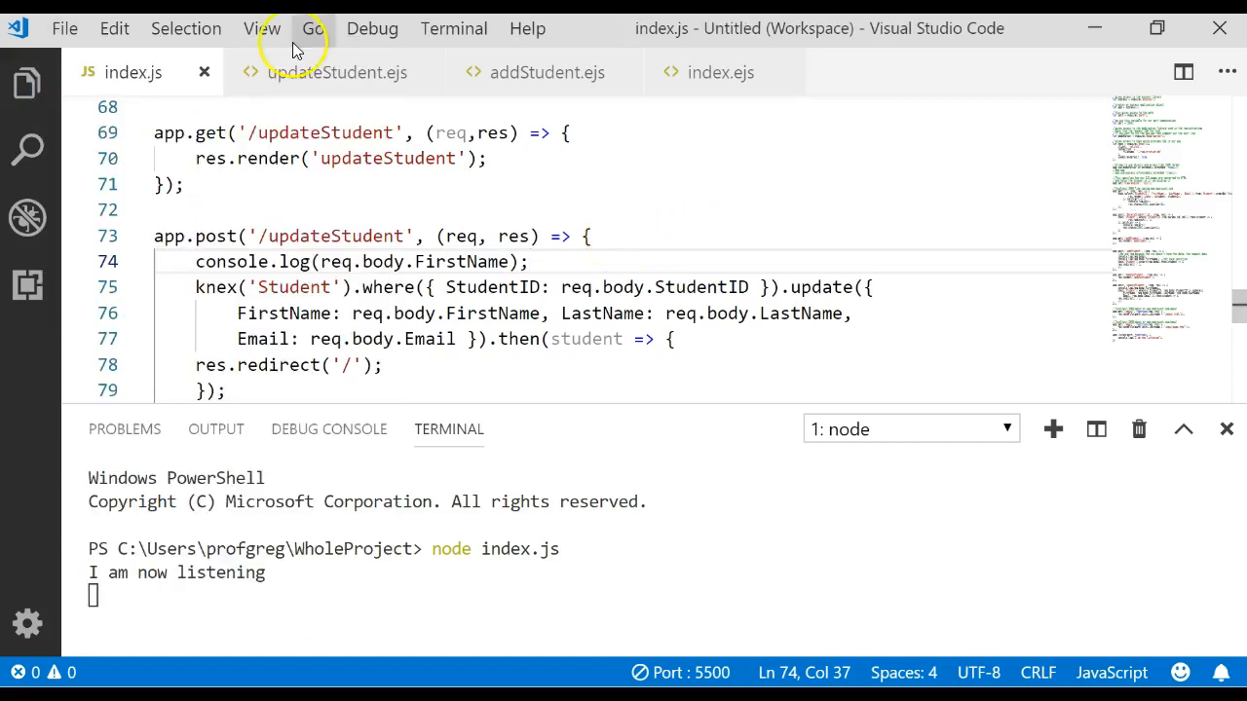
mouse_move(478, 29)
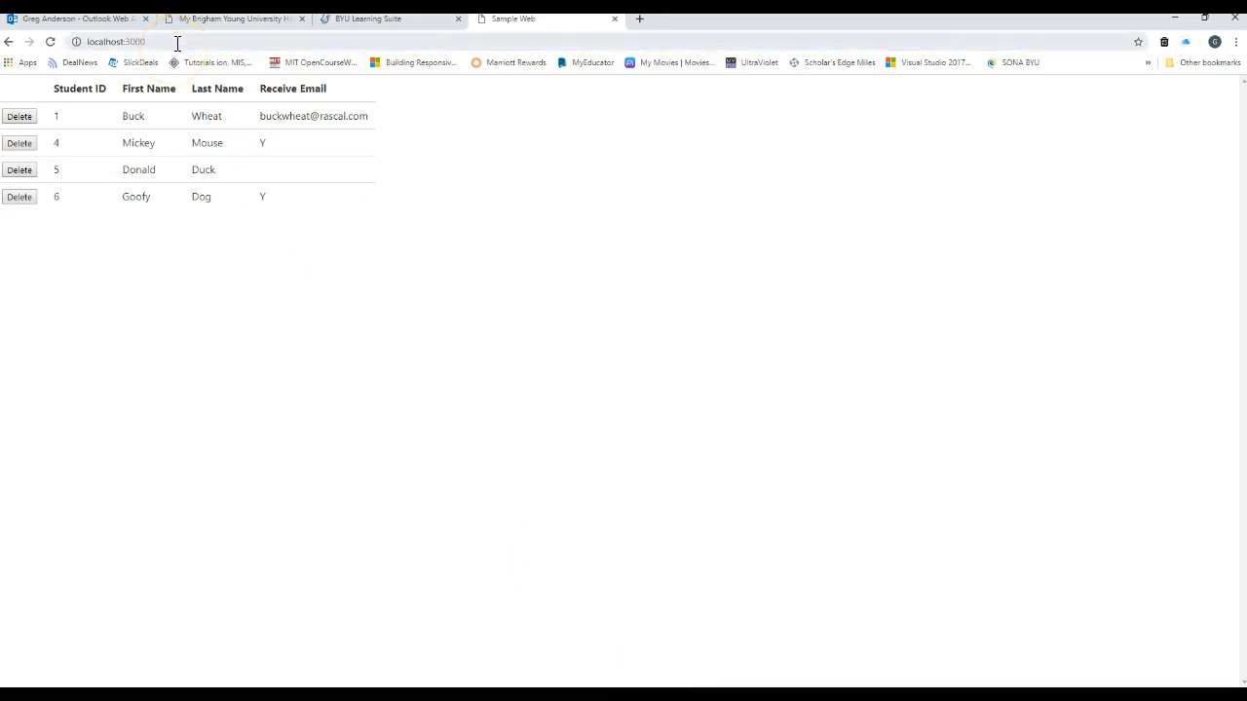
Open localhost:3000/updateStudent and submit student 6 as Minnie Mouse
click(177, 43)
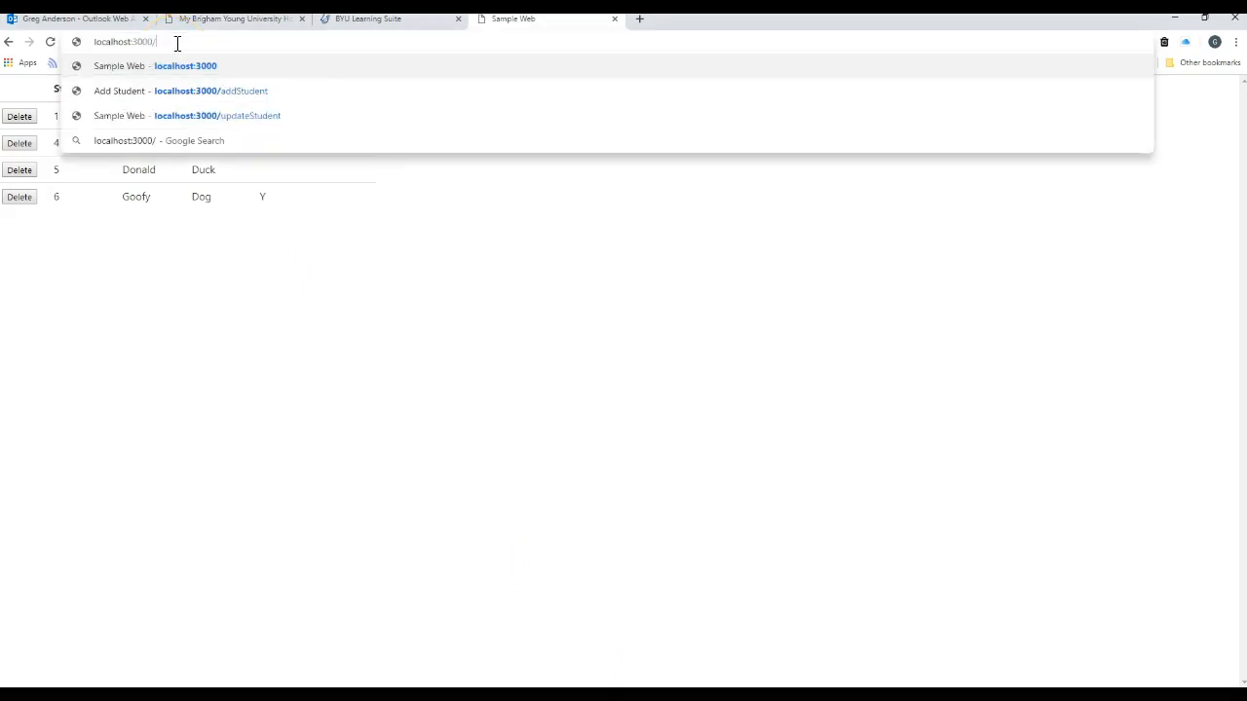
click(216, 115)
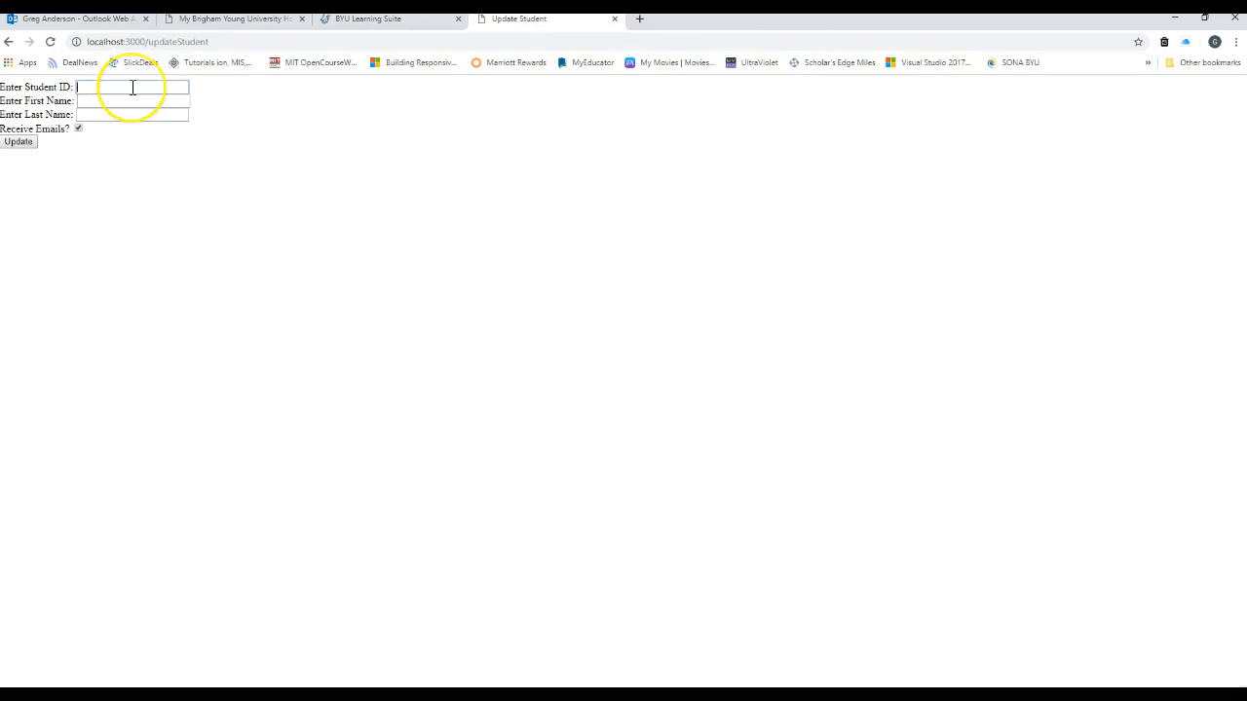
text(6)
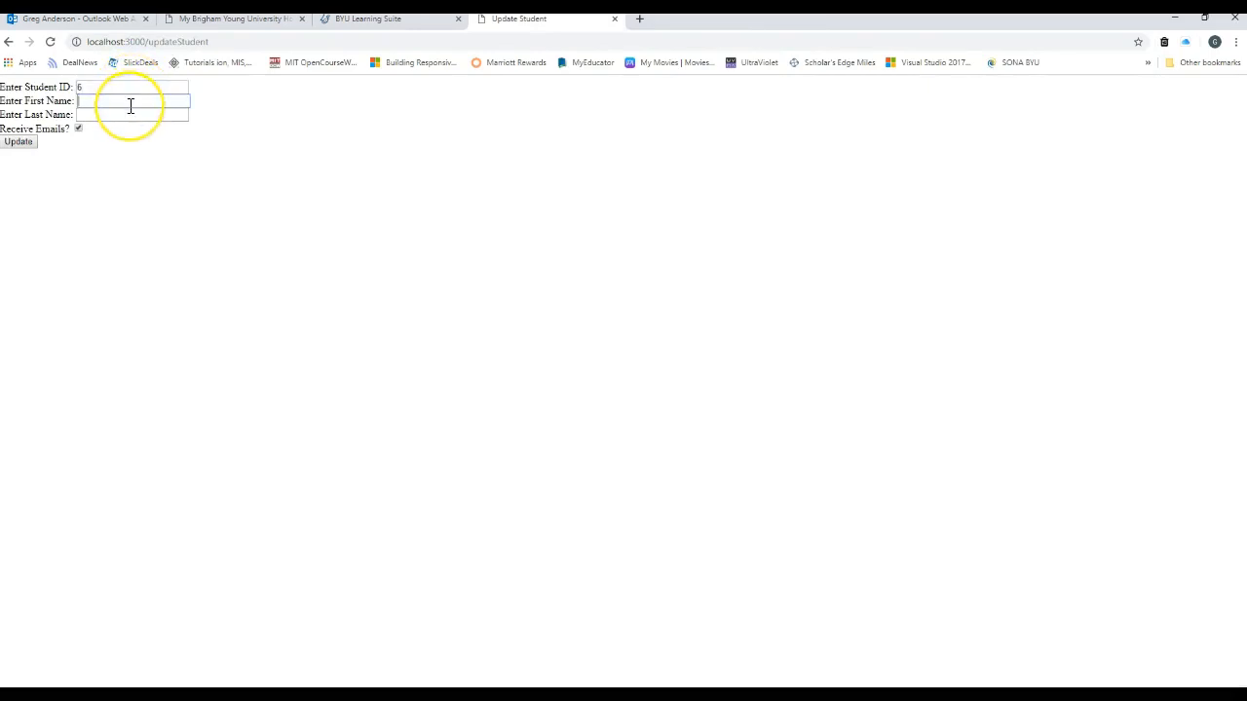
text(Minnie)
click(131, 115)
text(Mouse)
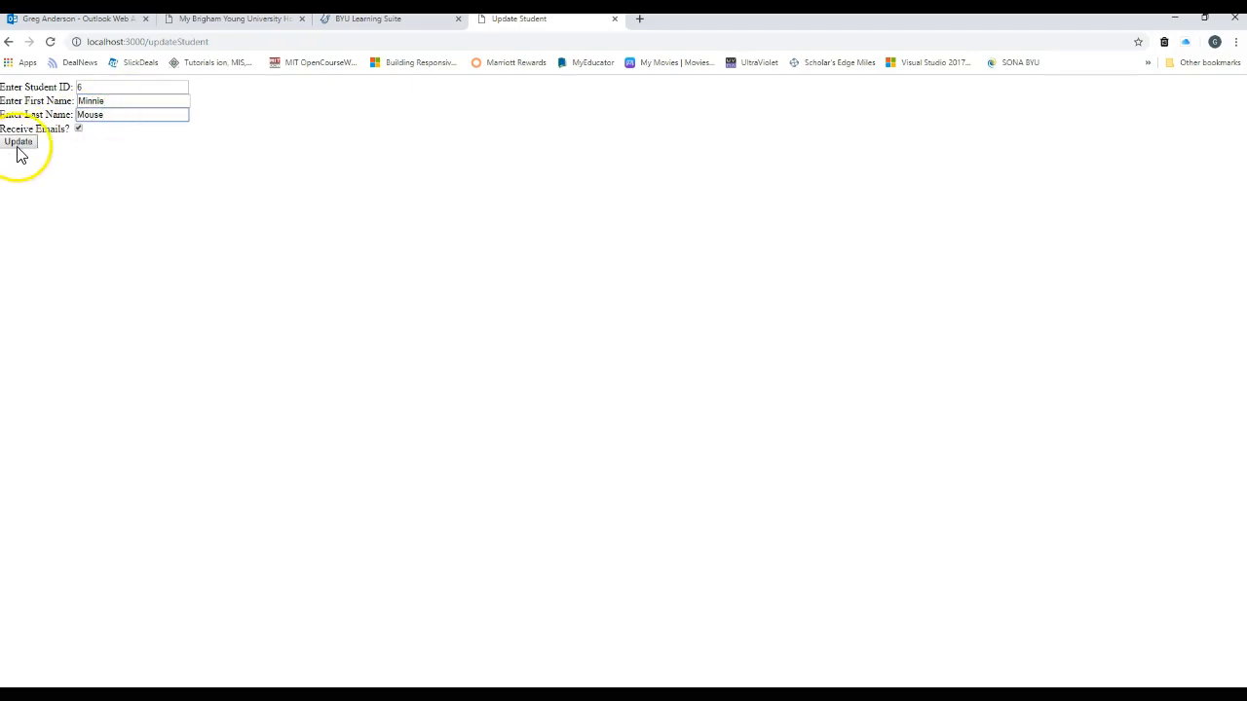
click(27, 142)
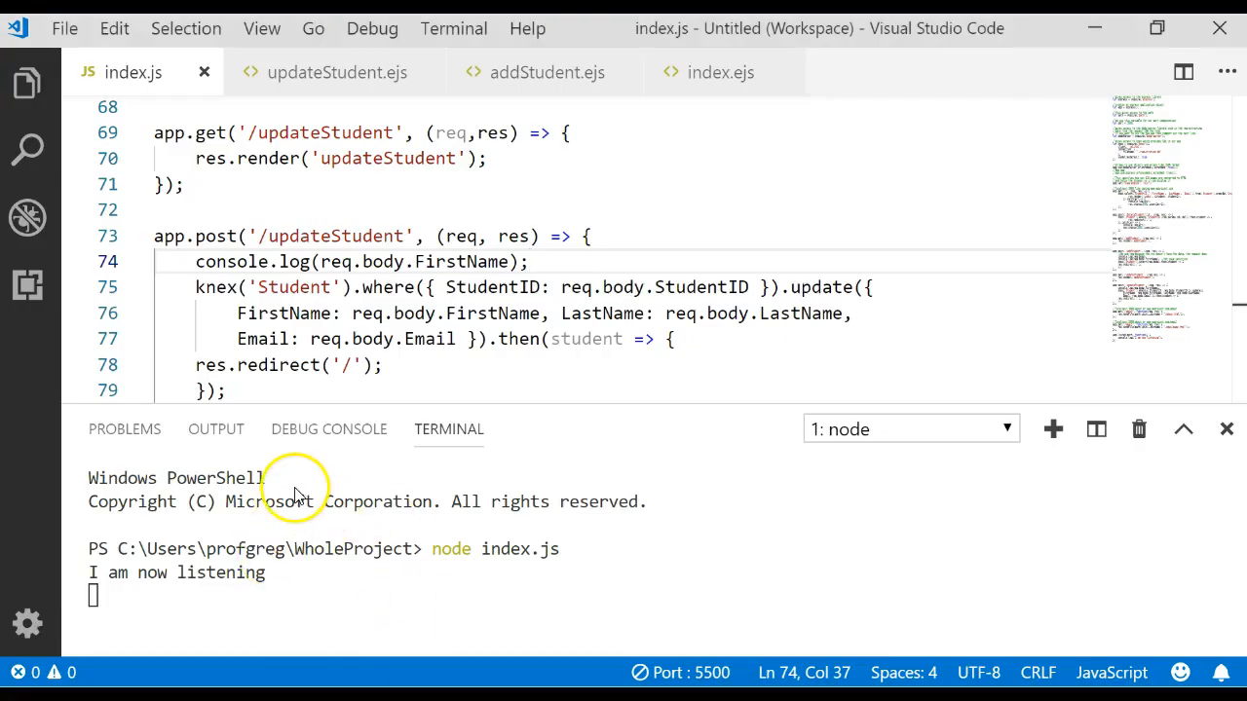
mouse_move(458, 522)
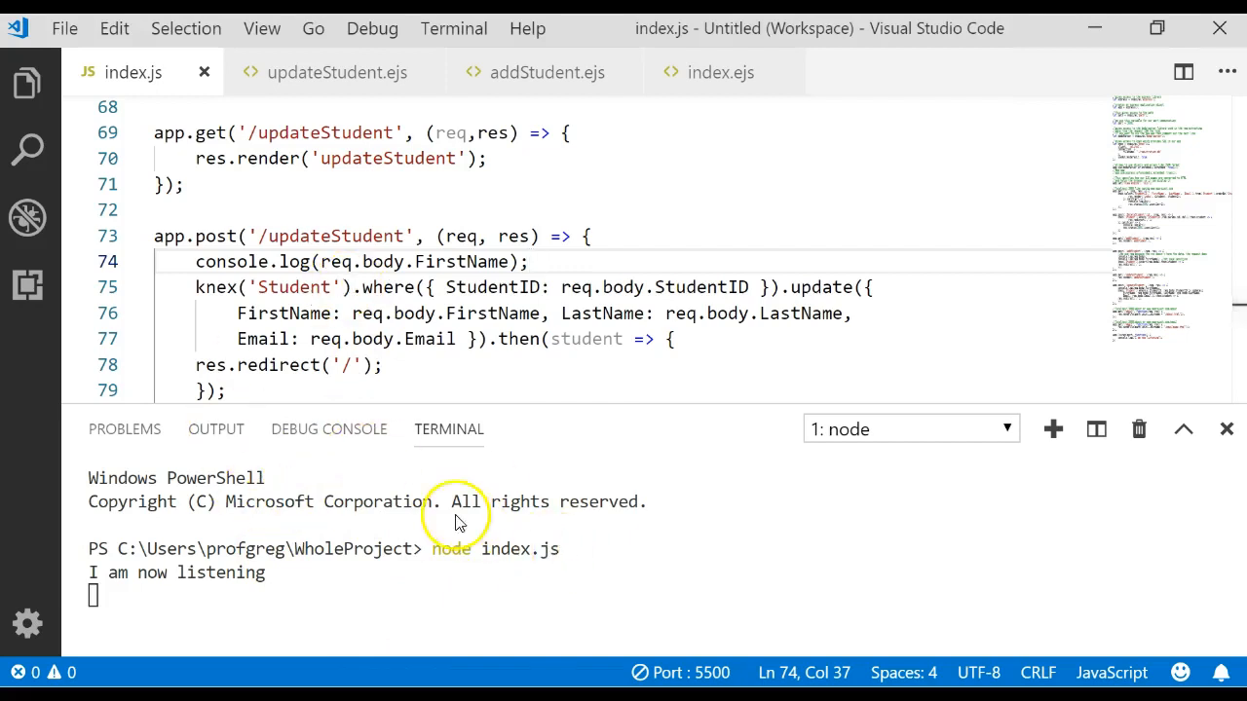
mouse_move(370, 380)
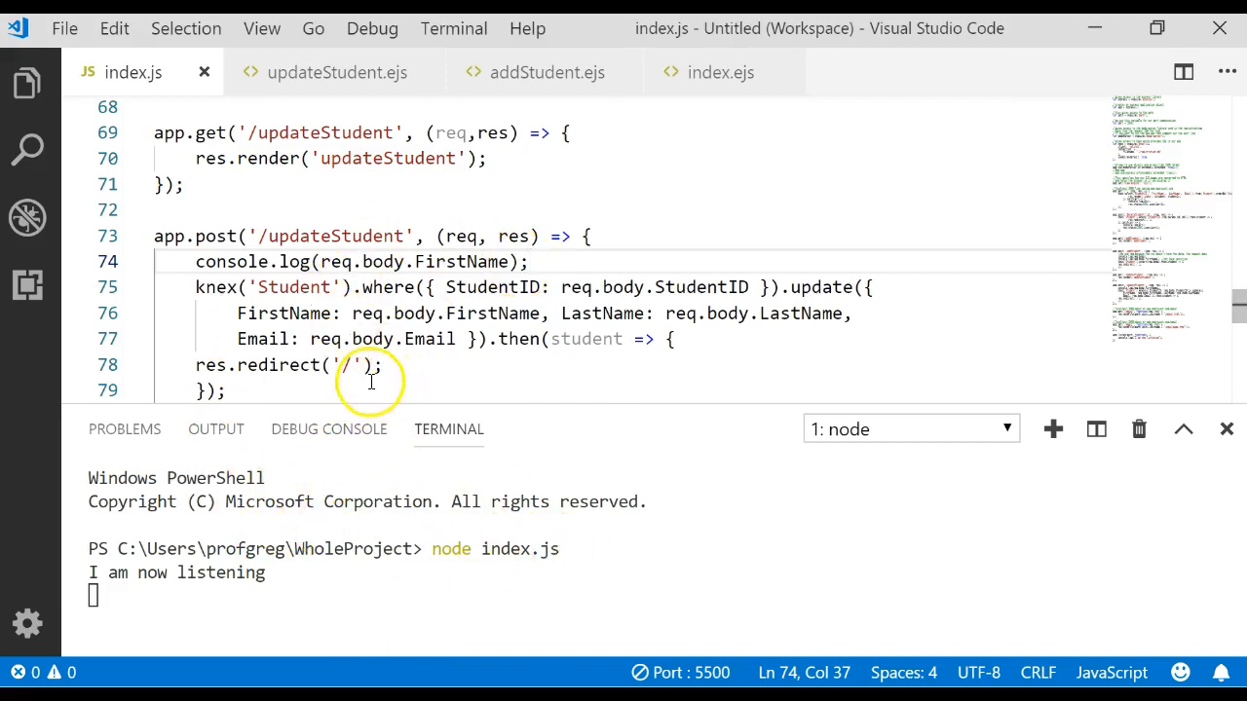
mouse_move(405, 506)
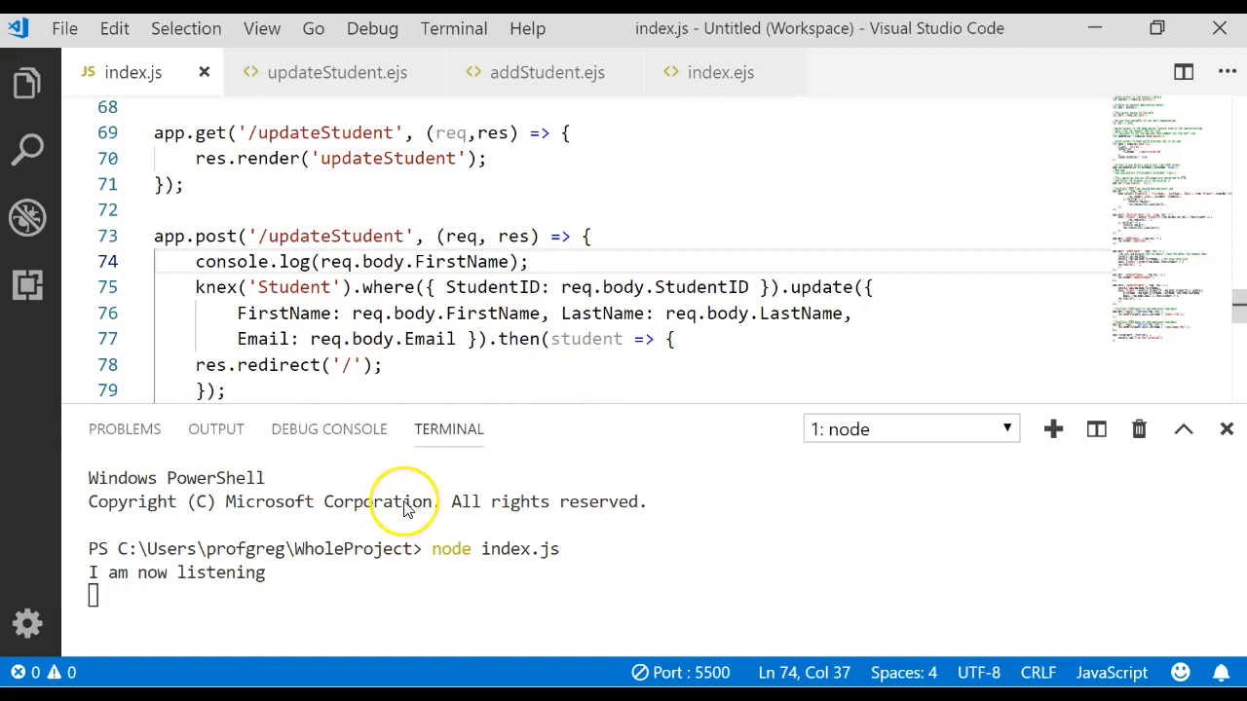
mouse_move(507, 522)
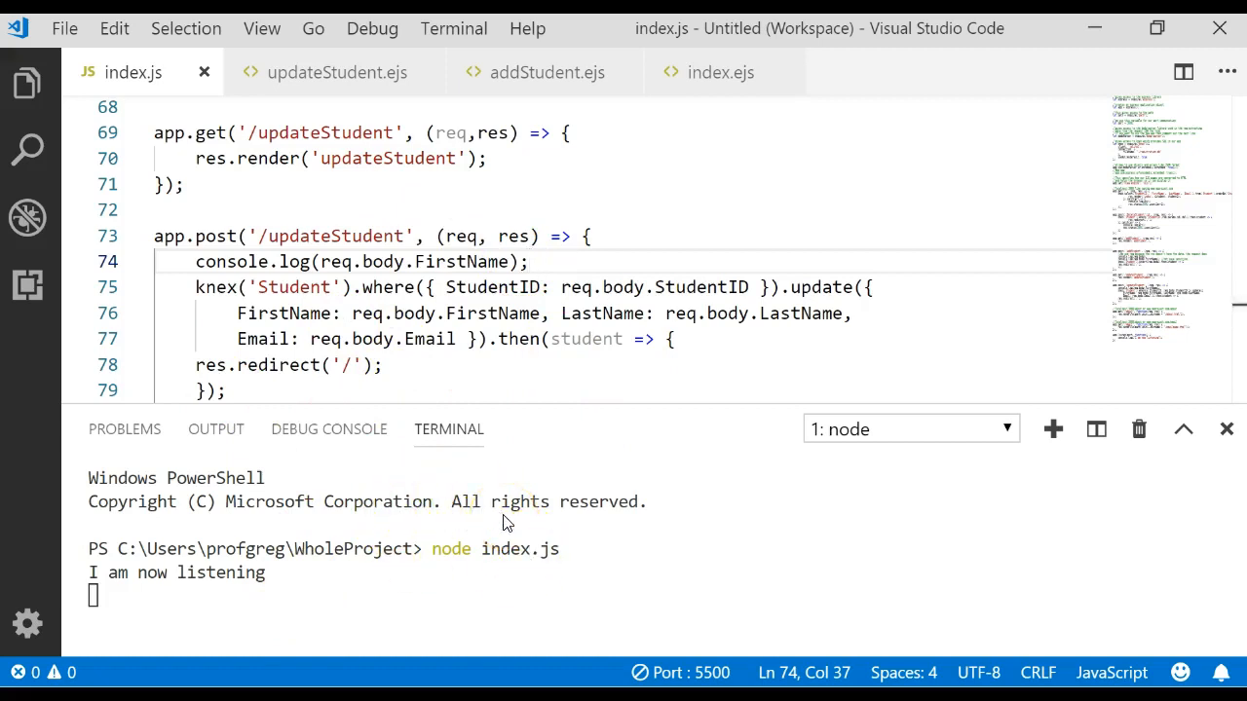
mouse_move(1138, 428)
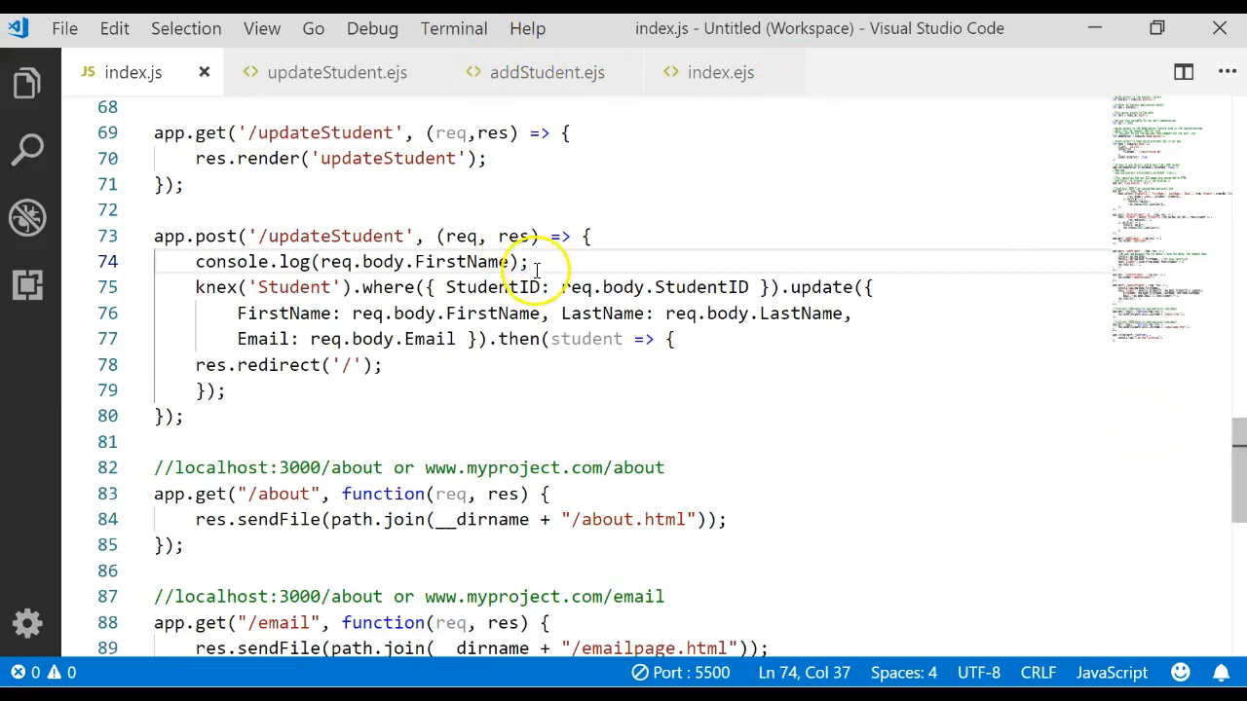
Start a second console.log(req.body. line, then remove it, leaving only the FirstName log
text(console)
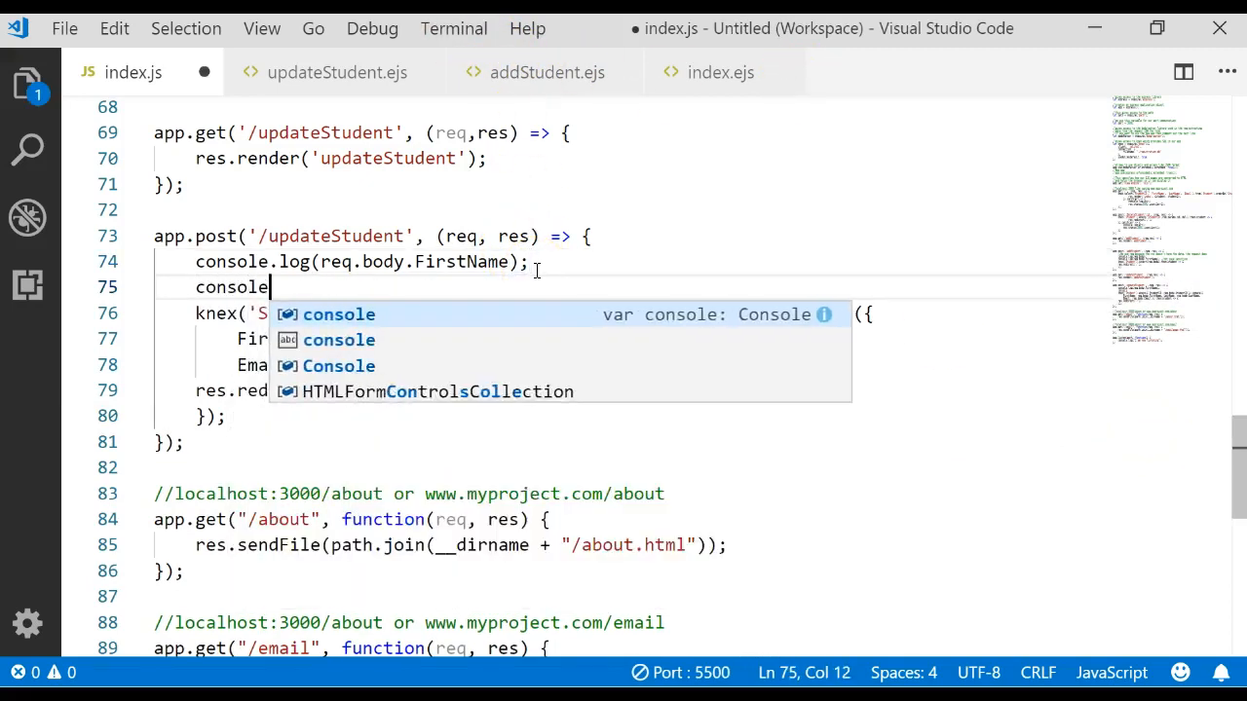
text(.log(req.)
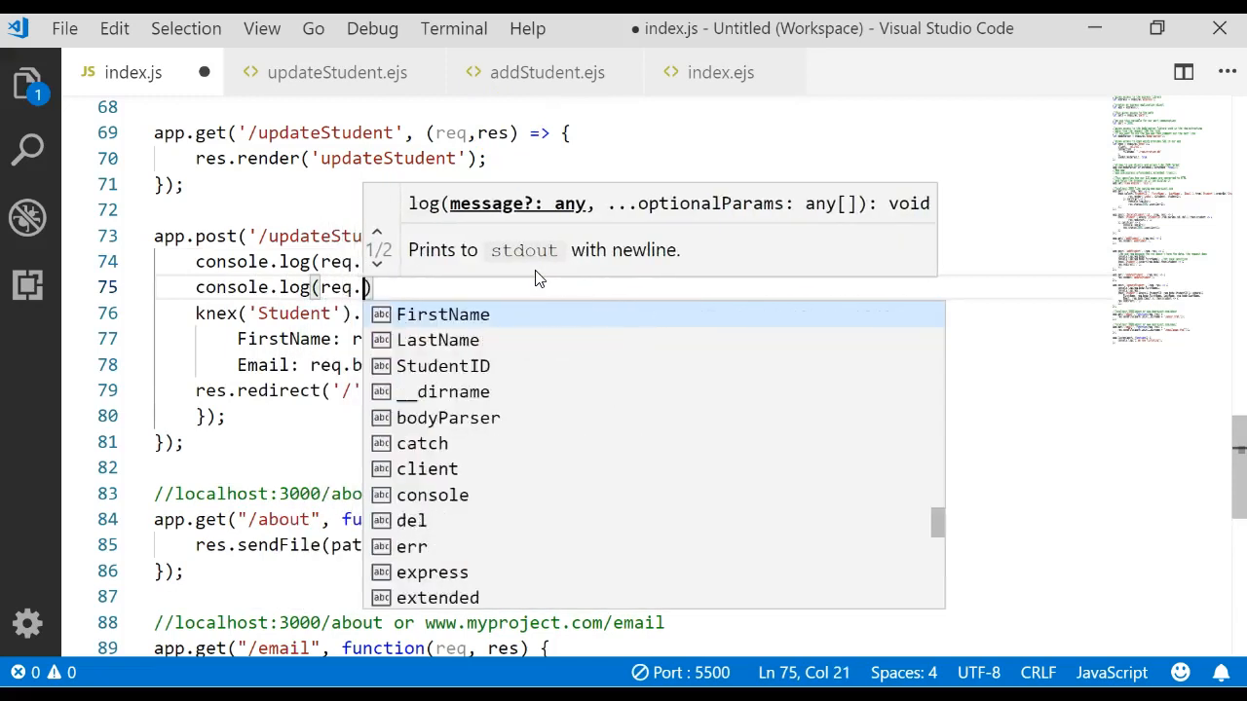
text(body)
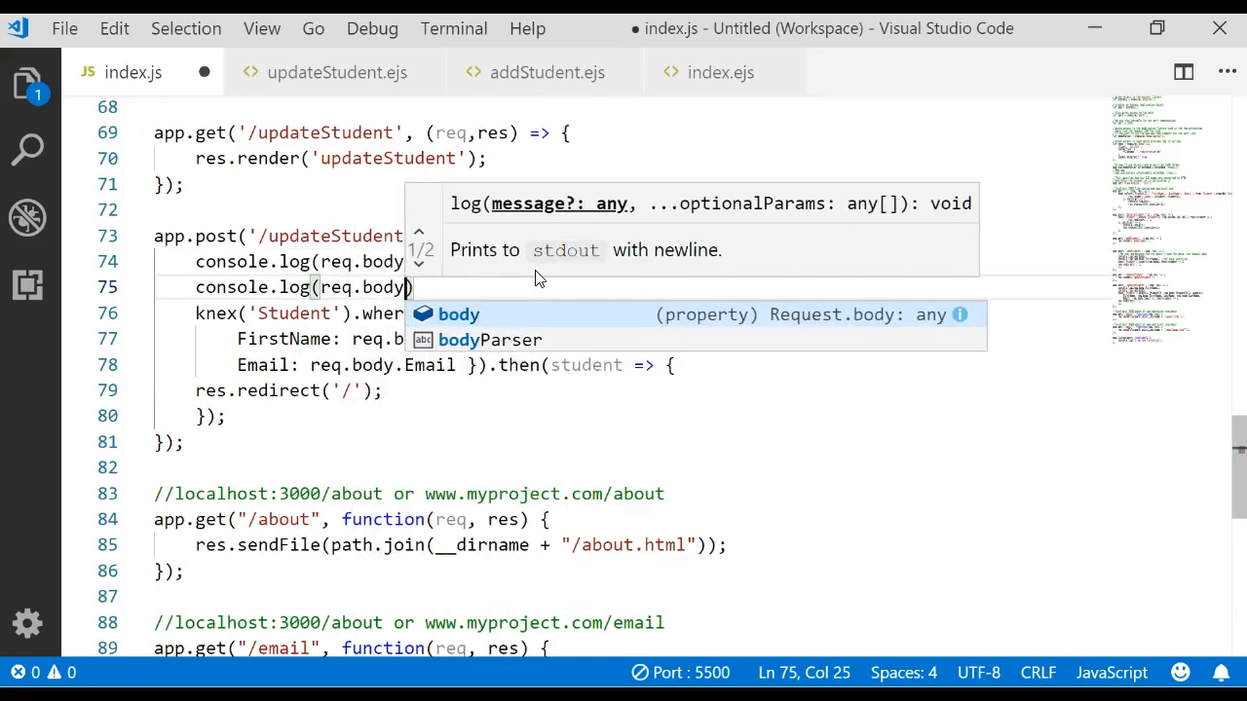
text(.)
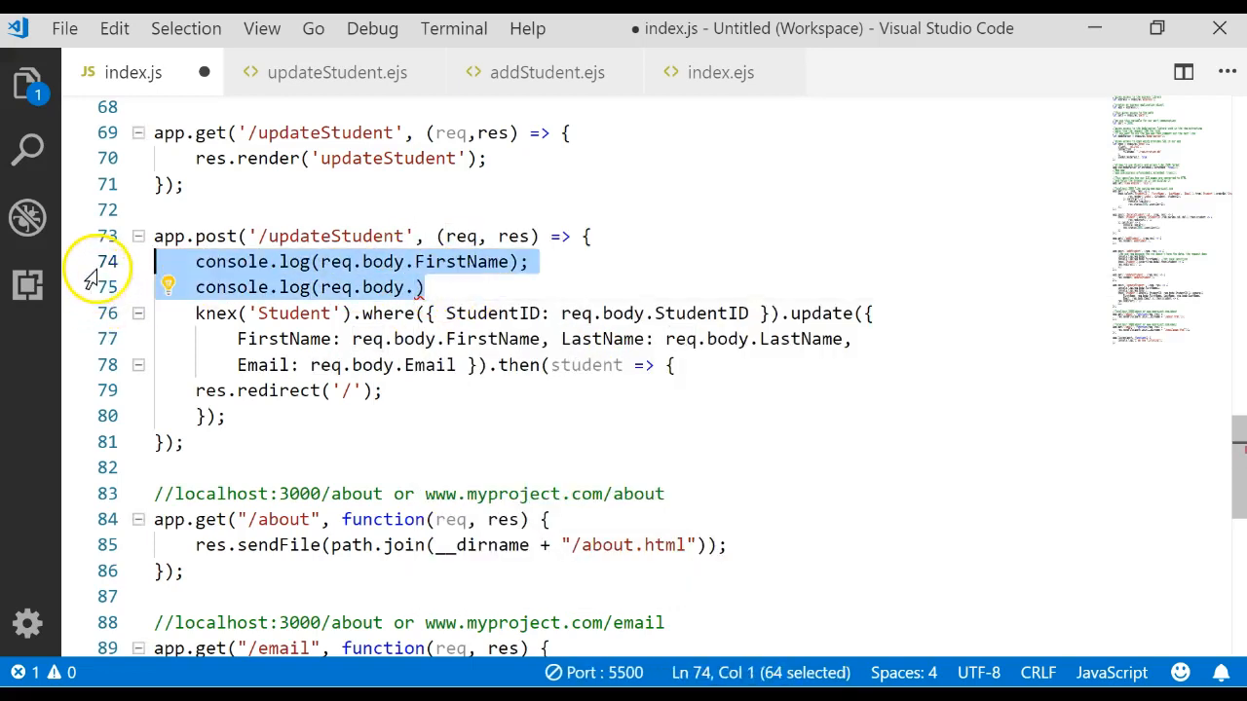
key(Delete)
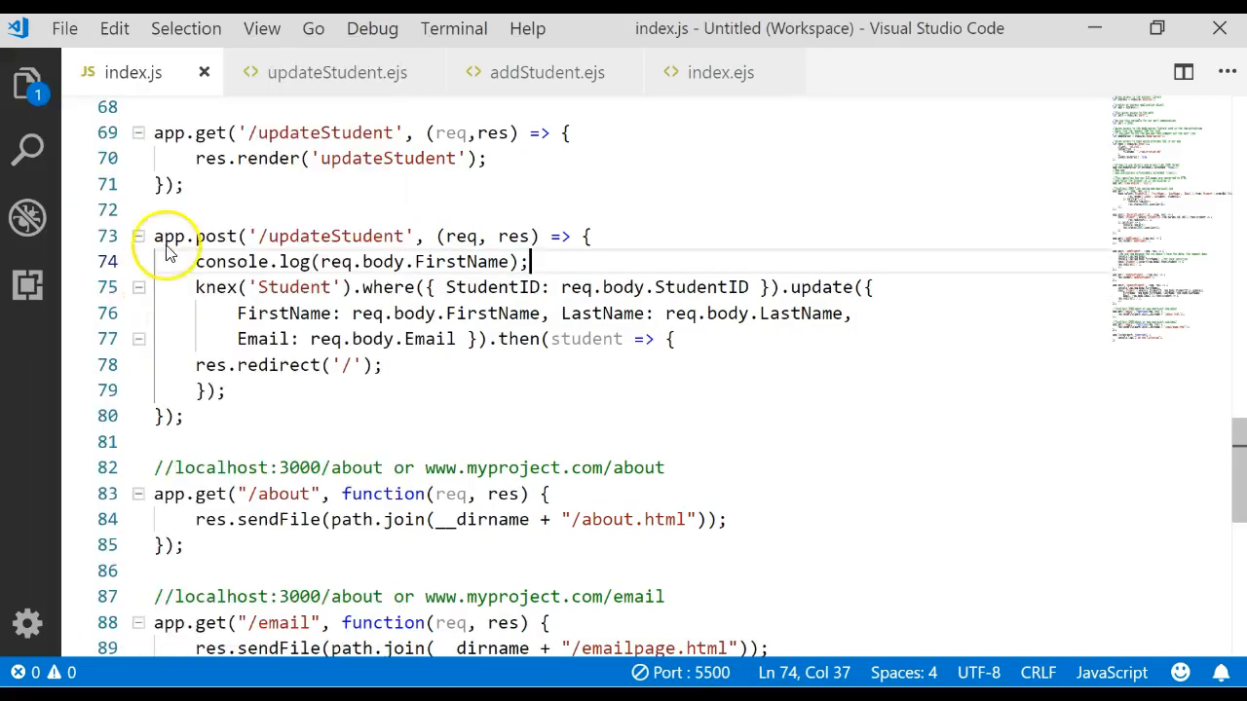
Start a new terminal from the Terminal menu below the editor
click(454, 29)
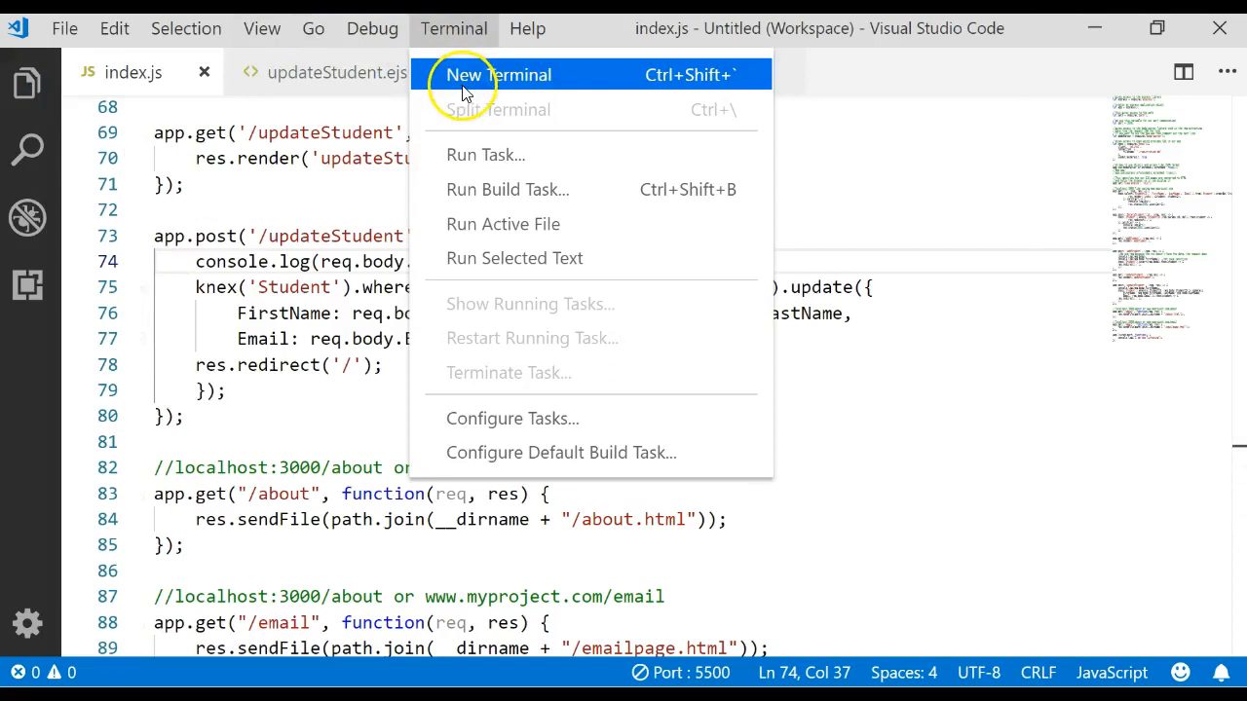
click(499, 74)
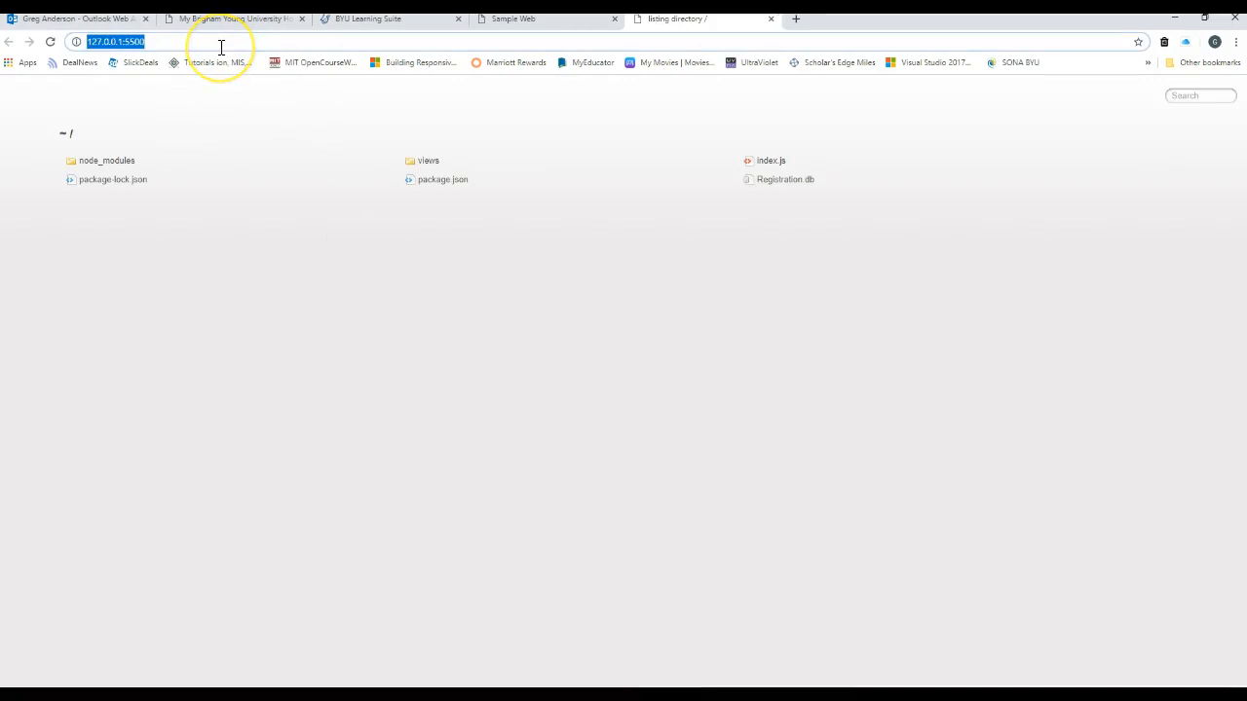
Load localhost:3000/updateStudent and submit student 6 as Goofy Dog
text(localhost:3000)
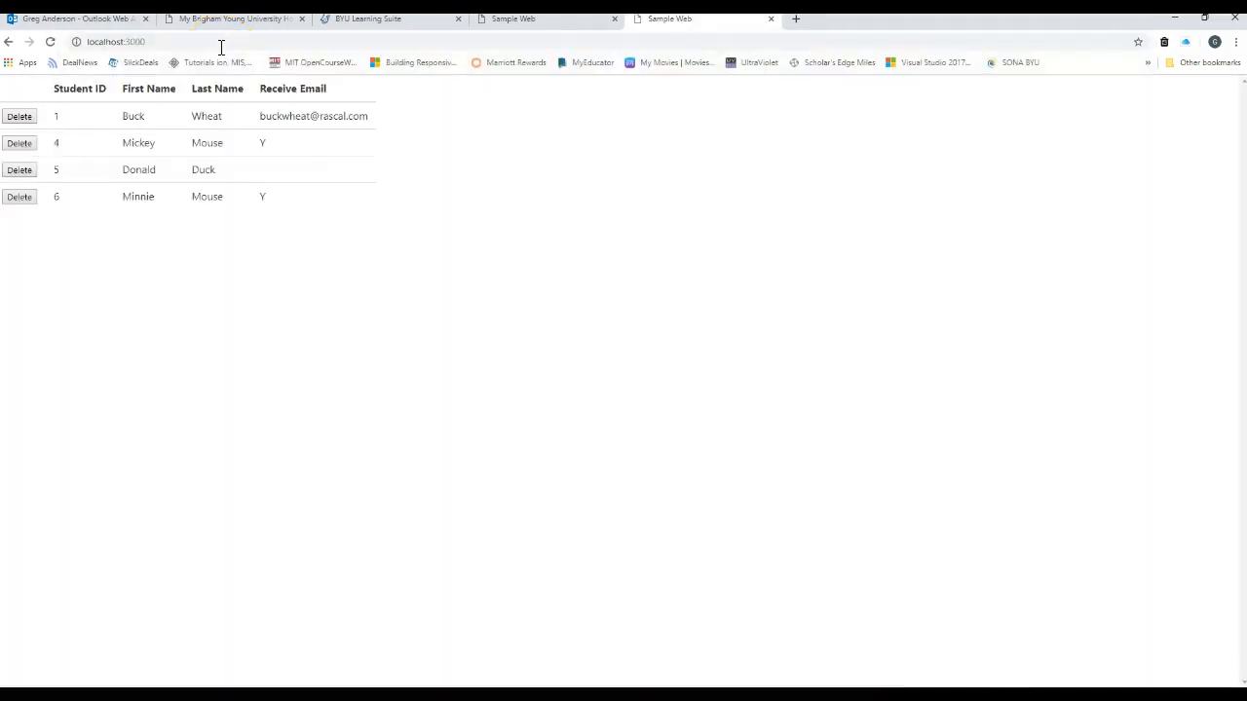
click(220, 41)
text(Dog)
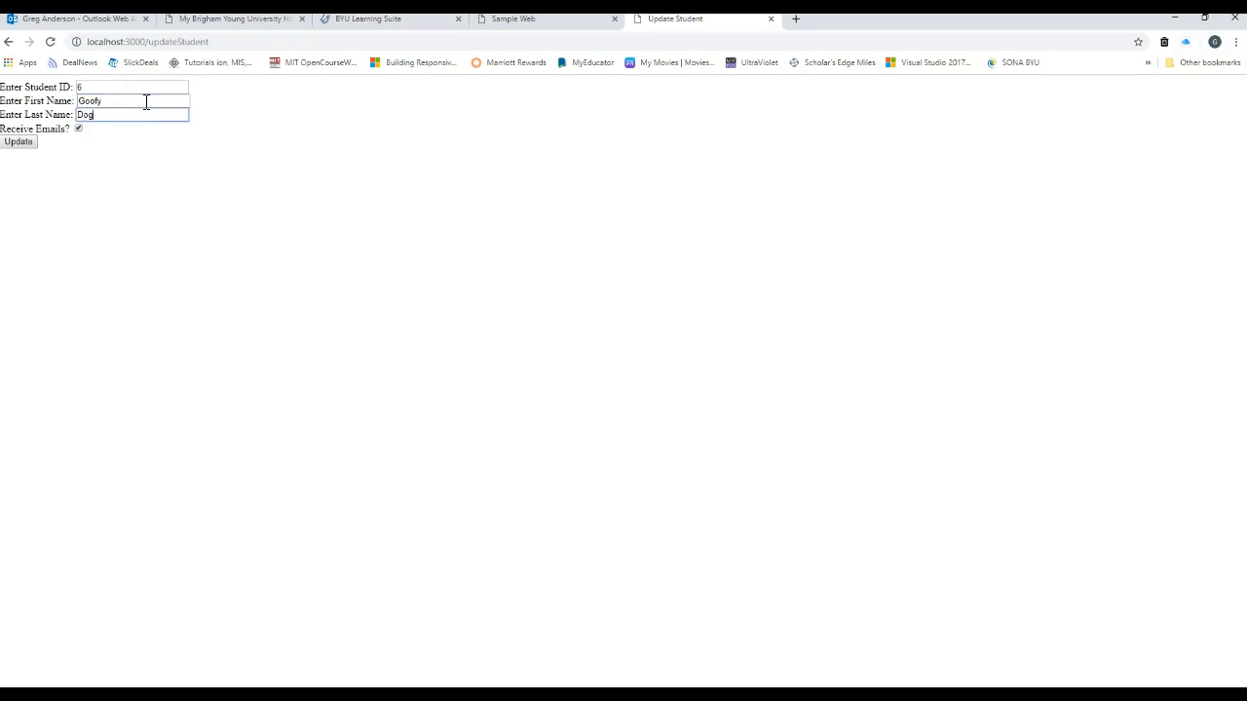
click(23, 140)
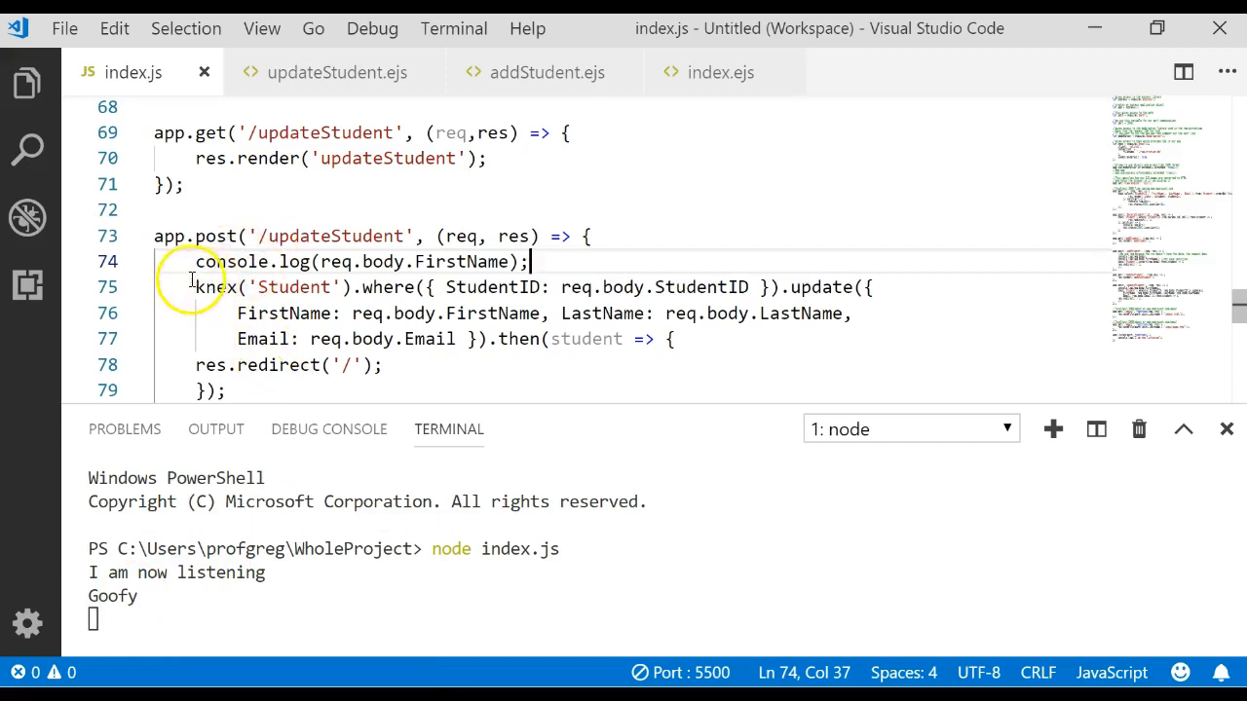
mouse_move(438, 261)
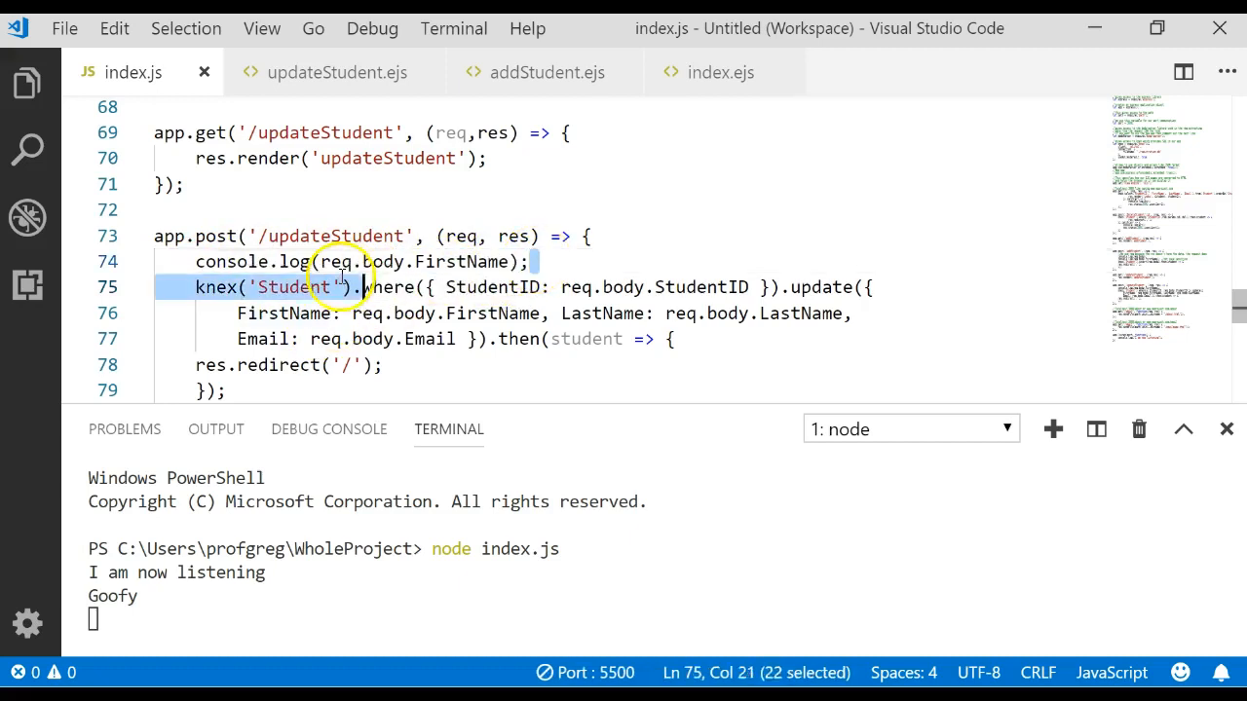
Place the cursor at the start of the knex update statement in the updateStudent route
click(138, 288)
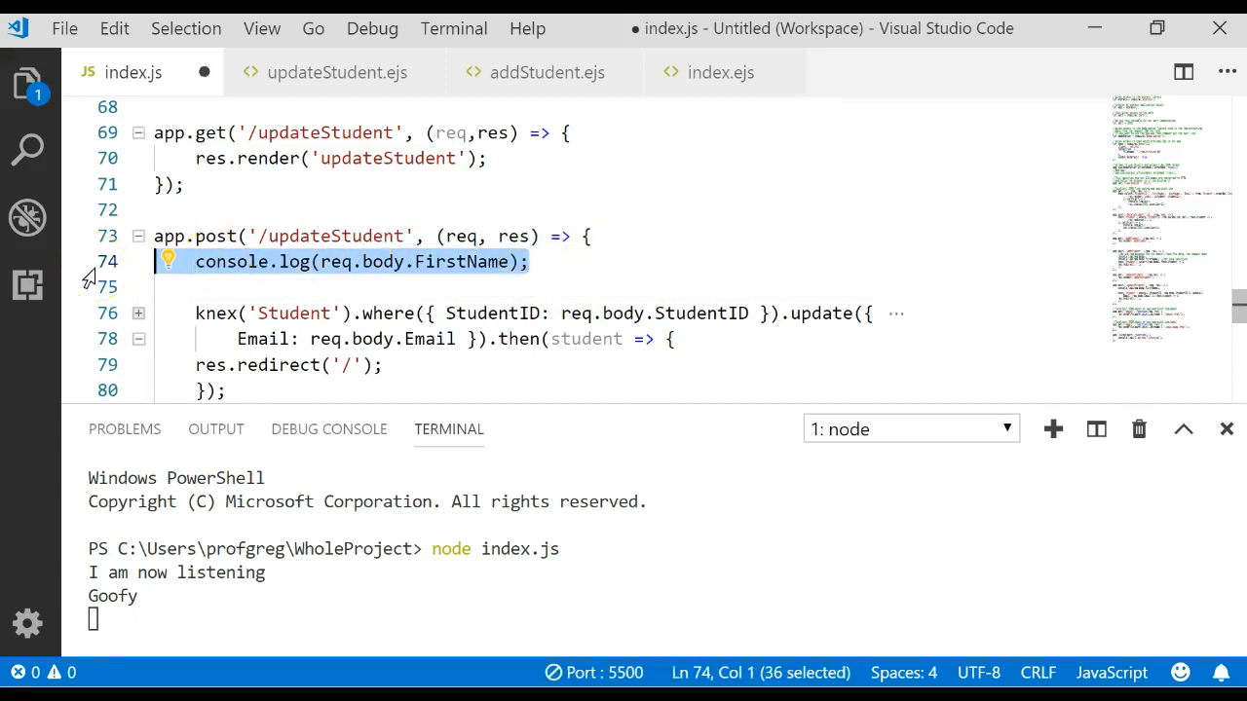
Delete the top console.log and re-add console.log(req.body.FirstName); after the knex update
key(Delete)
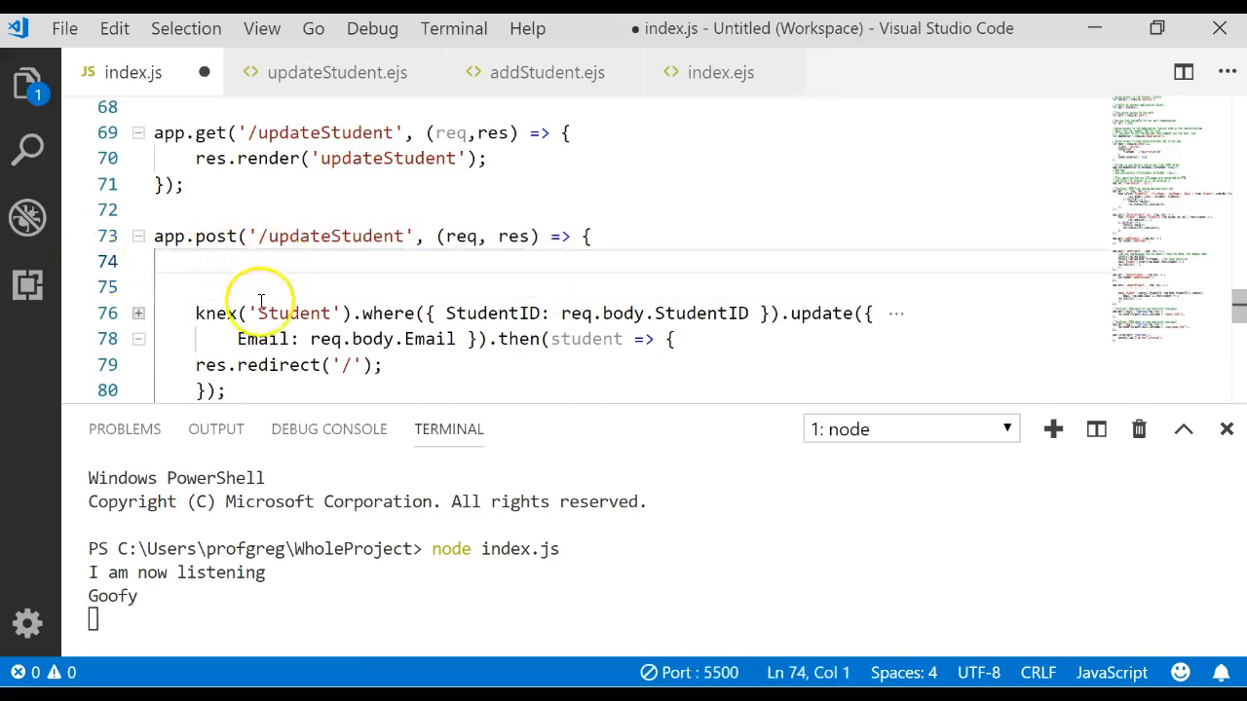
mouse_move(717, 343)
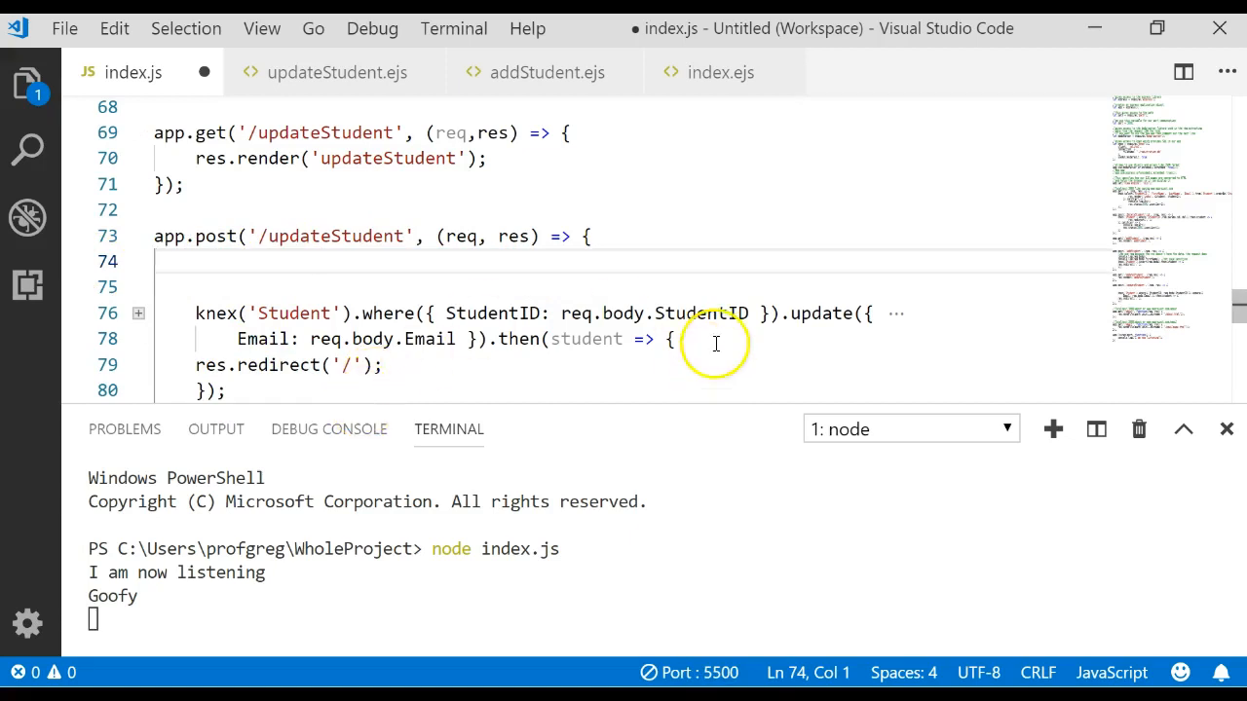
scroll(down, 3)
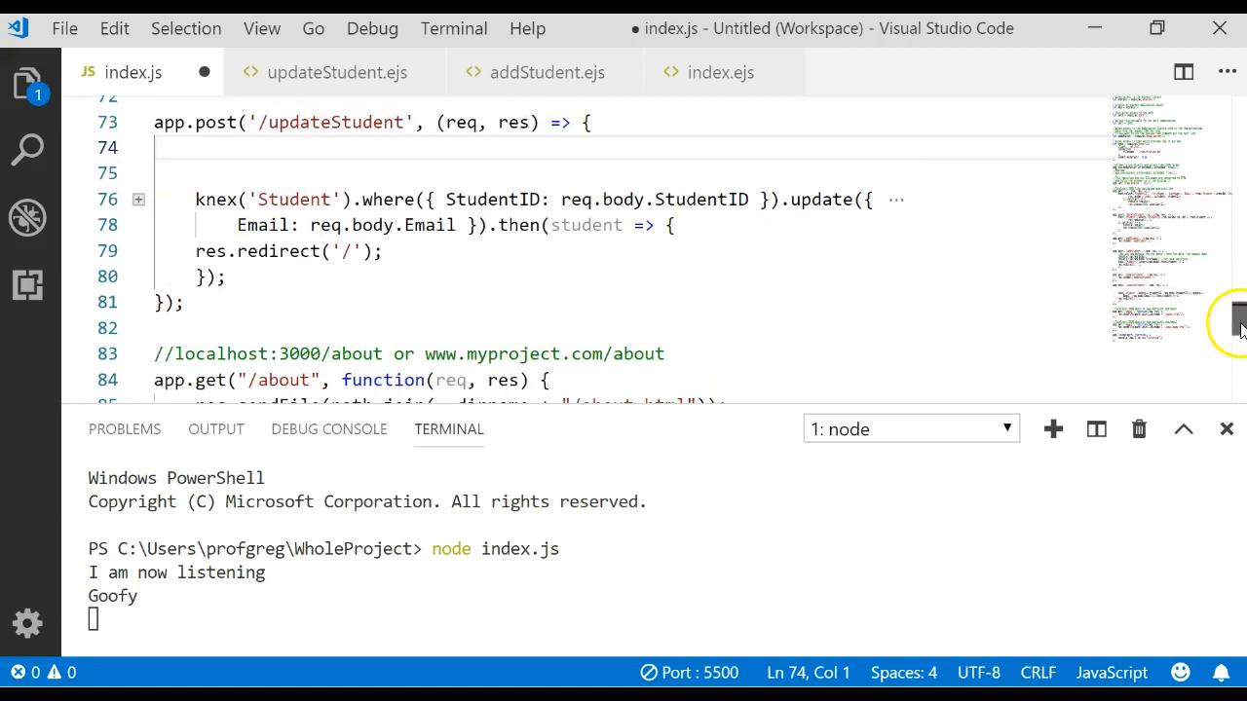
click(271, 277)
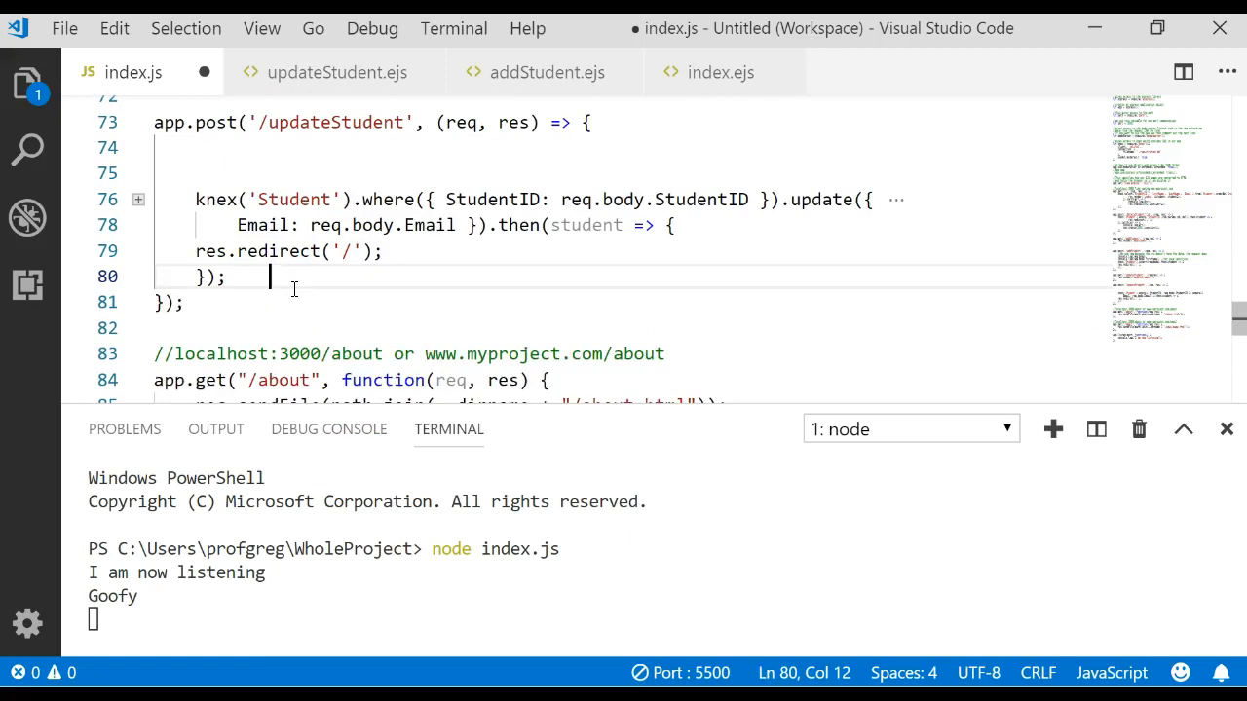
key(Enter)
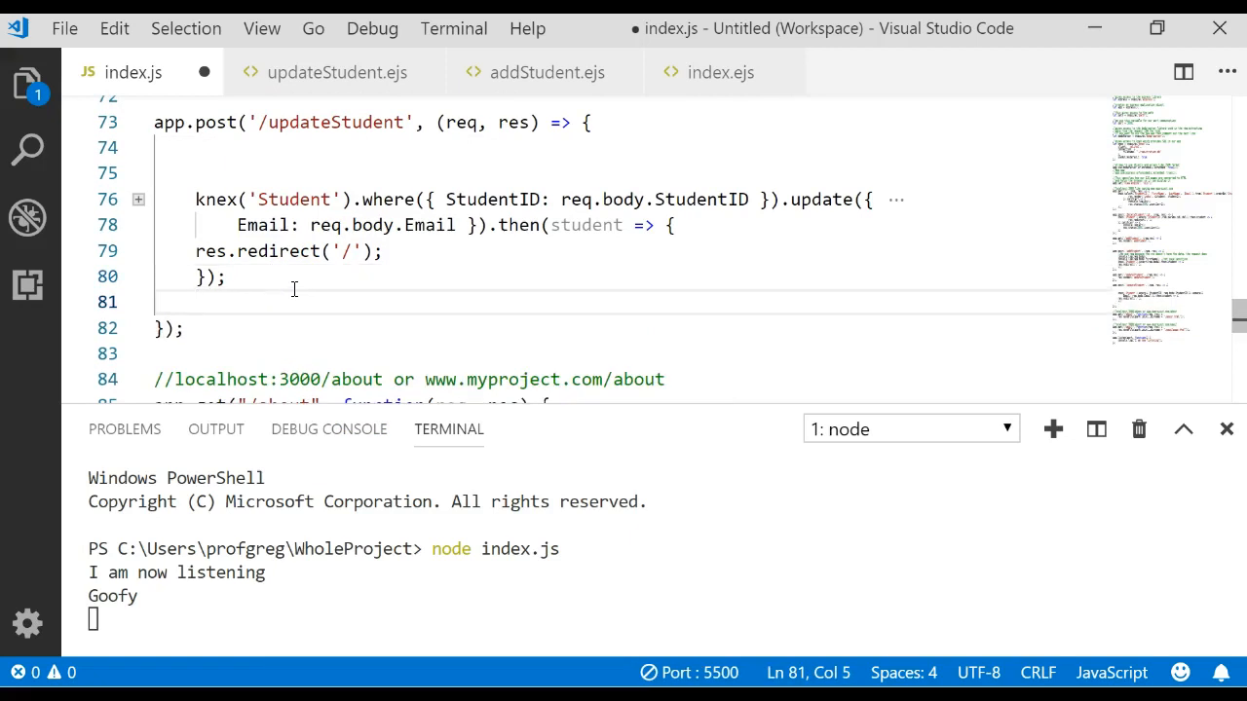
text(console.log(req.body.FirstName);)
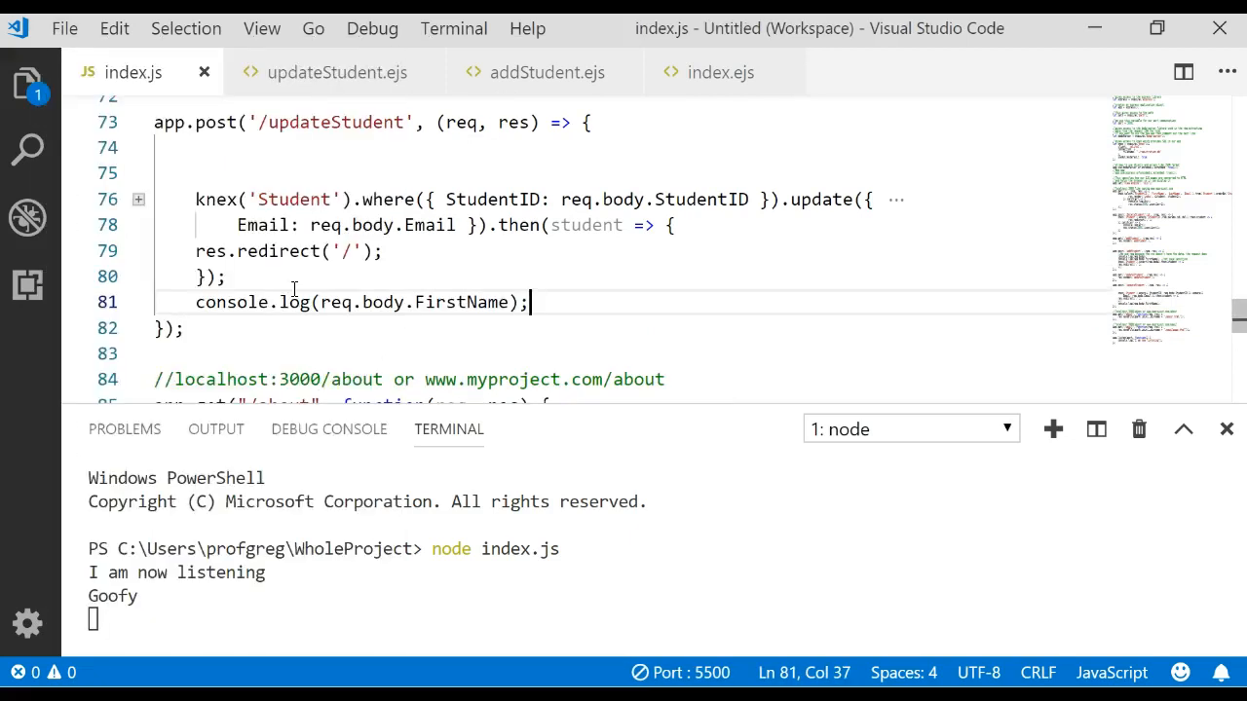
mouse_move(645, 629)
text(localhost:3000/u)
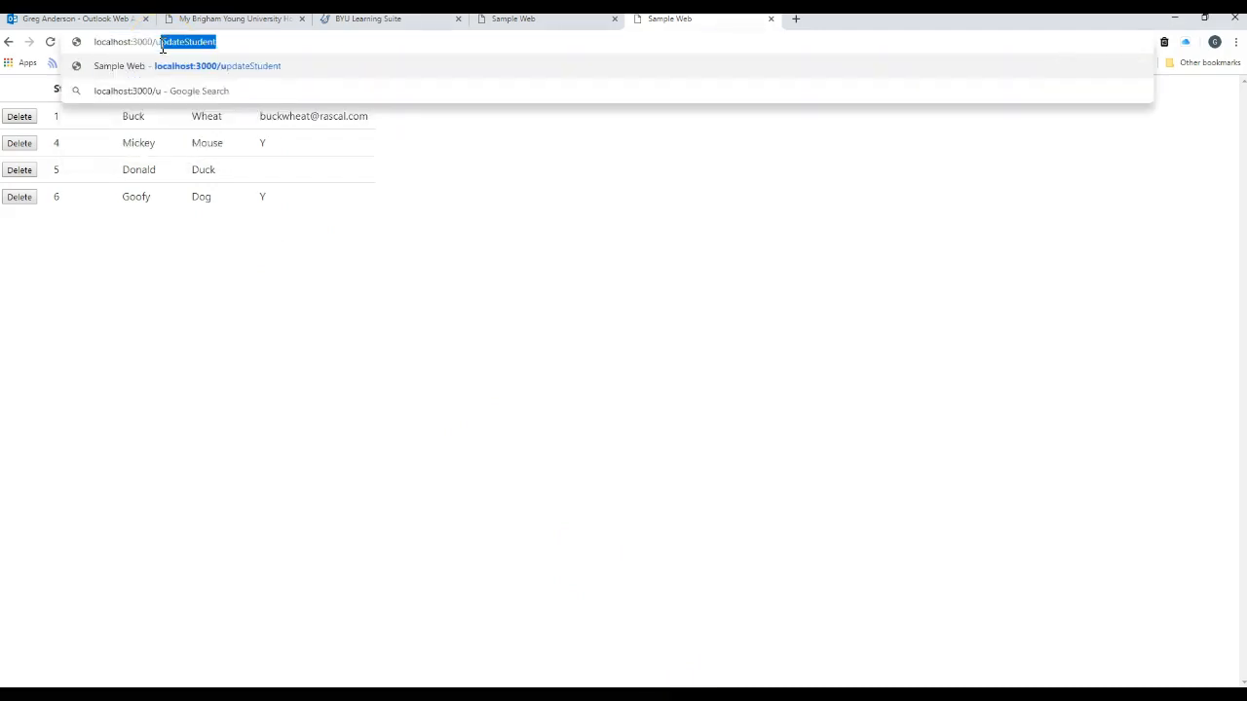
Submit the Update Student form for student 6 as minnie mouse
key(Enter)
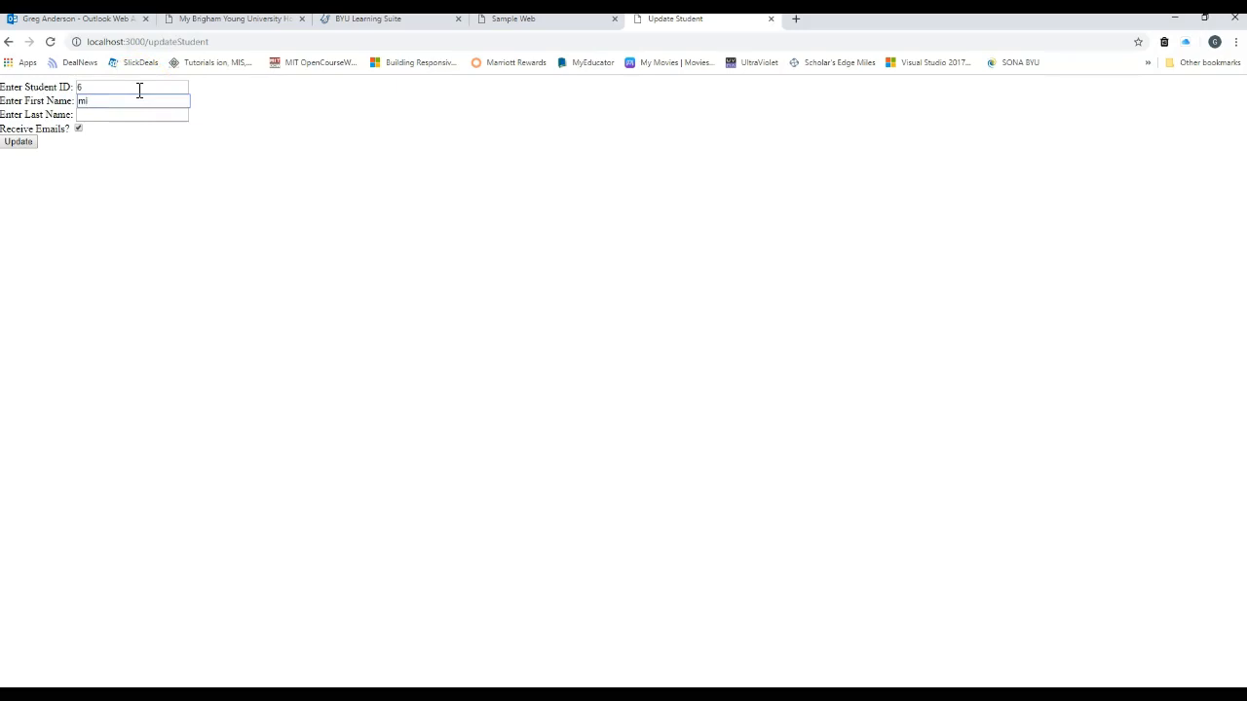
text(mouse)
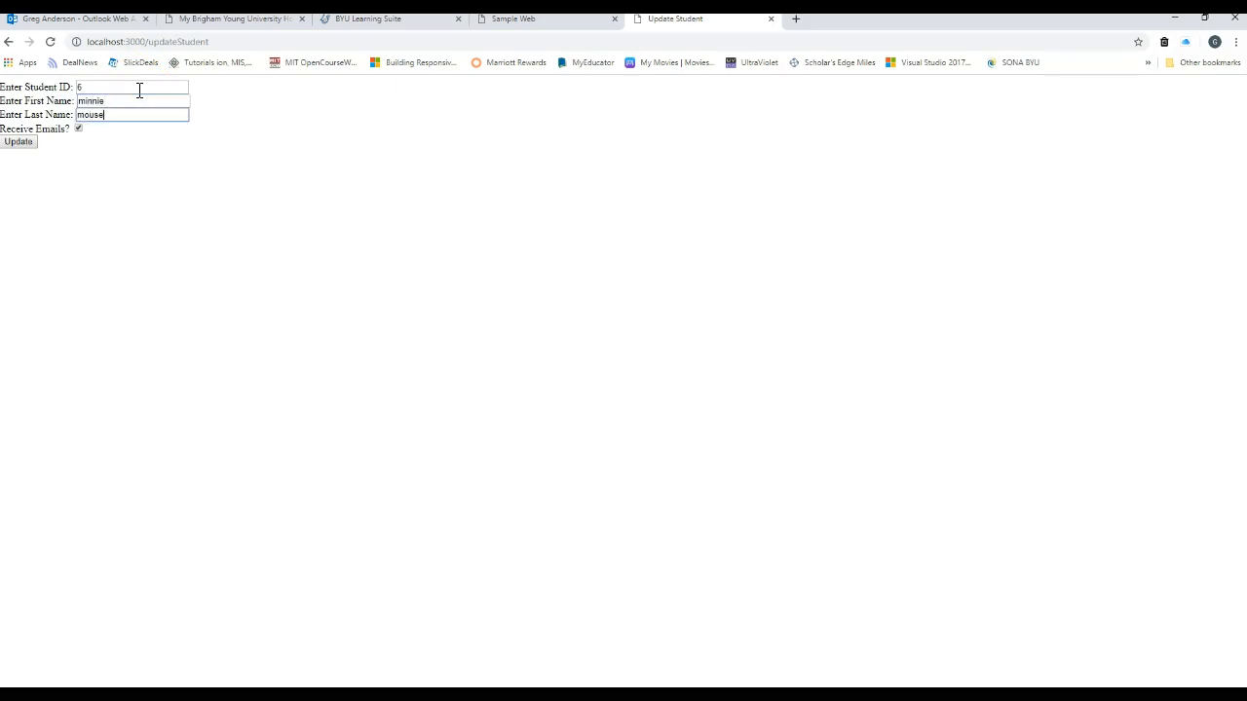
click(20, 141)
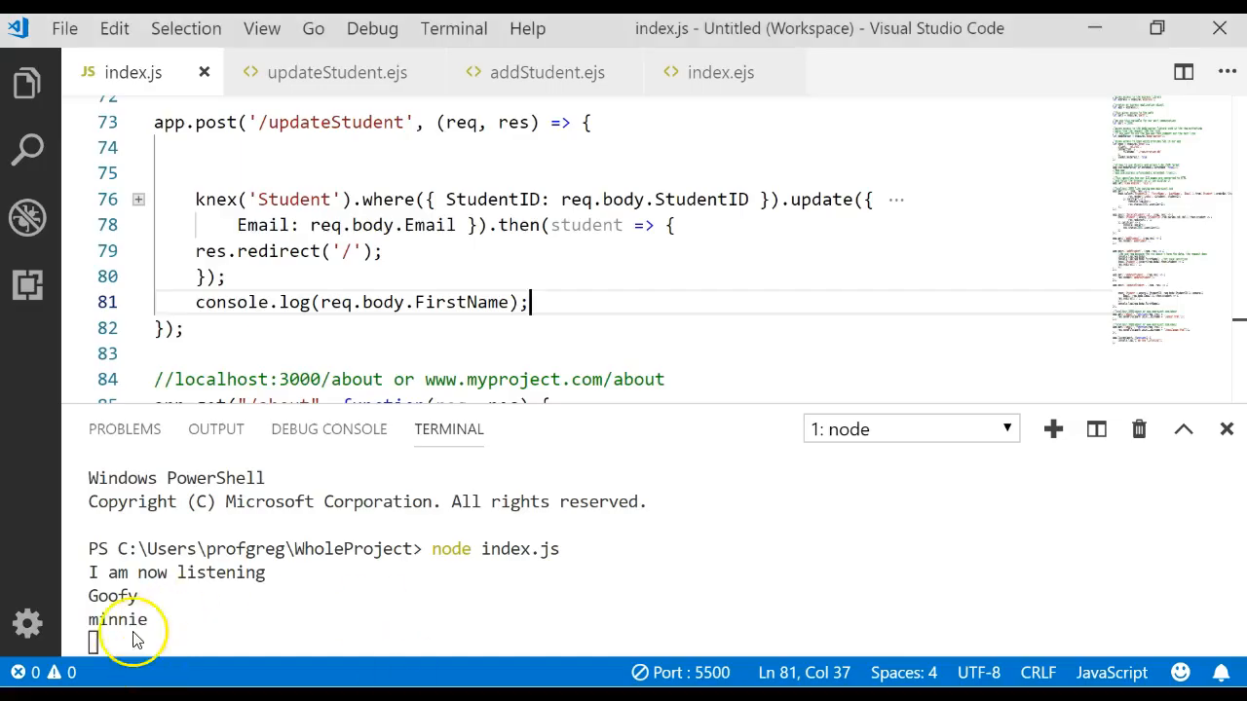
mouse_move(113, 615)
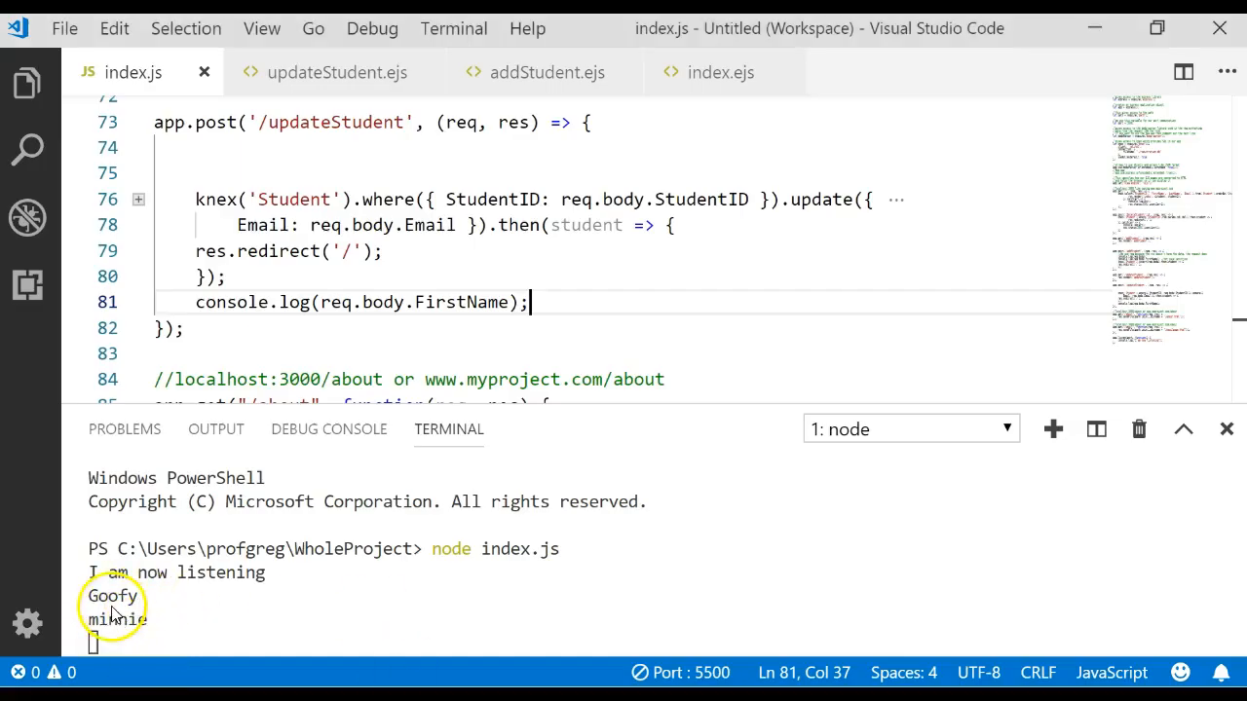
mouse_move(366, 172)
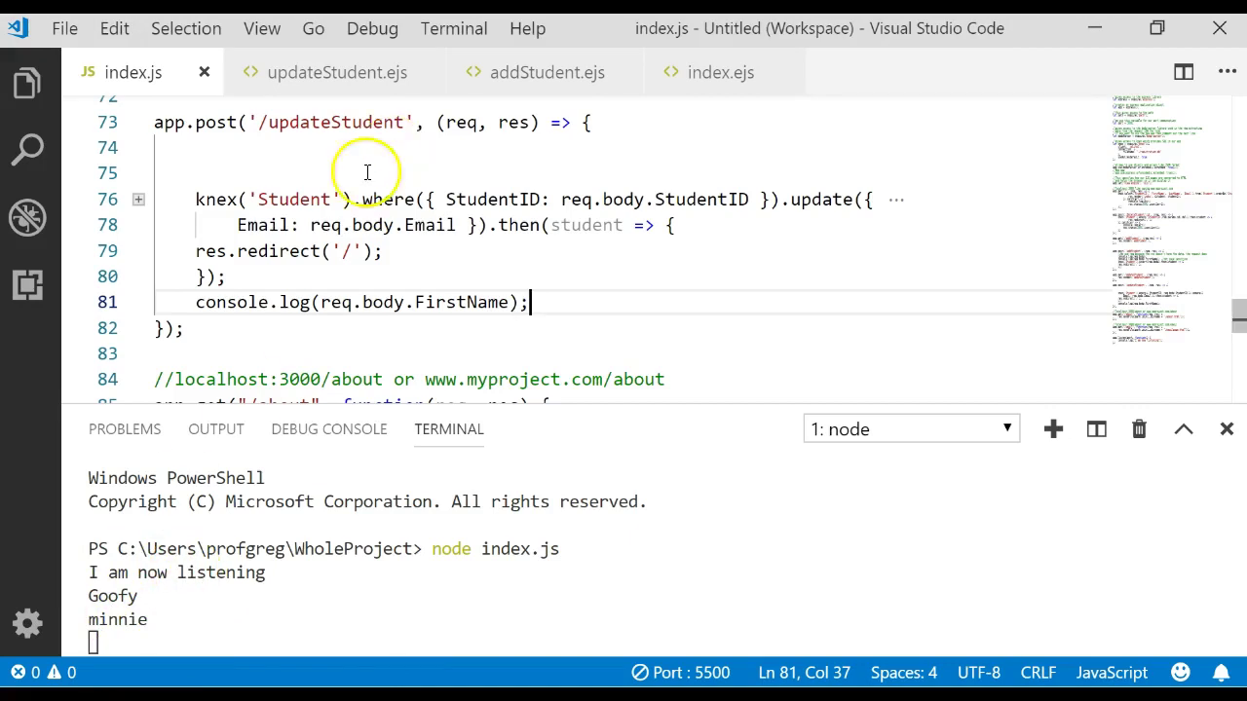
Place the cursor at the end of the updateStudent route header to clear the blank lines
click(280, 164)
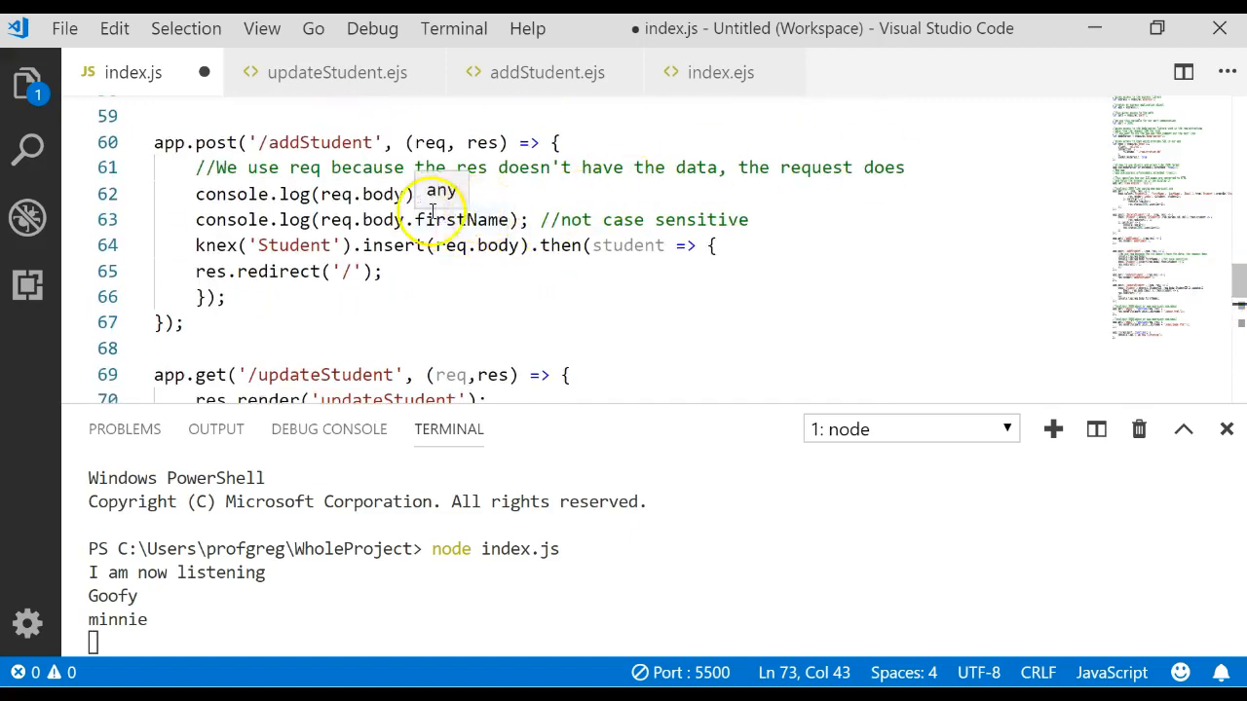
mouse_move(471, 218)
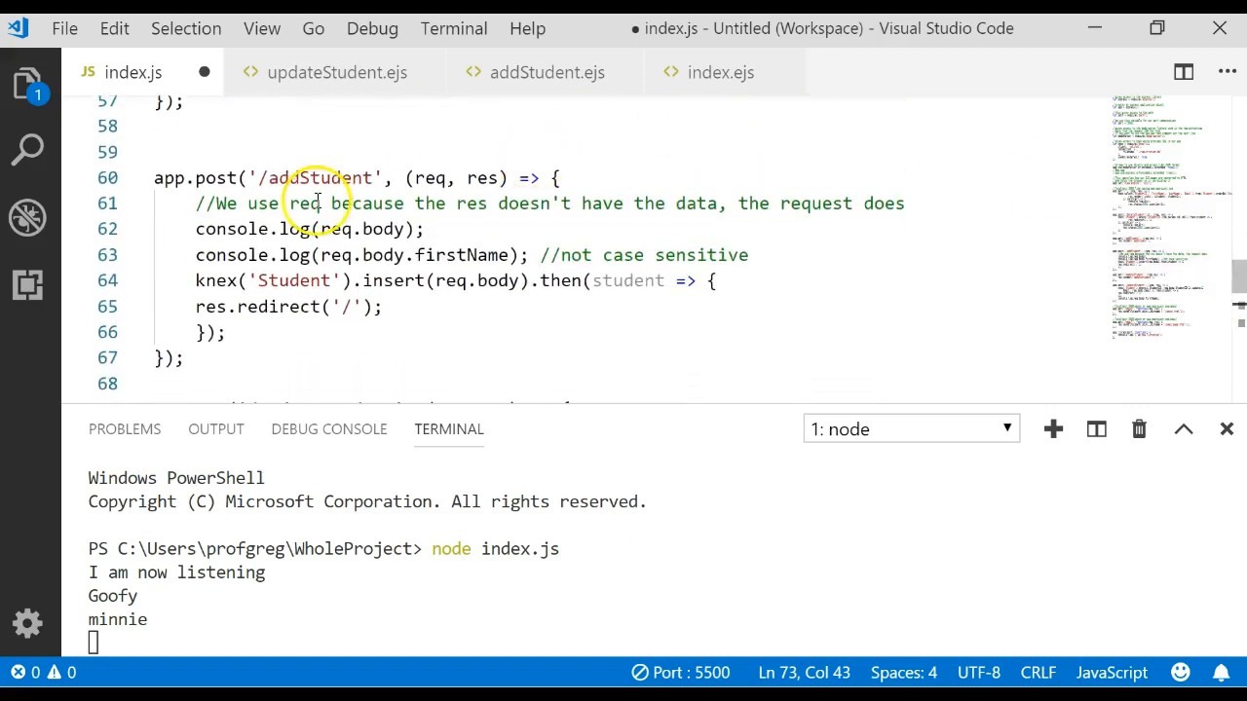
scroll(down, 3)
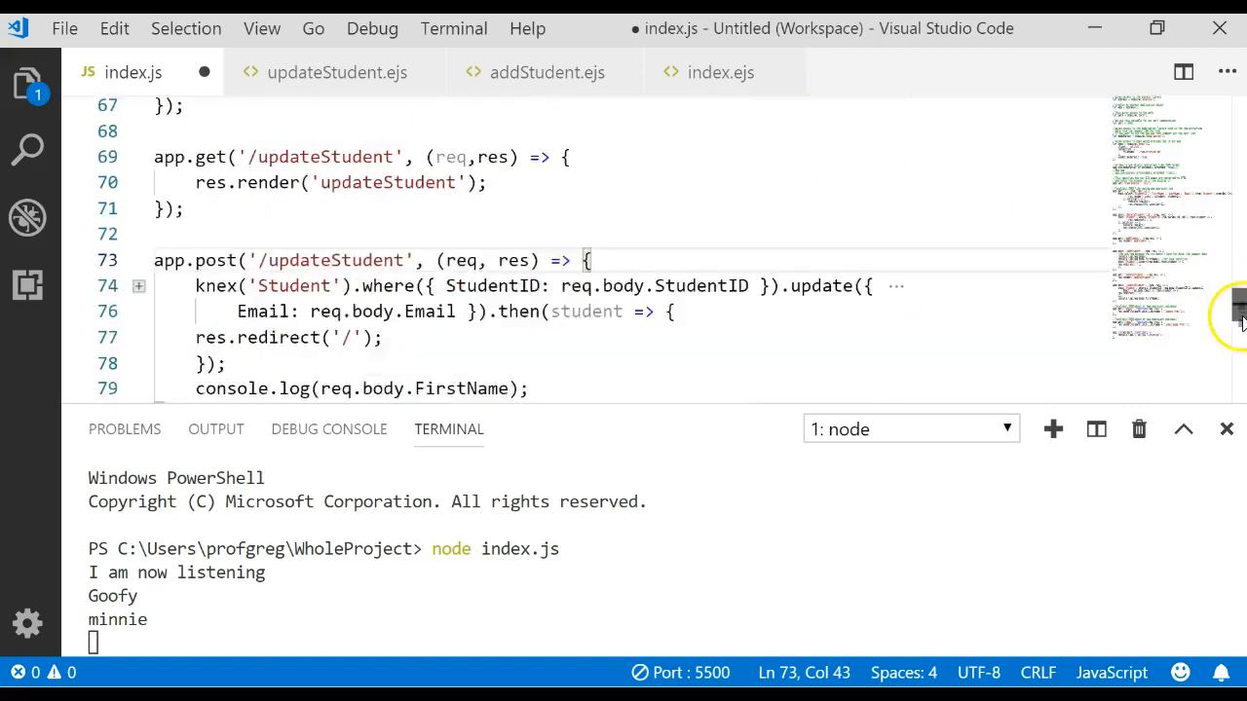
scroll(down, 3)
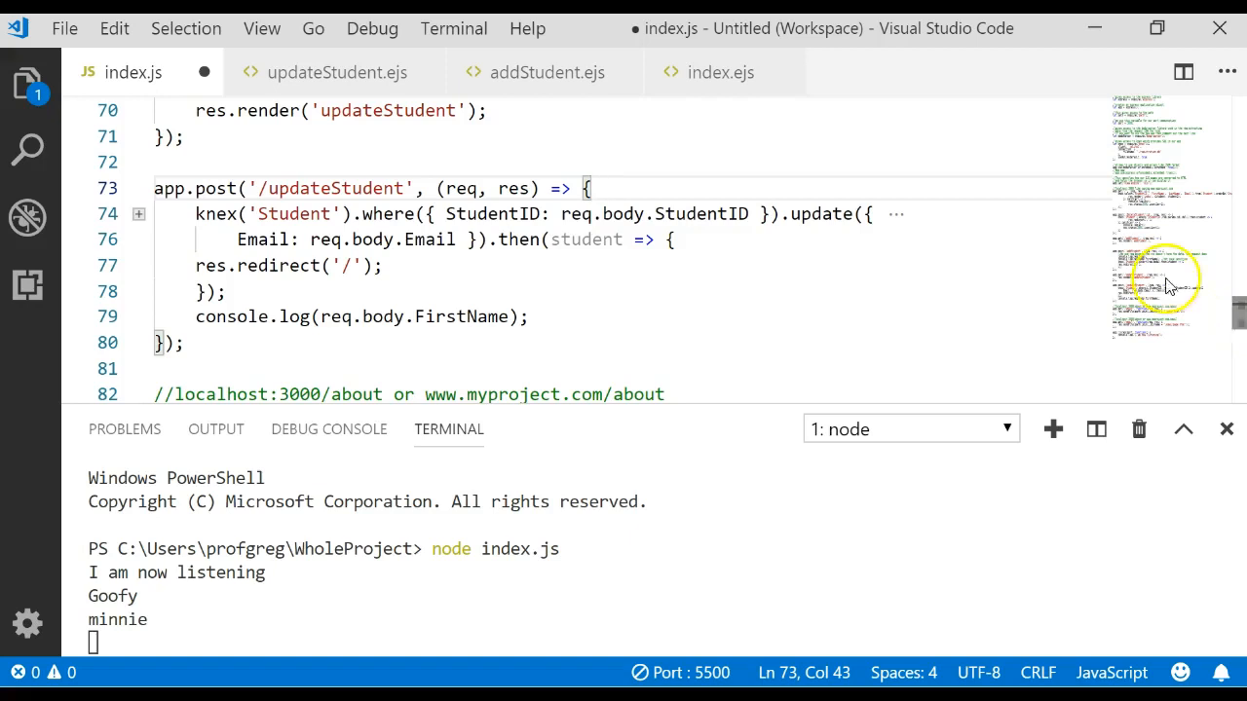
double_click(468, 316)
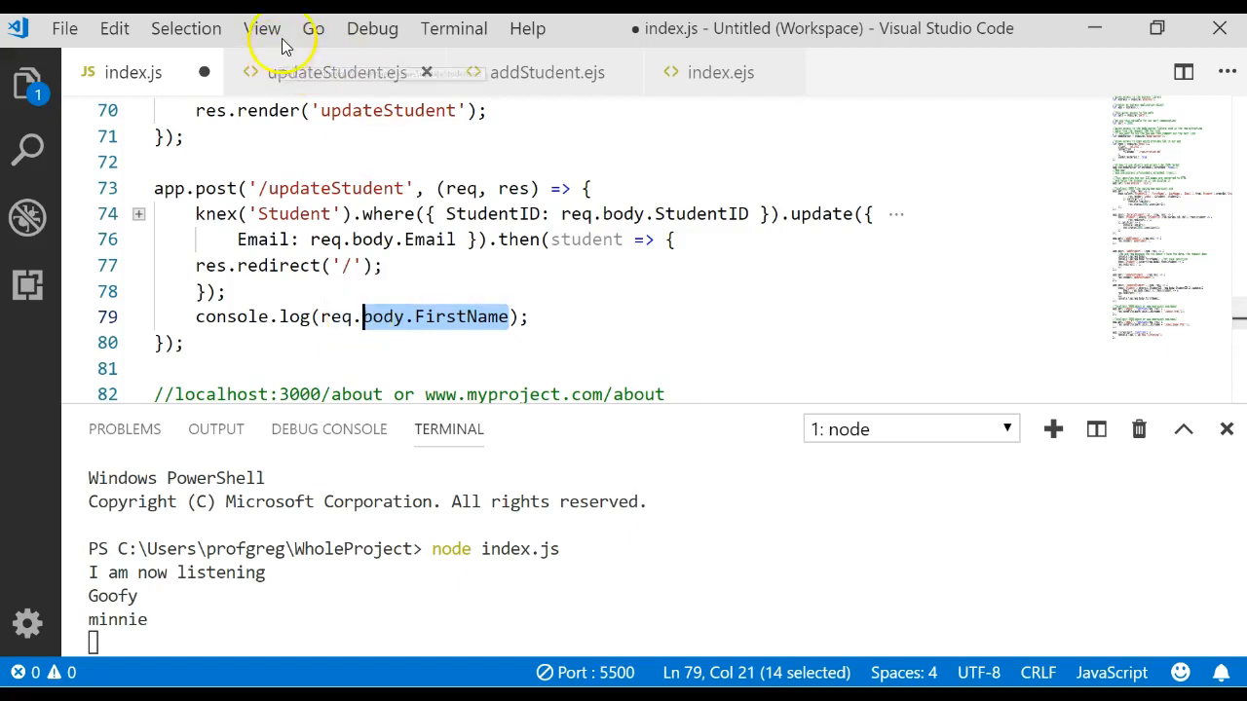
click(335, 72)
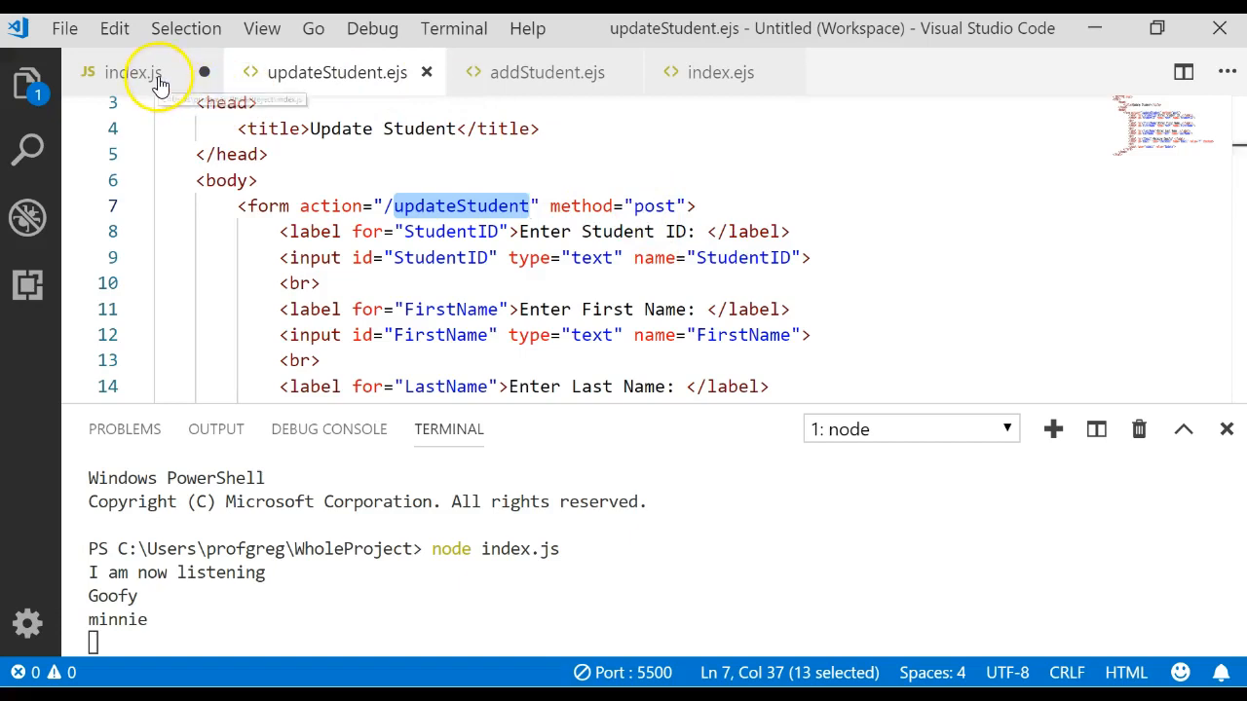
click(133, 72)
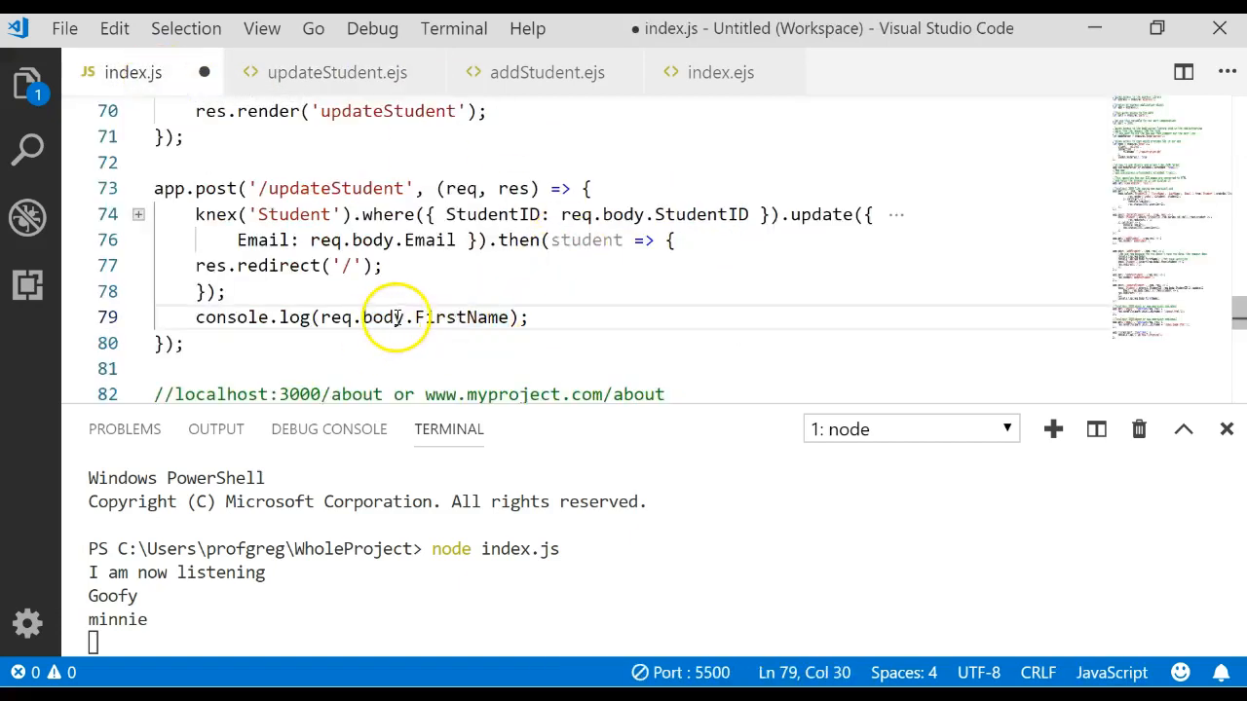
double_click(366, 316)
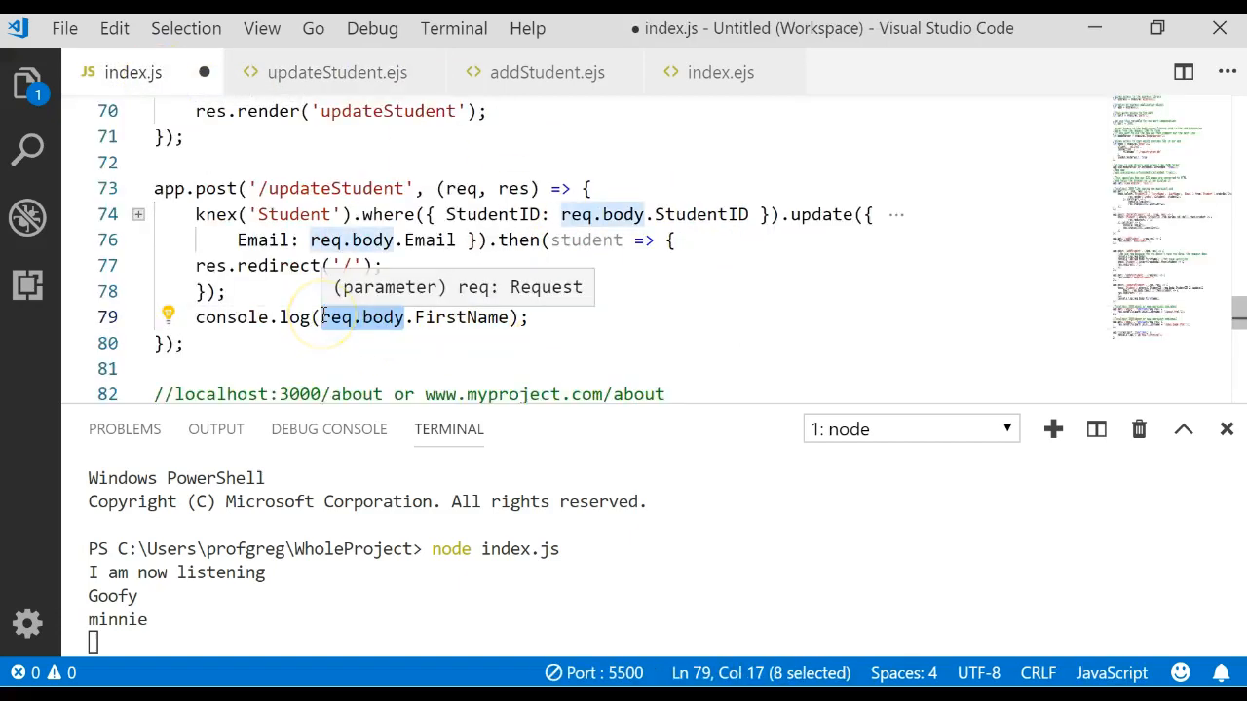
click(509, 315)
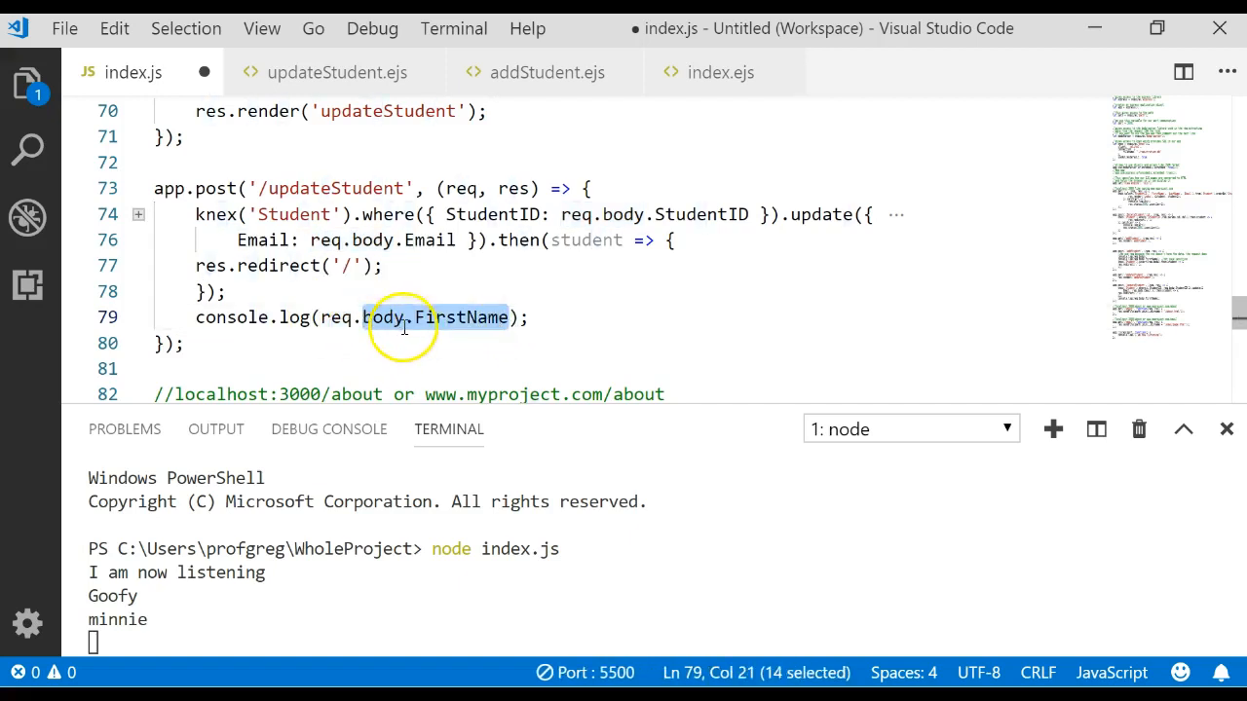
double_click(459, 318)
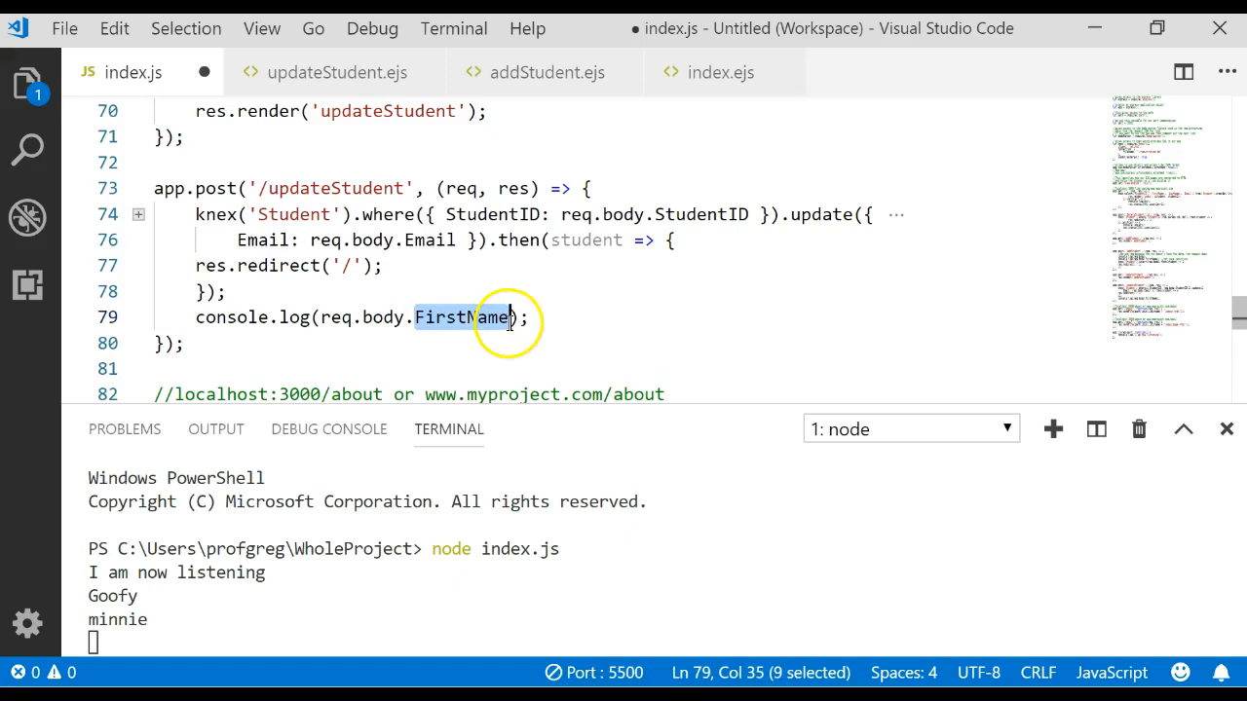
click(335, 72)
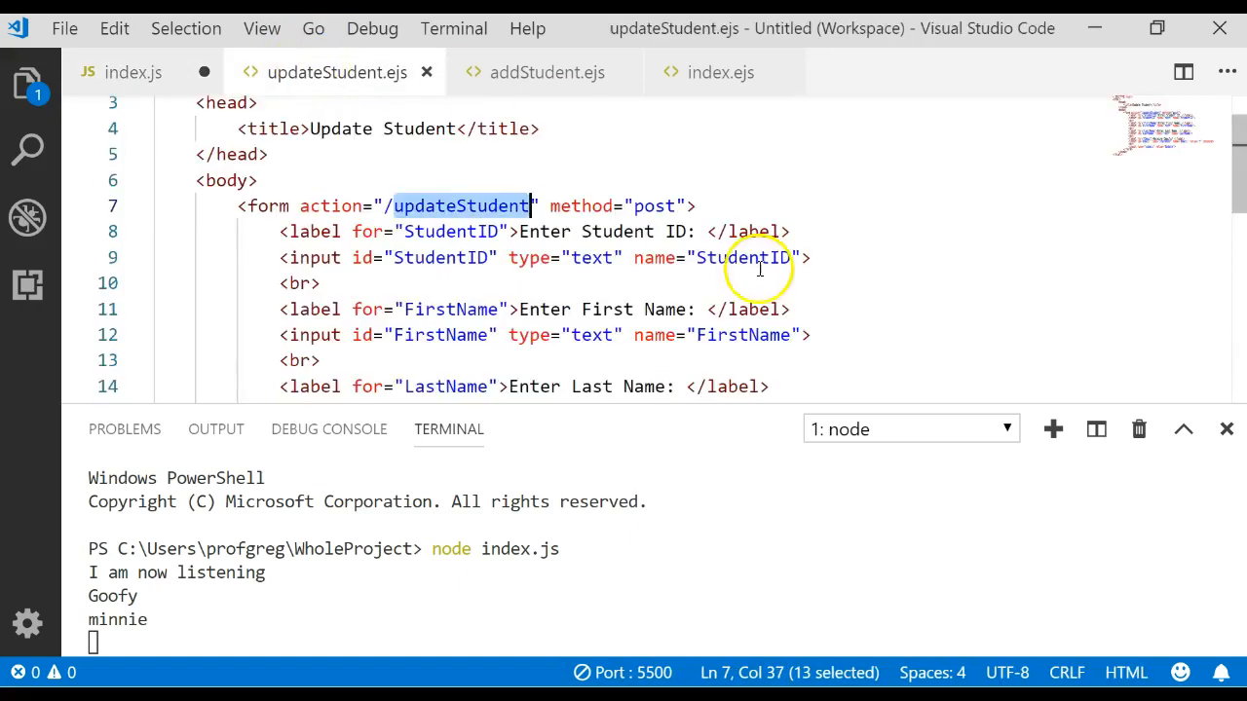
click(748, 257)
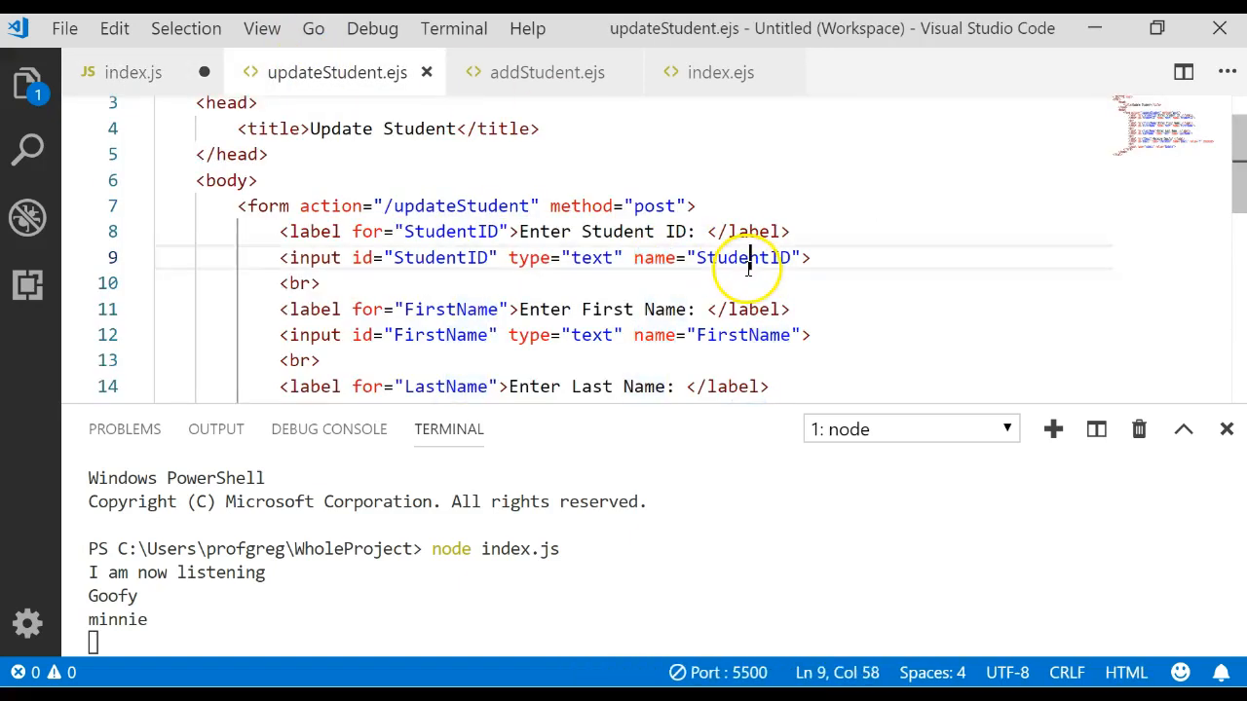
click(133, 72)
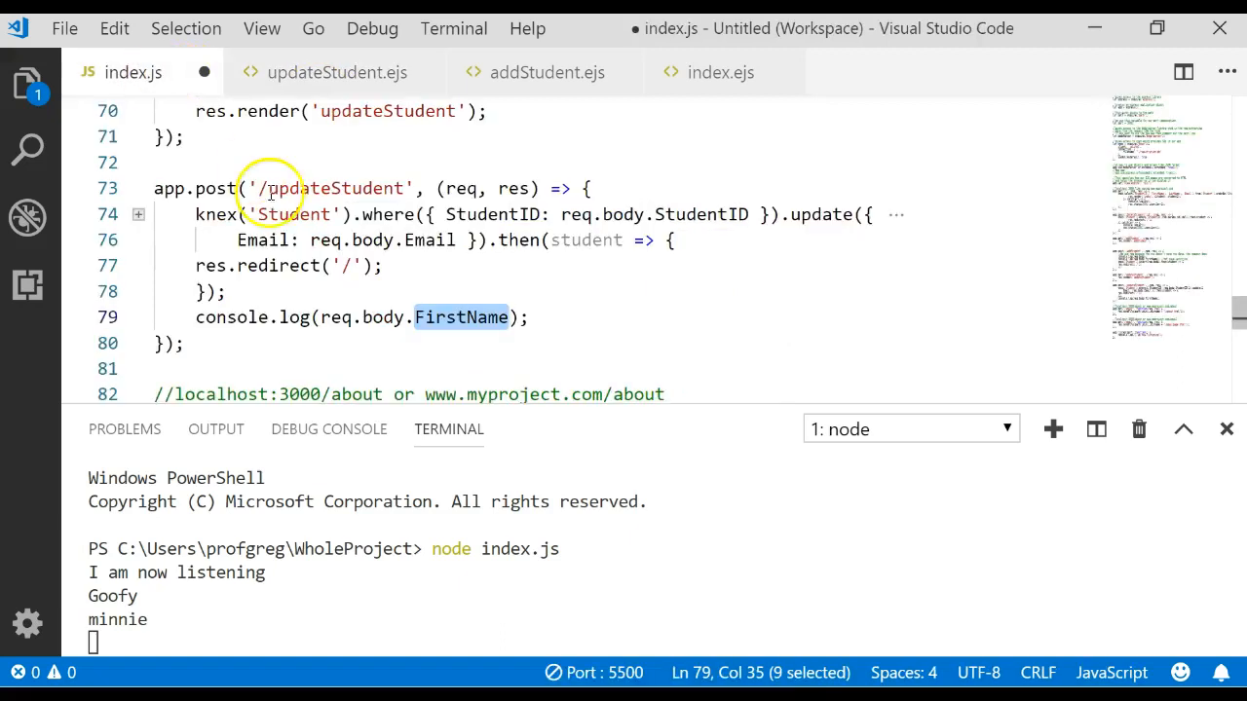
mouse_move(516, 444)
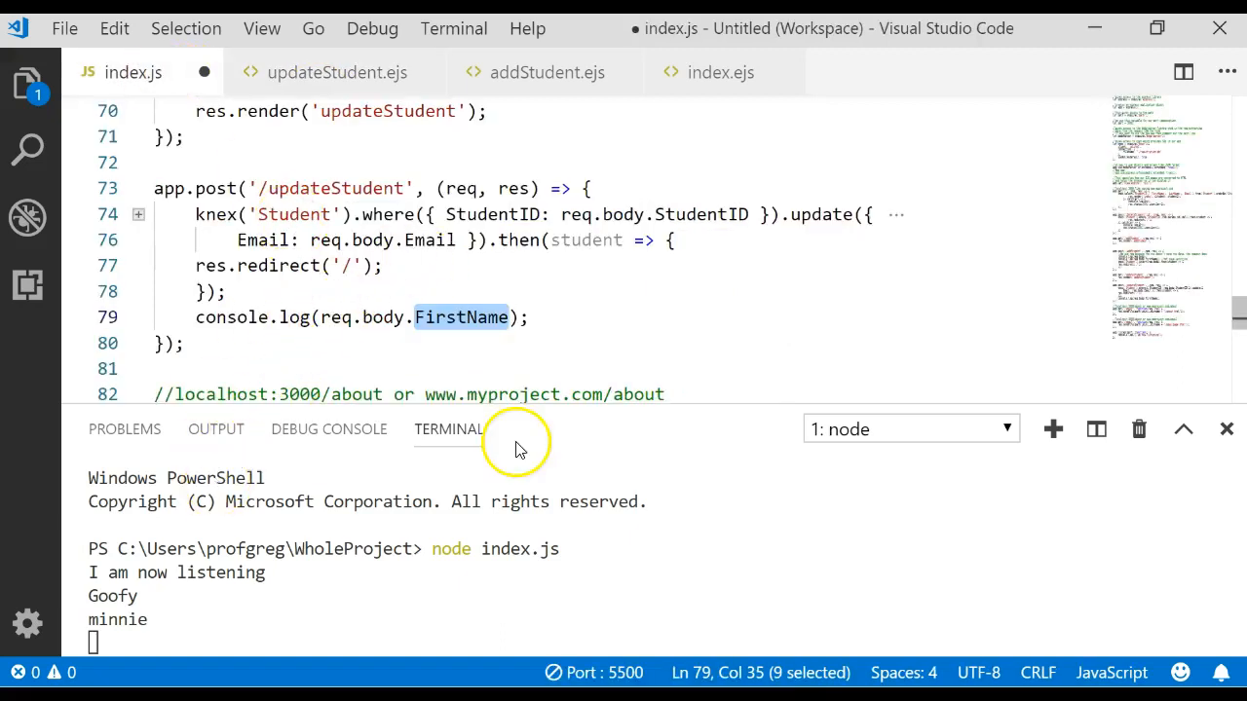